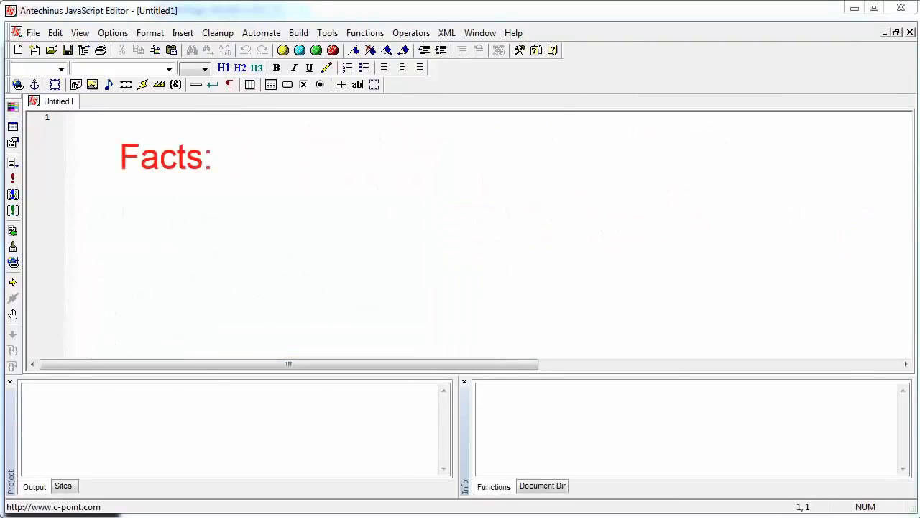
pyautogui.write('Installed on 60.6% of all the websites that are running a known CMS')
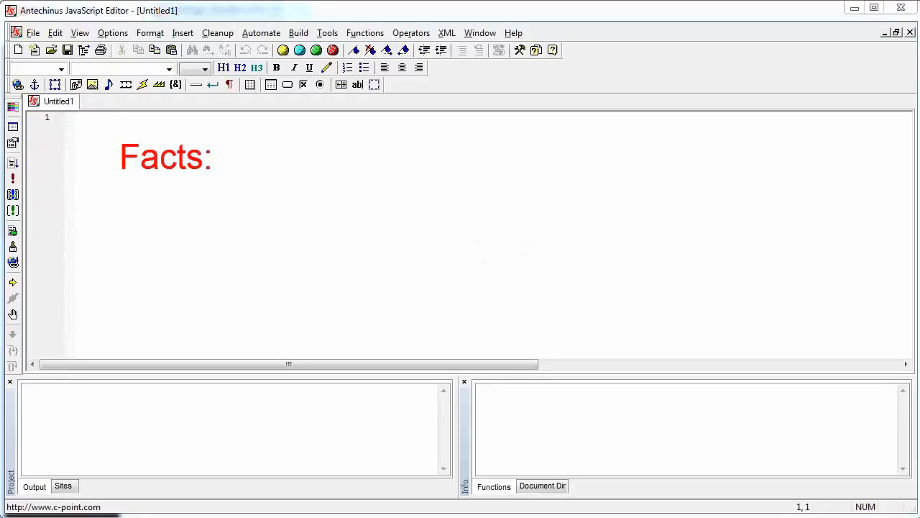
pyautogui.write("That's 1.5 times the entire population of US")
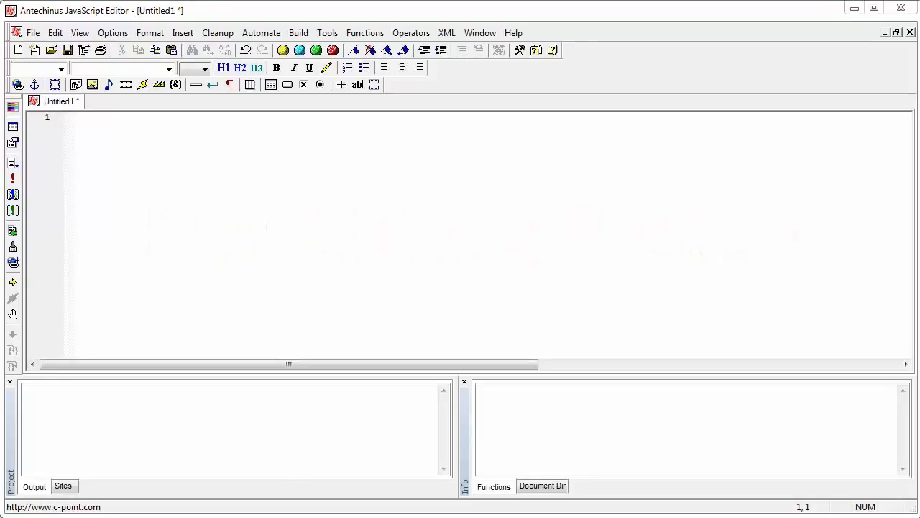
pyautogui.click(182, 33)
pyautogui.write('wp')
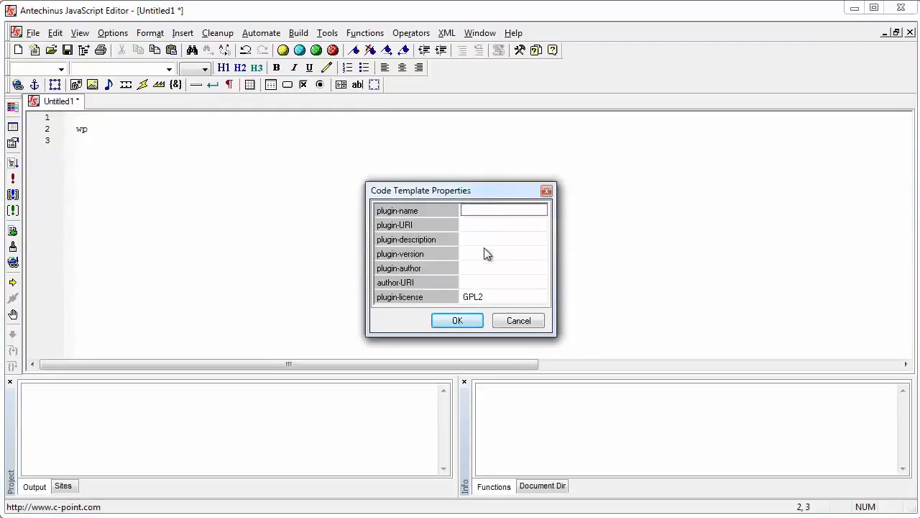
pyautogui.write('MyPlugin')
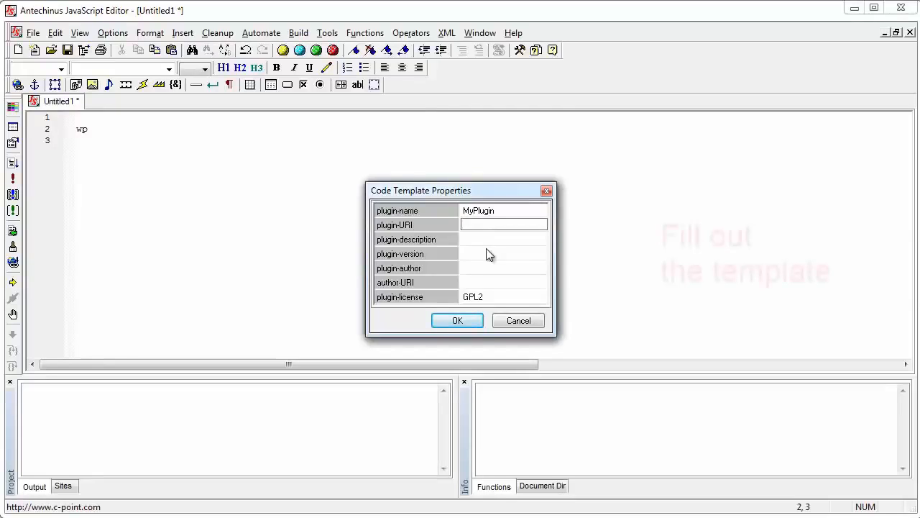
pyautogui.write('http')
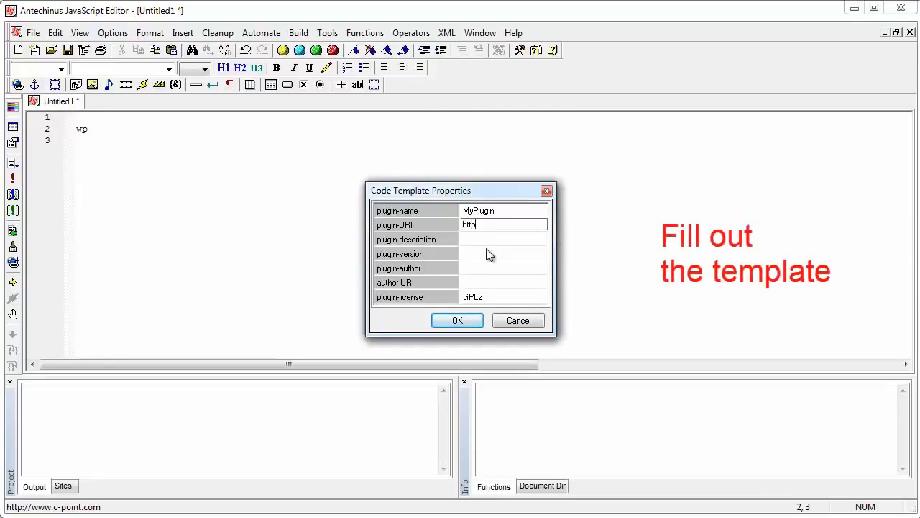
pyautogui.write('://')
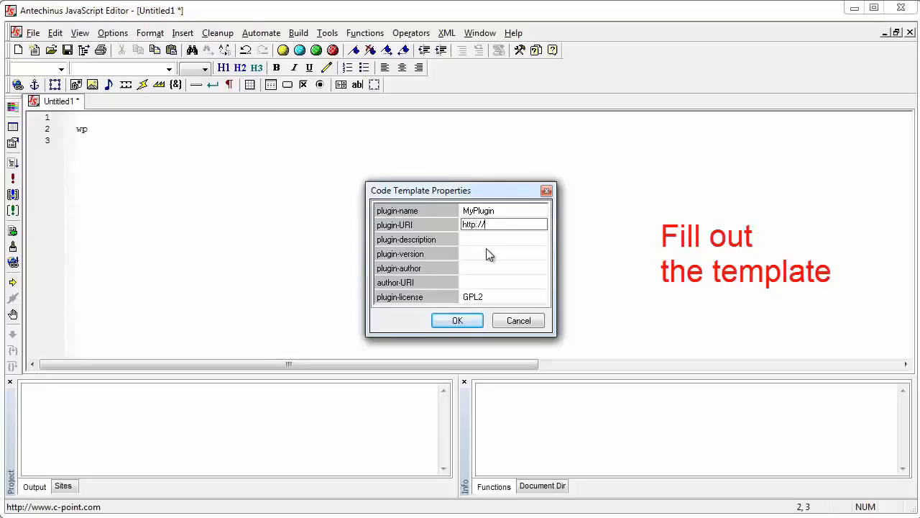
pyautogui.write('www.')
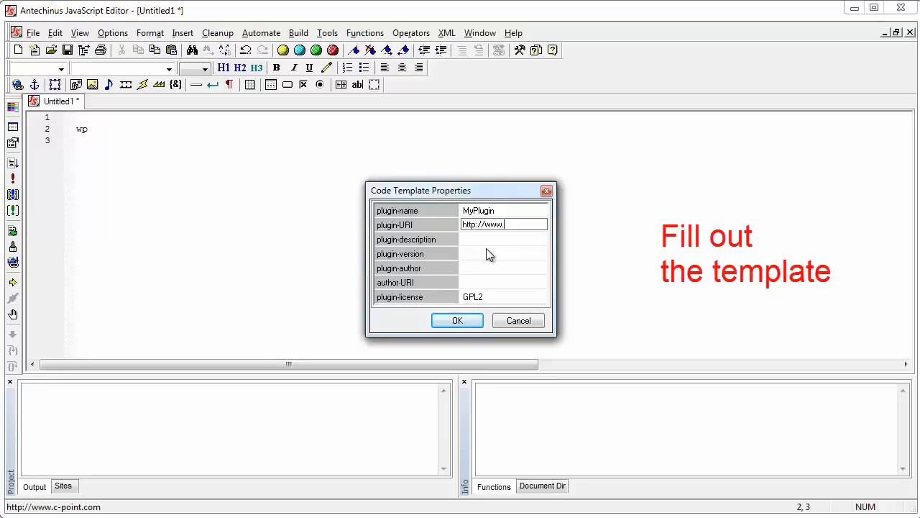
pyautogui.write('c-po')
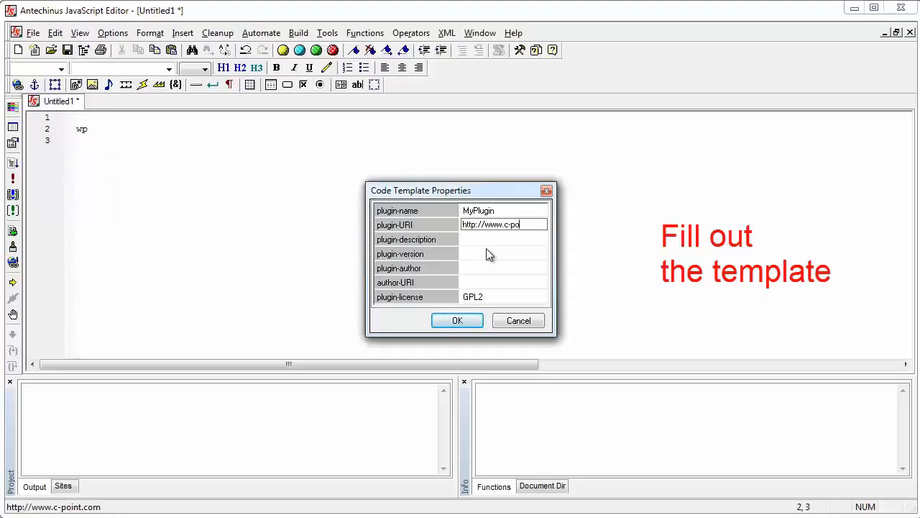
pyautogui.write('int.com')
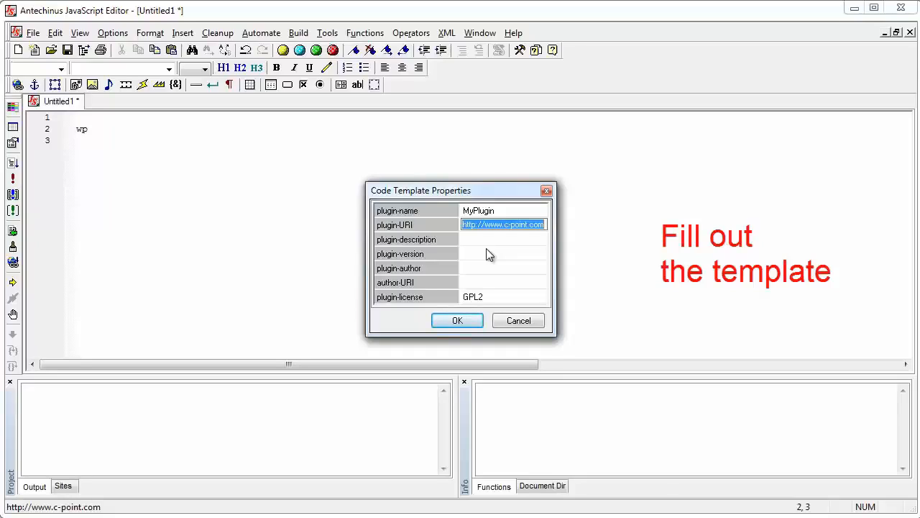
pyautogui.moveTo(496, 287)
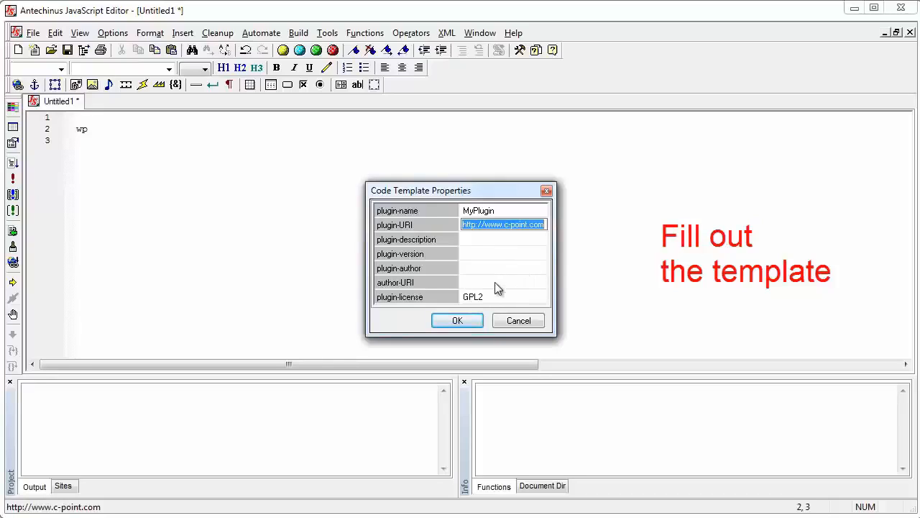
# Step: Fill in the author URI, description, version 0.1 and author Alex, then insert the header
pyautogui.click(504, 281)
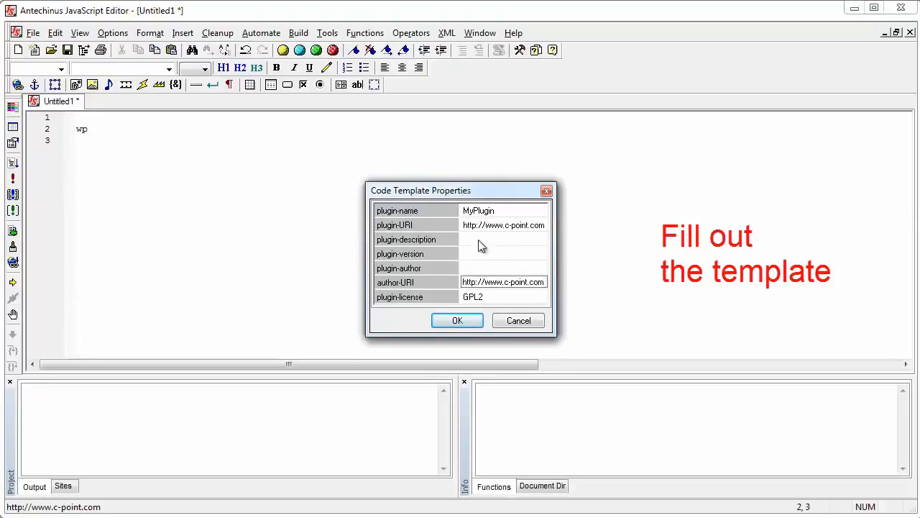
pyautogui.write('My Plugin')
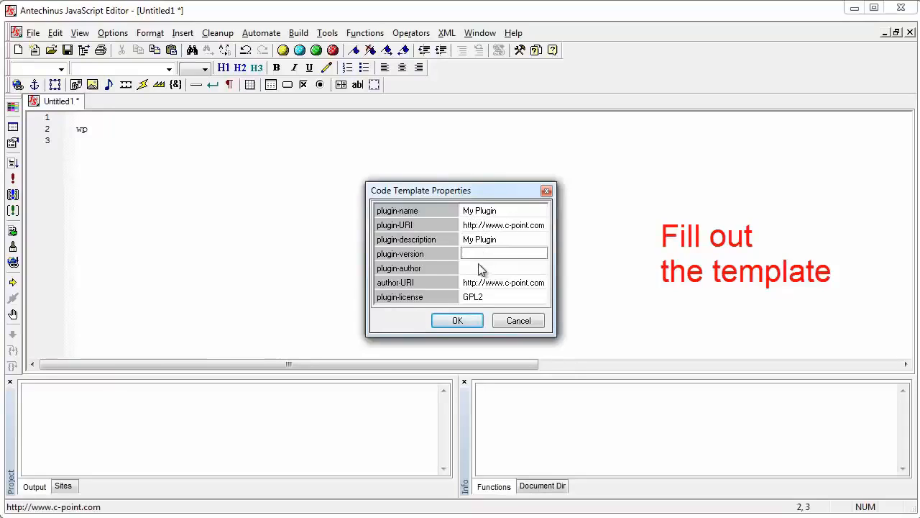
pyautogui.write('0.1')
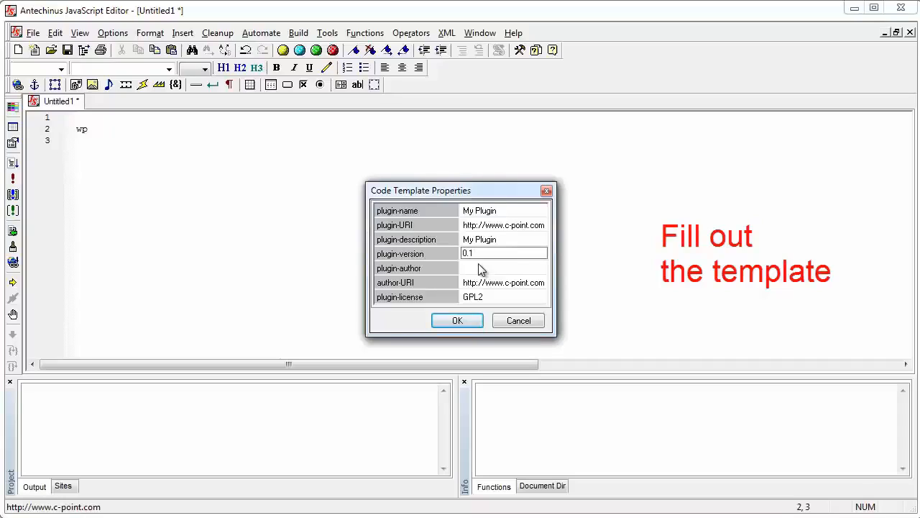
pyautogui.click(503, 268)
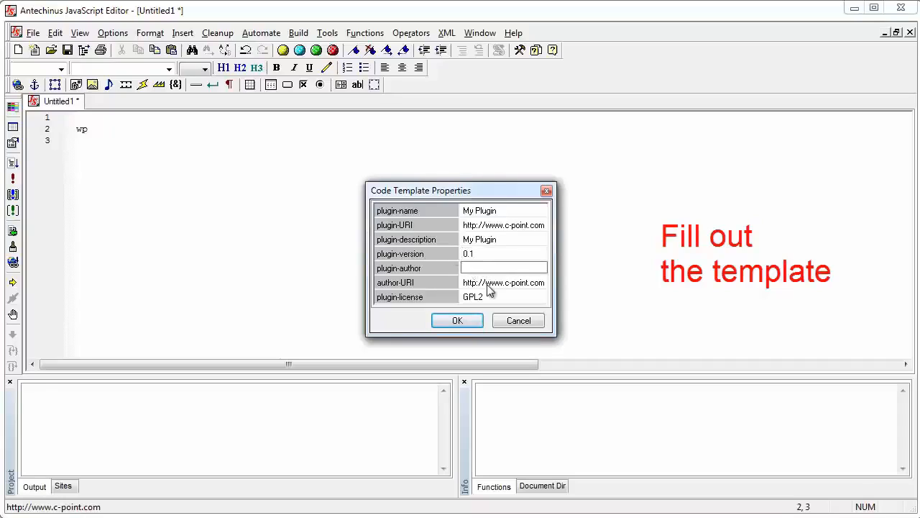
pyautogui.write('Alex')
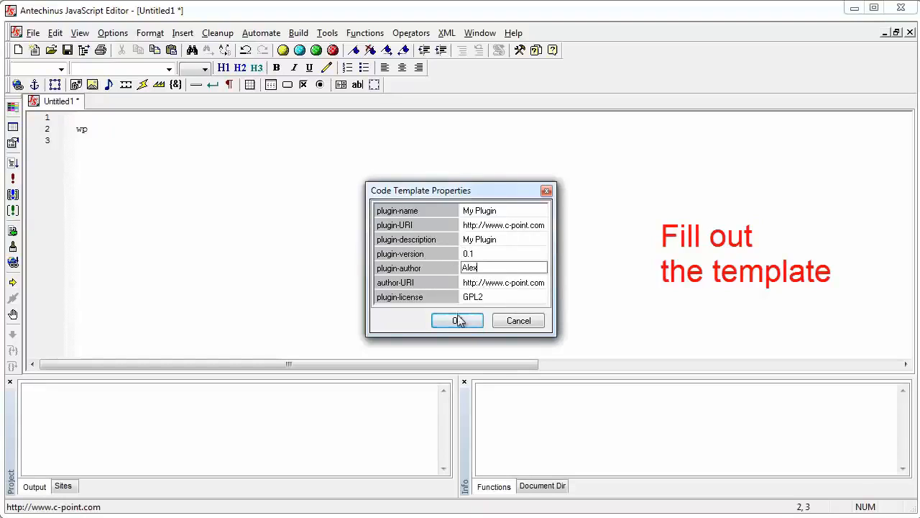
pyautogui.click(457, 320)
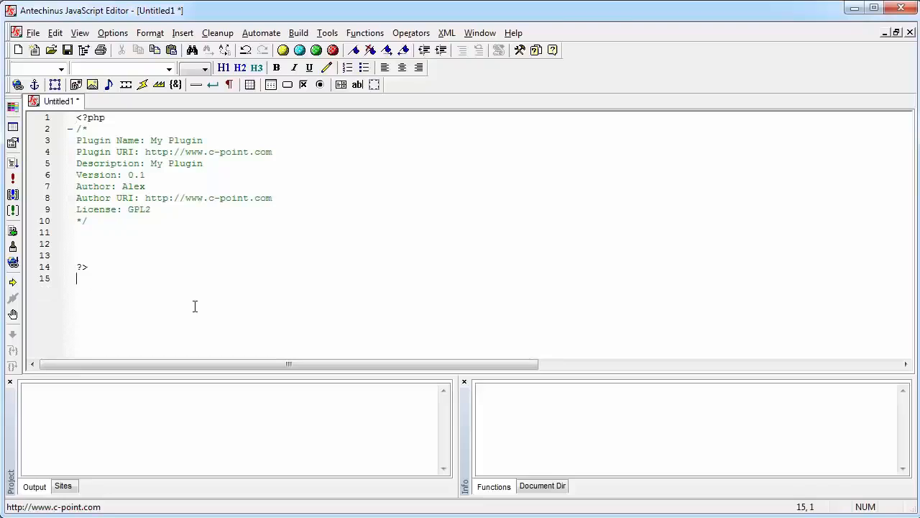
# Step: Create a new MyPlugin folder inside wp-content/plugins from the Save dialog
pyautogui.press('Backspace')
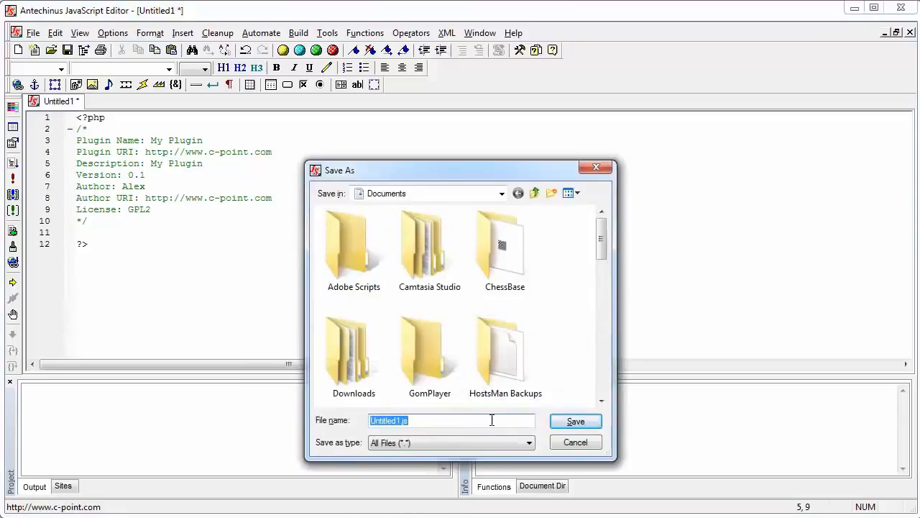
pyautogui.moveTo(429, 352)
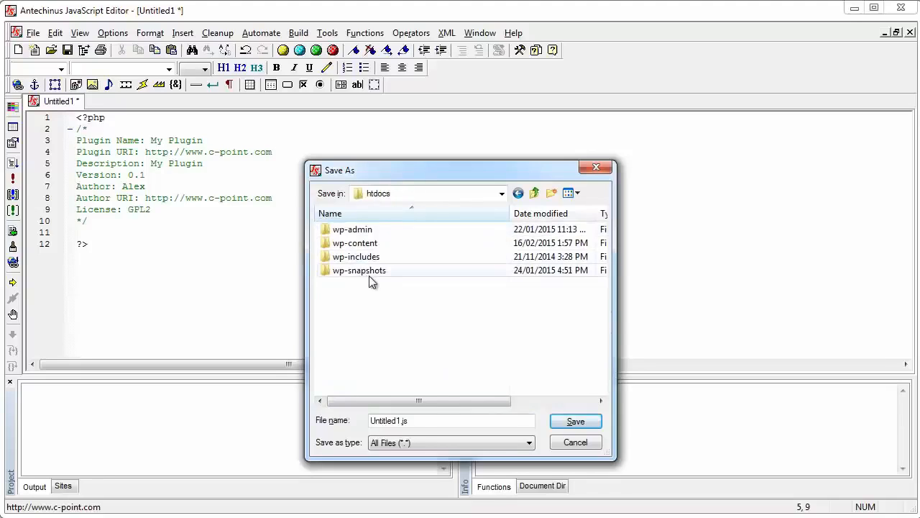
pyautogui.doubleClick(355, 243)
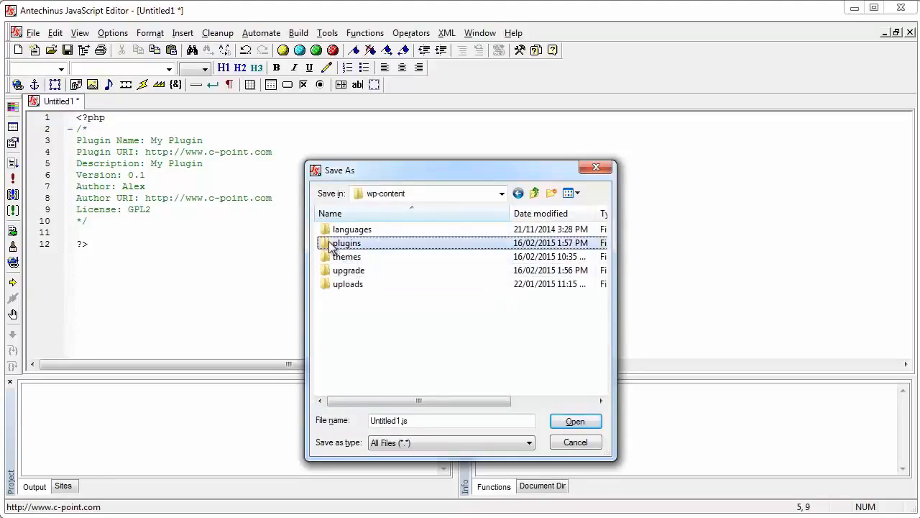
pyautogui.doubleClick(348, 242)
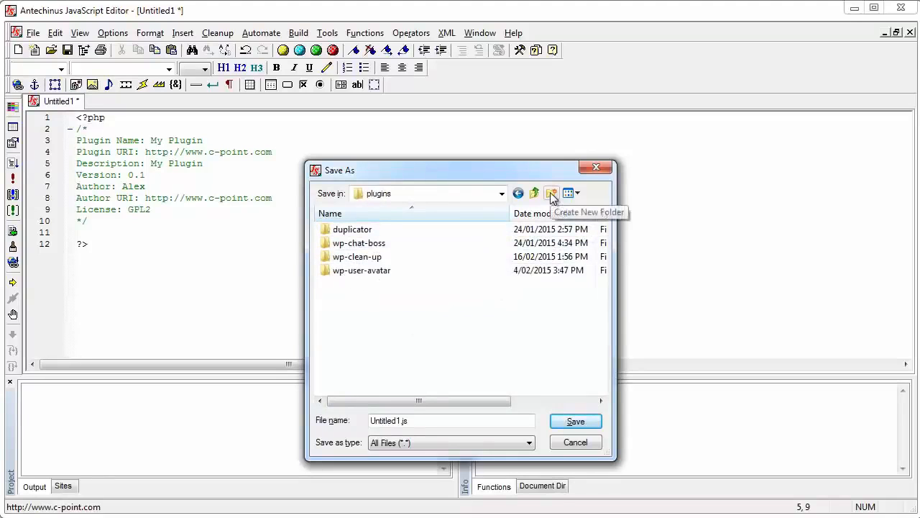
pyautogui.click(551, 193)
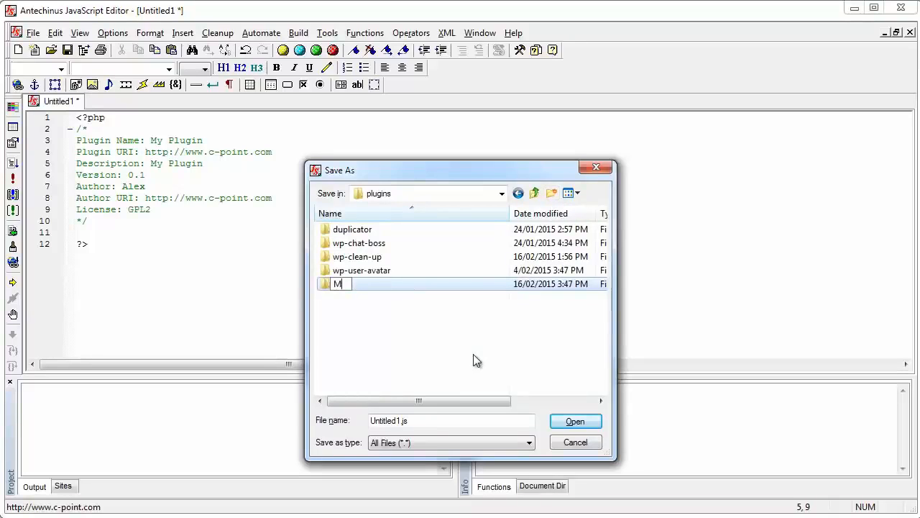
pyautogui.write('yPlugin')
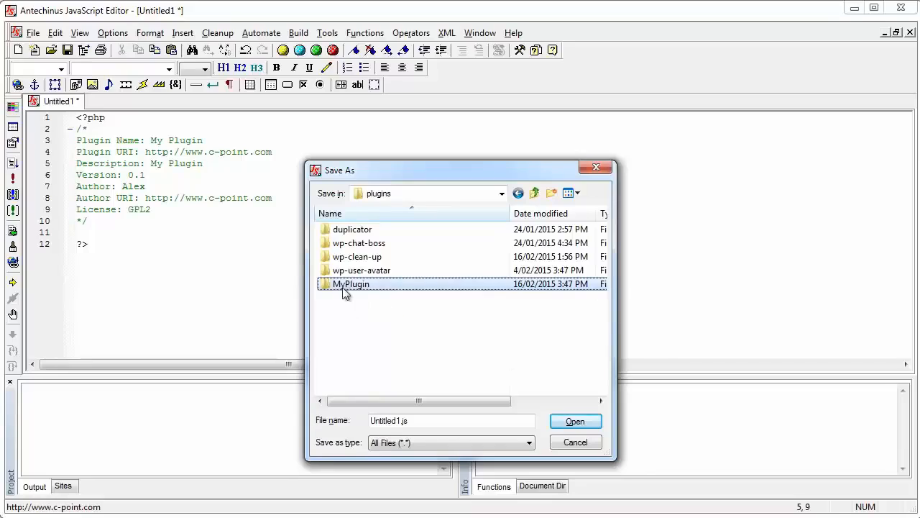
# Step: Save the file as MyPlugin.php inside the MyPlugin folder
pyautogui.doubleClick(351, 284)
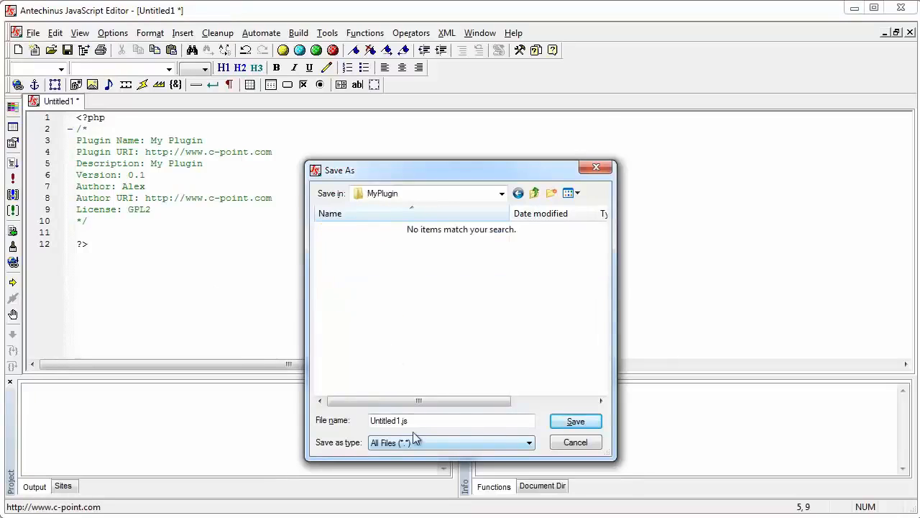
pyautogui.tripleClick(450, 421)
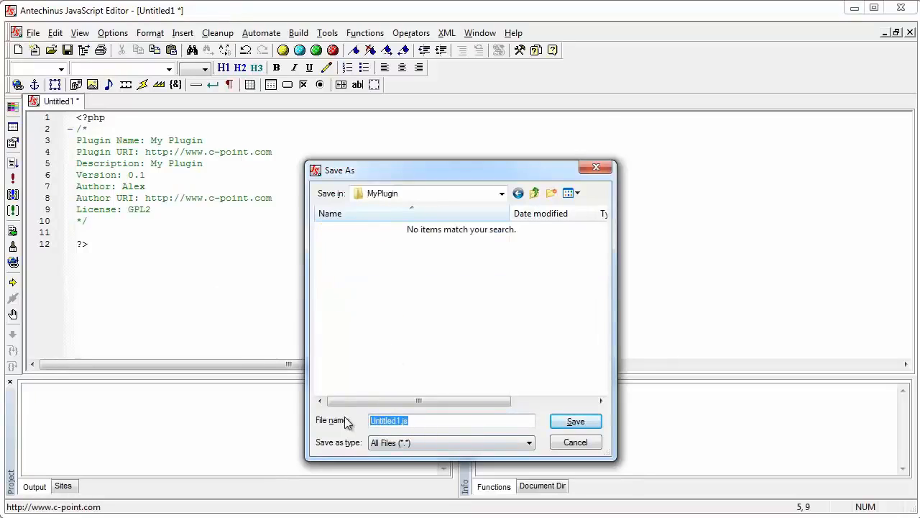
pyautogui.write('MyPlugin.php')
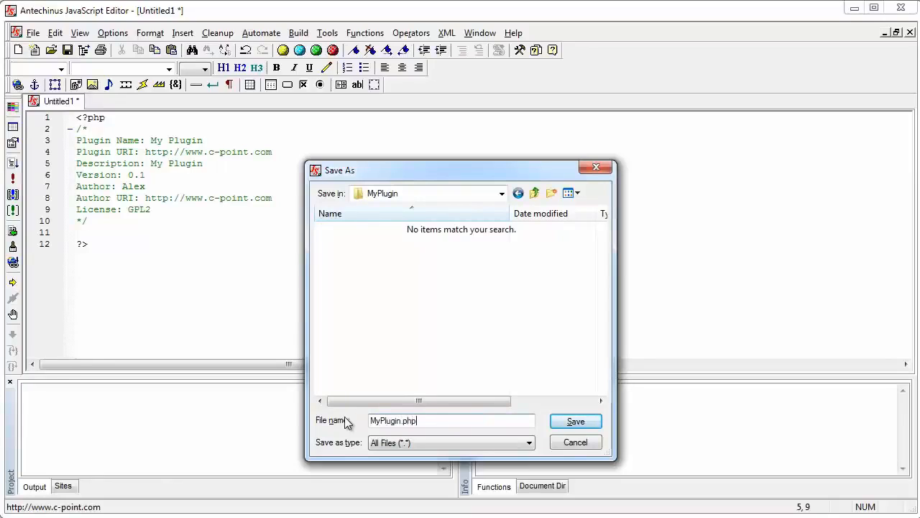
pyautogui.moveTo(575, 420)
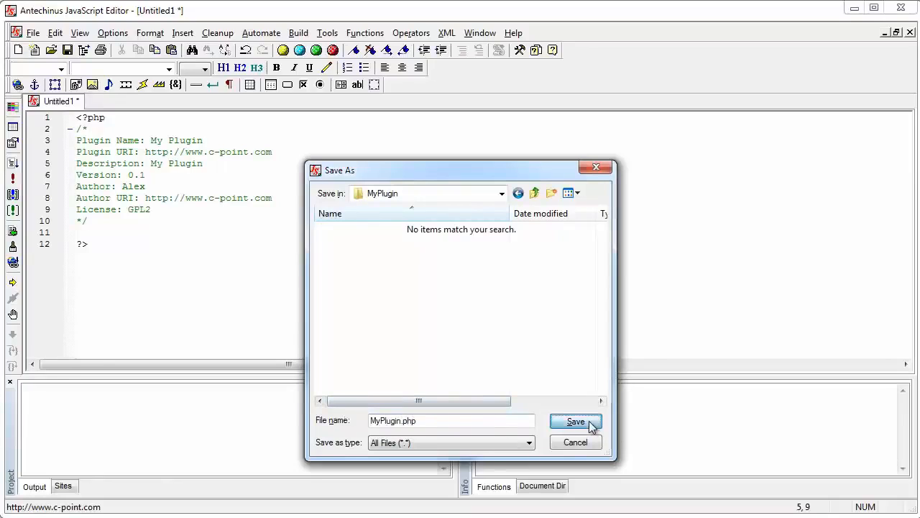
pyautogui.click(575, 421)
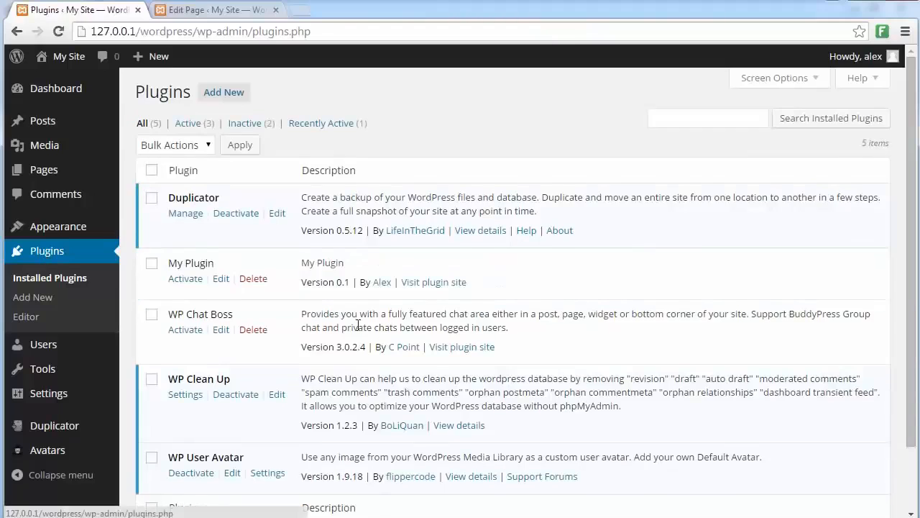
# Step: Scroll to My Plugin in the Plugins list and activate it
pyautogui.scroll(-3)
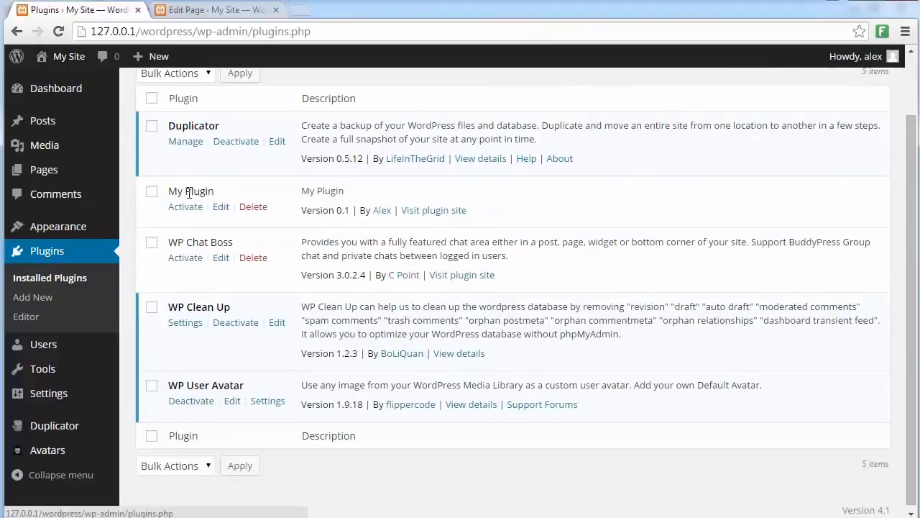
pyautogui.moveTo(185, 206)
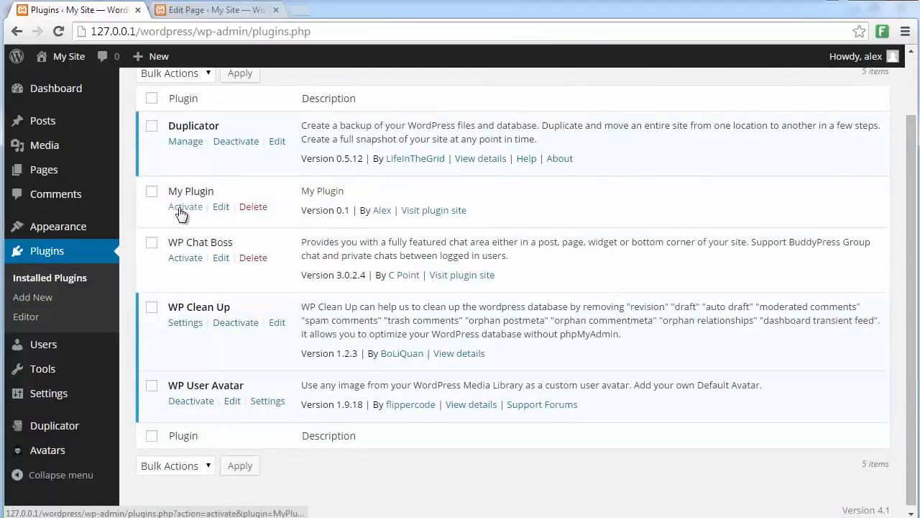
pyautogui.click(185, 206)
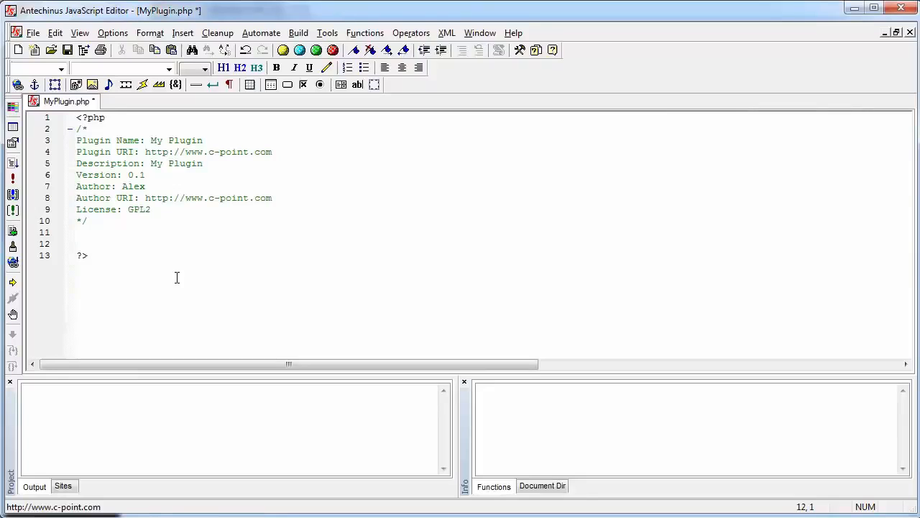
# Step: On line 12, insert a todaysdate shortcode template returning the text 'Today's Date'
pyautogui.click(77, 244)
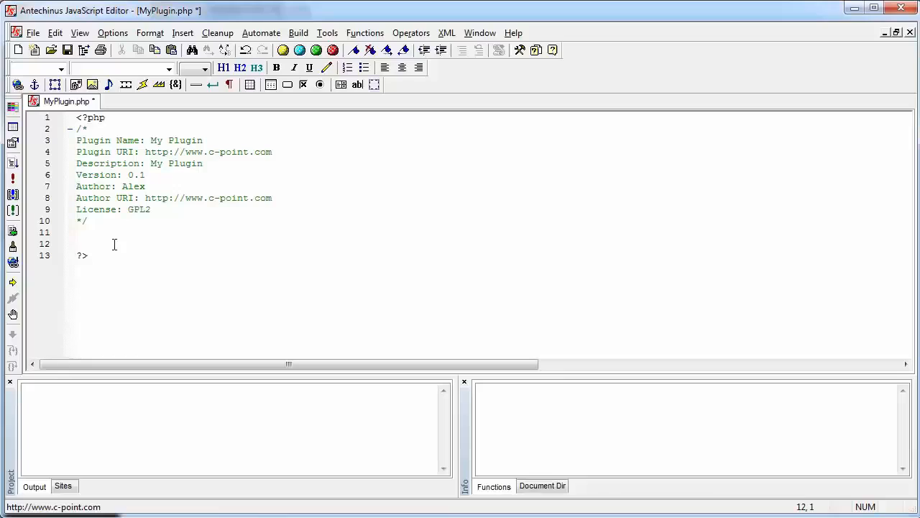
pyautogui.write('wp')
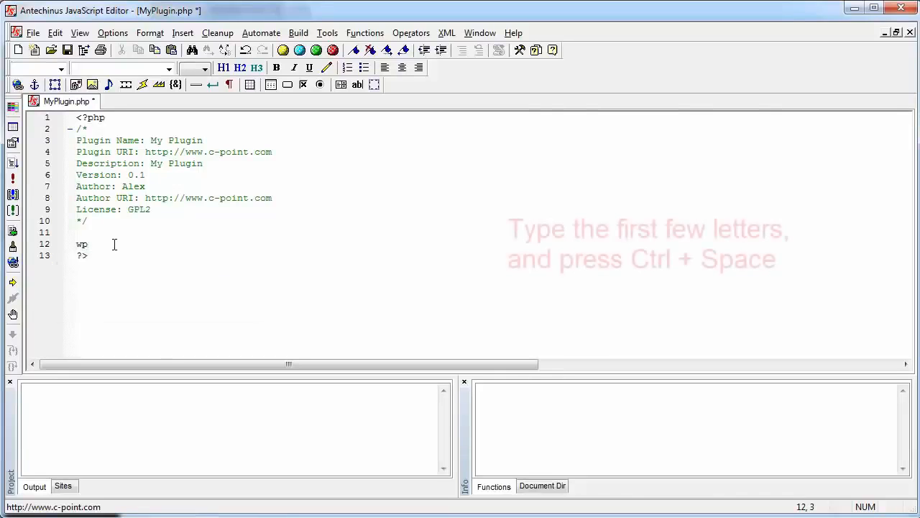
pyautogui.press('ctrl+space')
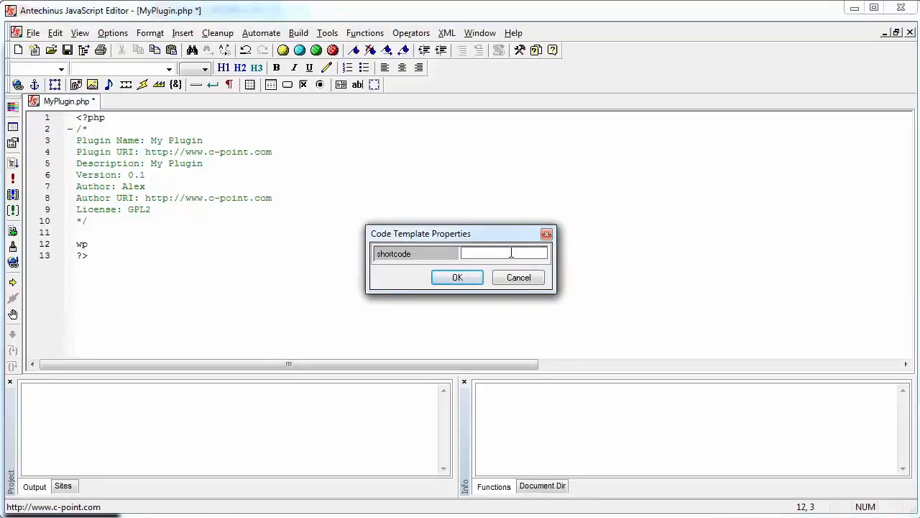
pyautogui.write('todays')
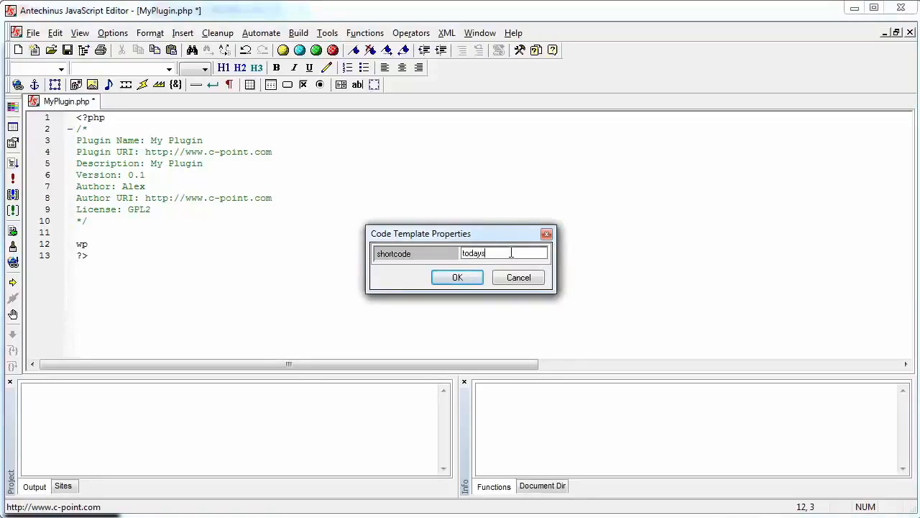
pyautogui.write('date')
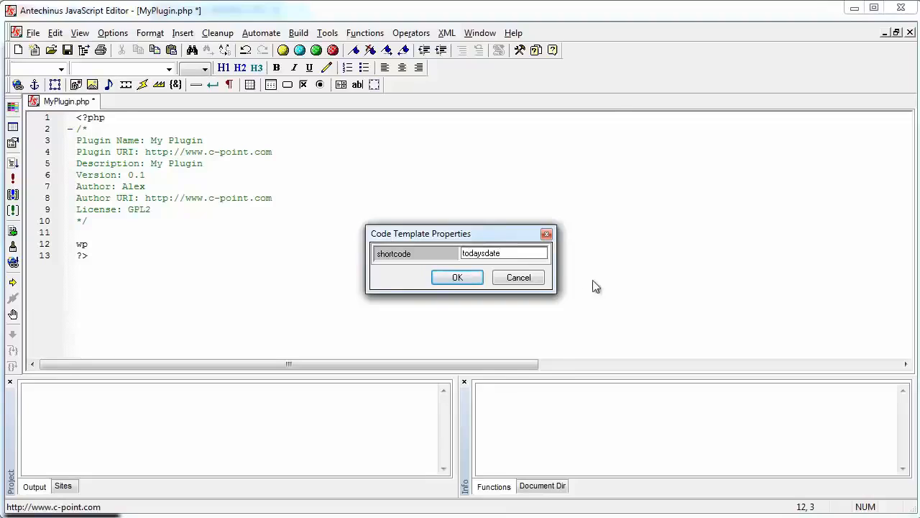
pyautogui.click(457, 277)
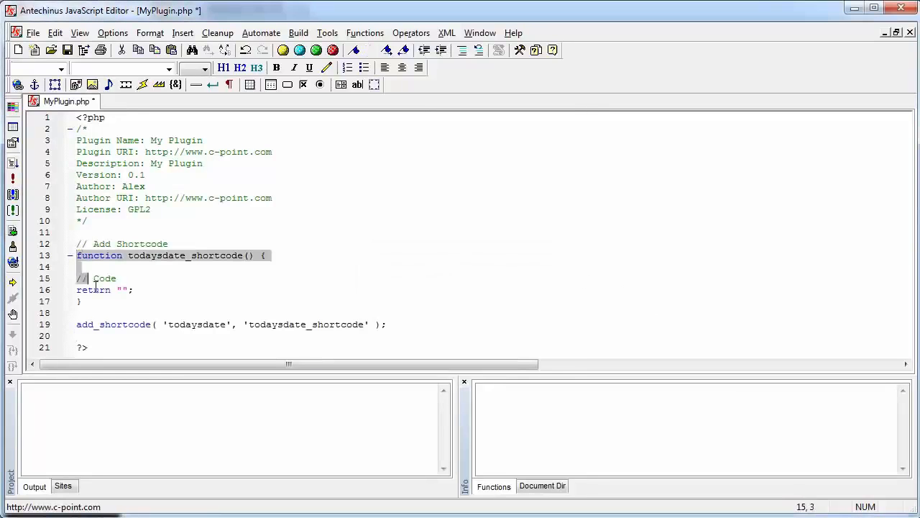
pyautogui.click(116, 278)
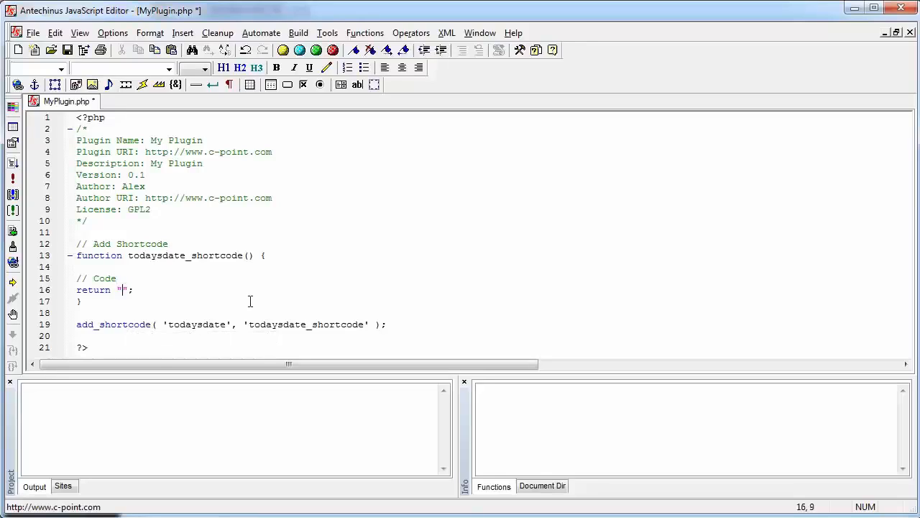
pyautogui.write("oday's")
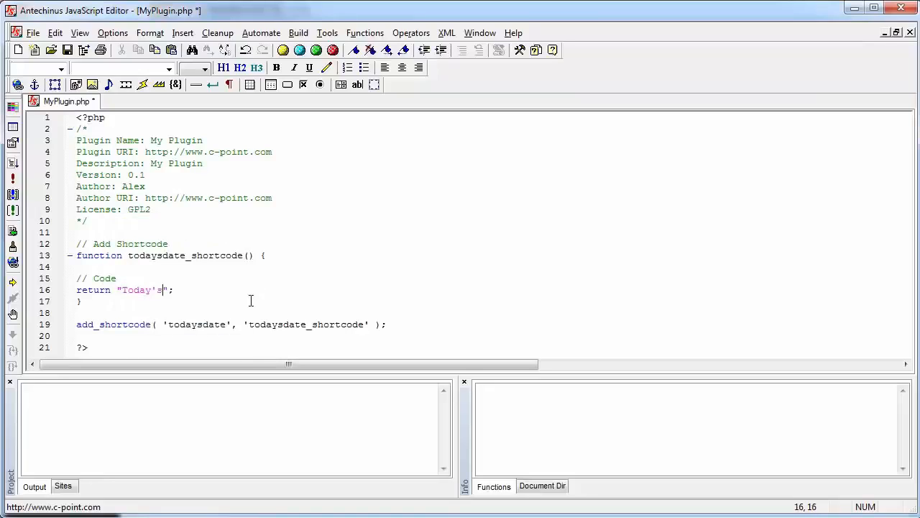
pyautogui.write('Date')
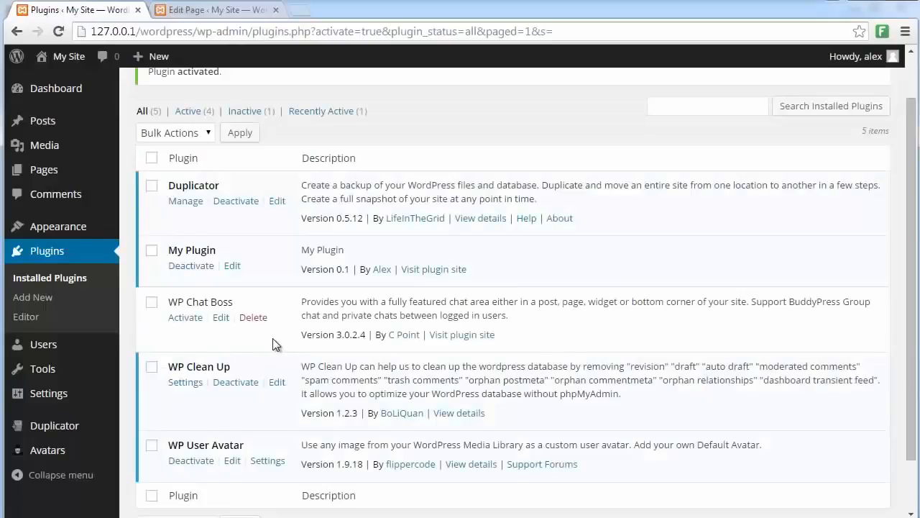
# Step: Open the live Test page from its editor and review its content
pyautogui.click(212, 10)
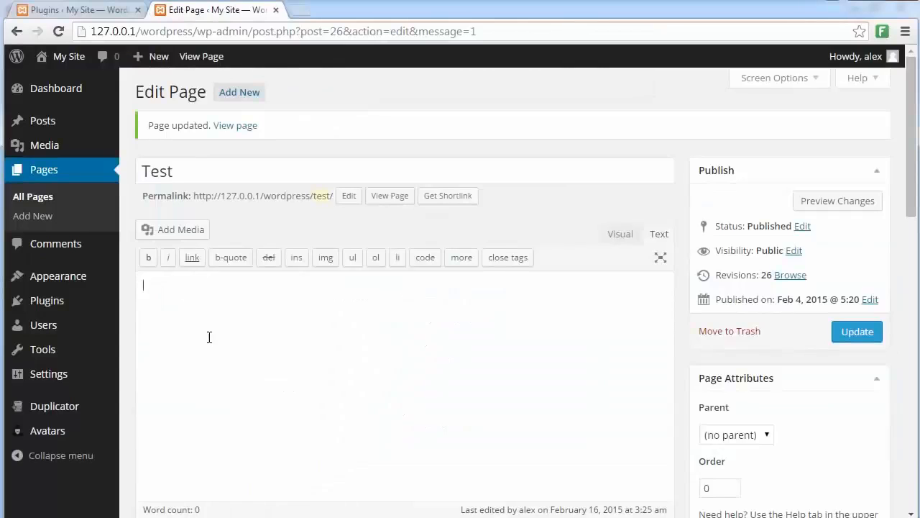
pyautogui.moveTo(190, 72)
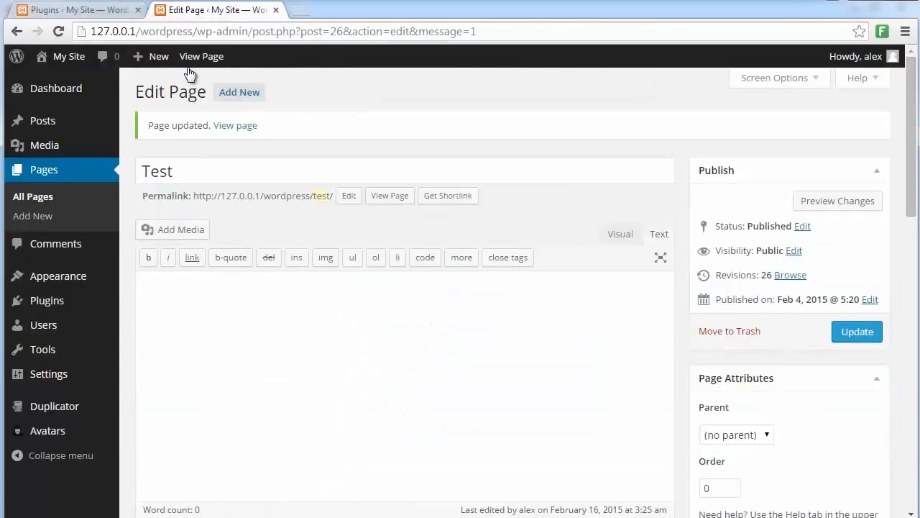
pyautogui.click(201, 56)
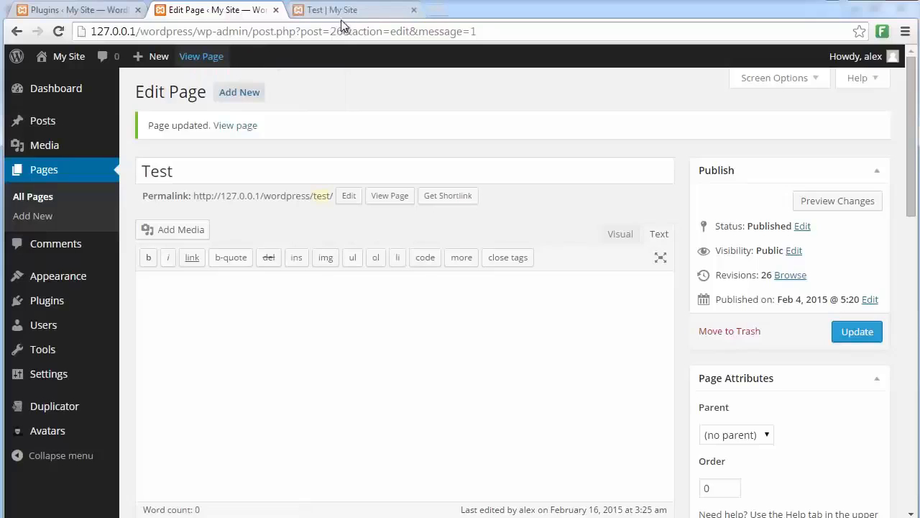
pyautogui.click(332, 9)
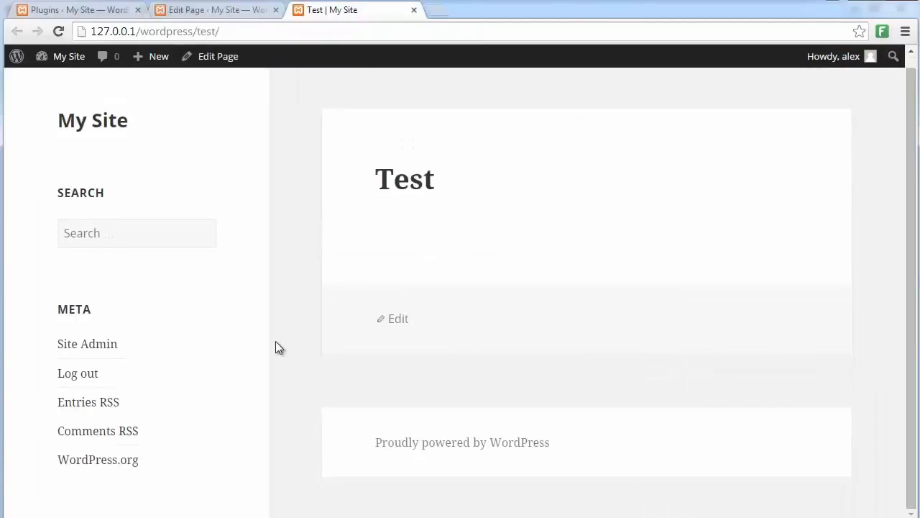
pyautogui.scroll(-3)
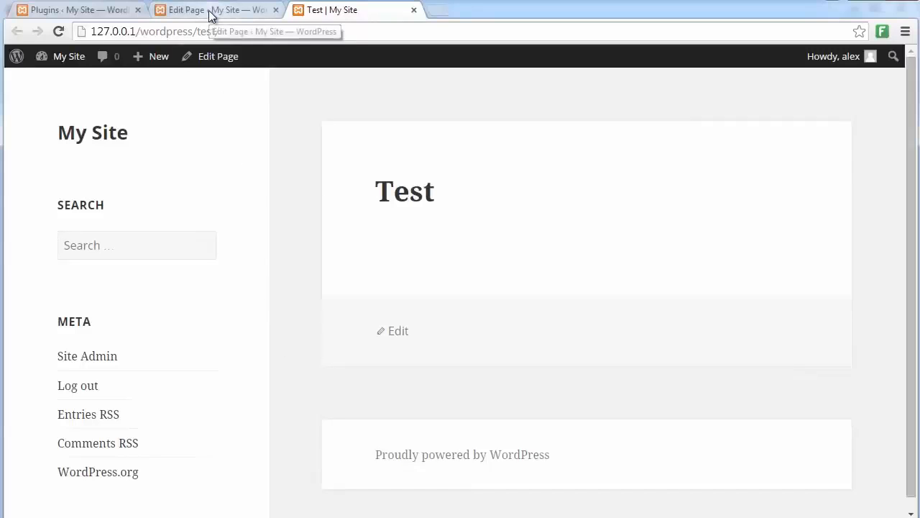
# Step: Add the [todaysdate] shortcode to the Test page content and view the page again
pyautogui.click(212, 10)
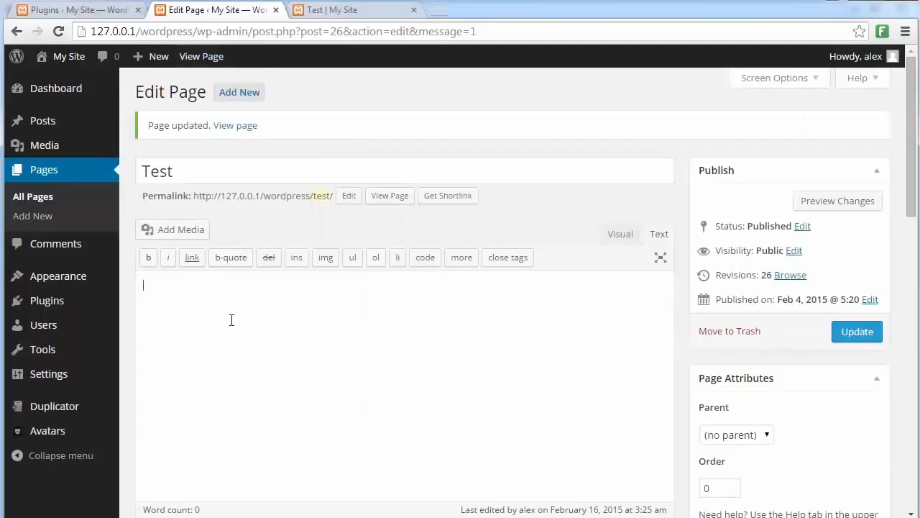
pyautogui.write('[]')
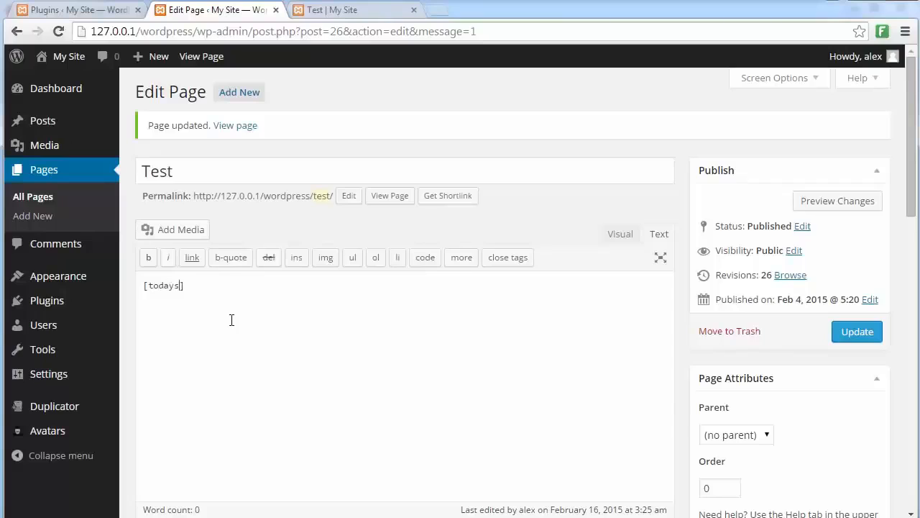
pyautogui.write('date')
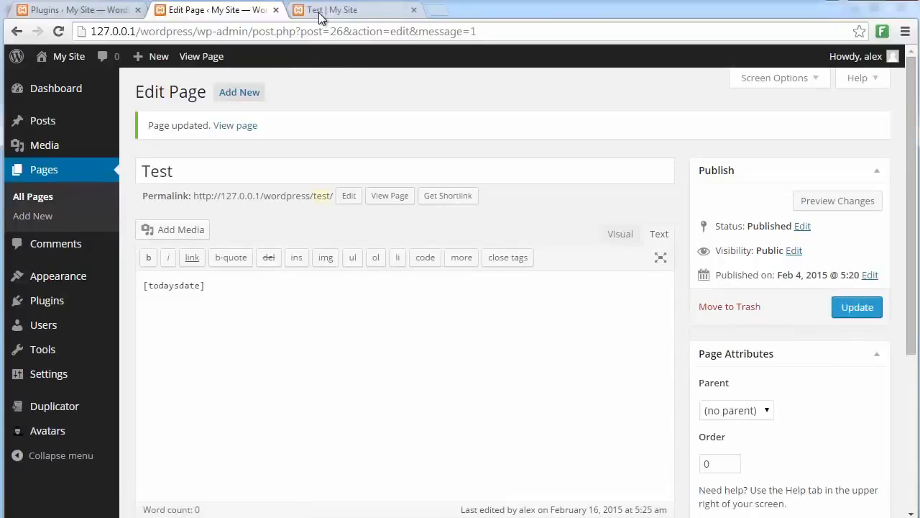
pyautogui.click(337, 9)
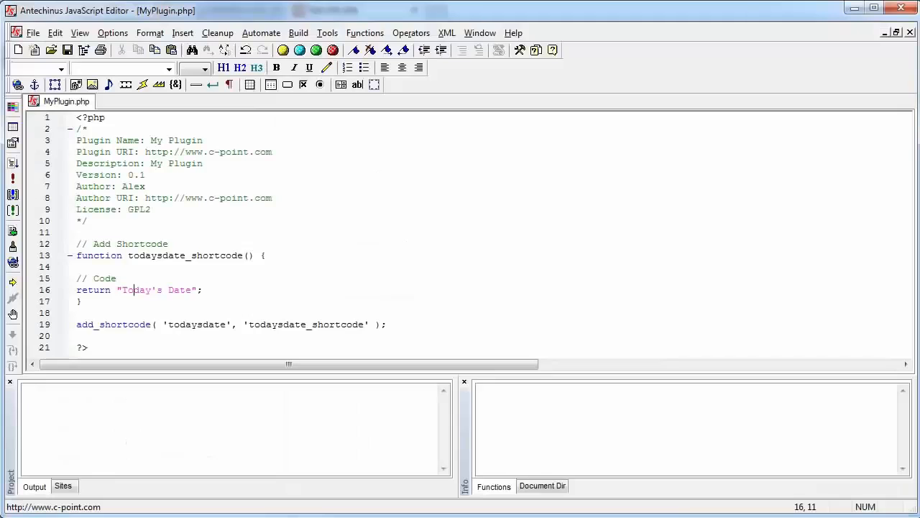
# Step: Set $today = date("m/d/y"), return $today from todaysdate_shortcode, and save MyPlugin.php
pyautogui.click(105, 278)
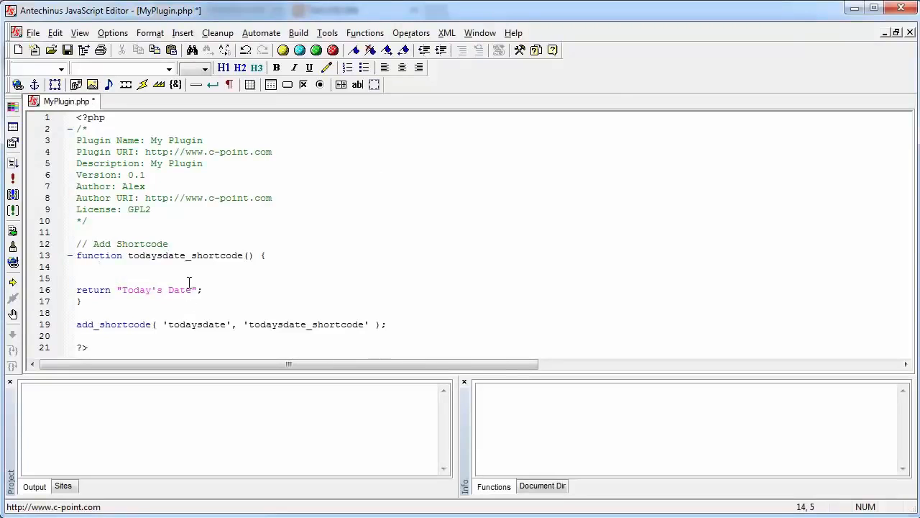
pyautogui.write('$')
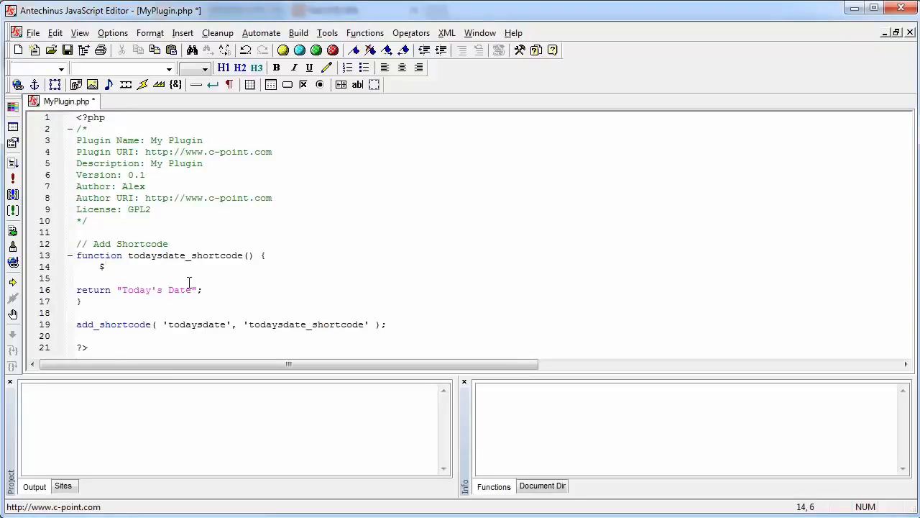
pyautogui.write('today = d')
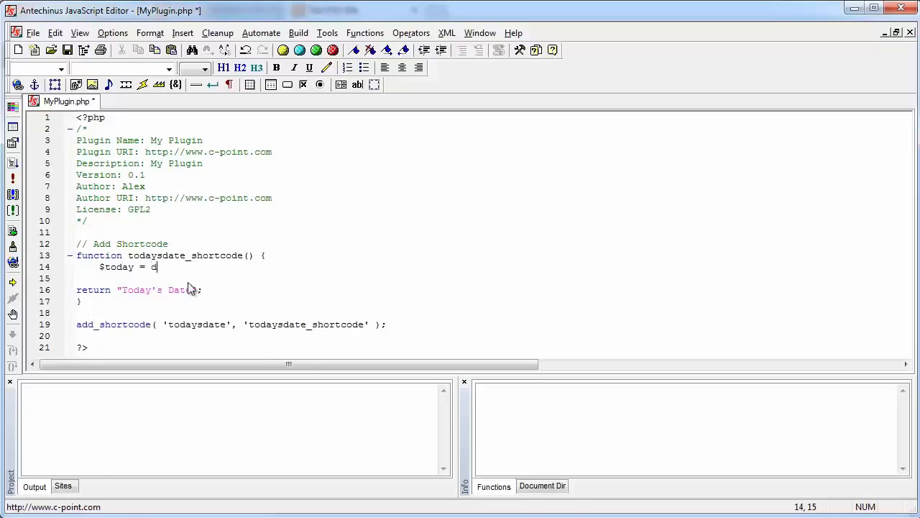
pyautogui.write('ate();')
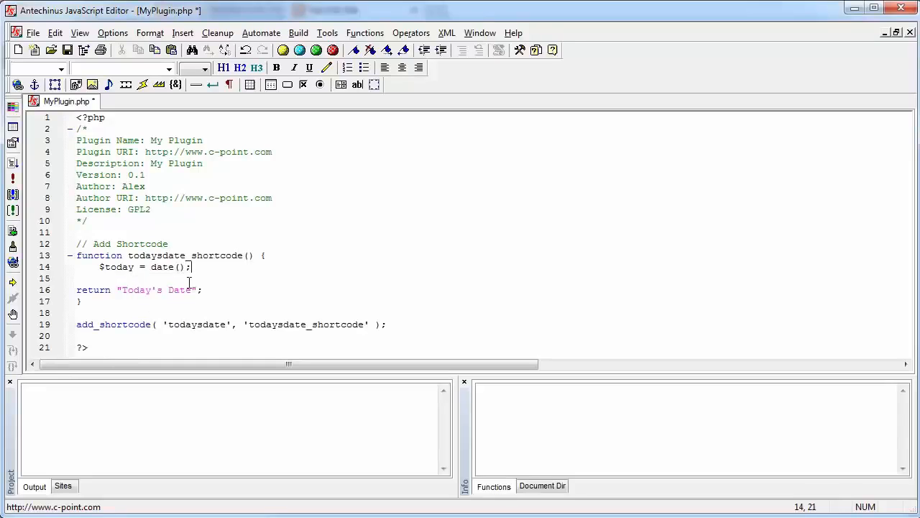
pyautogui.write('""')
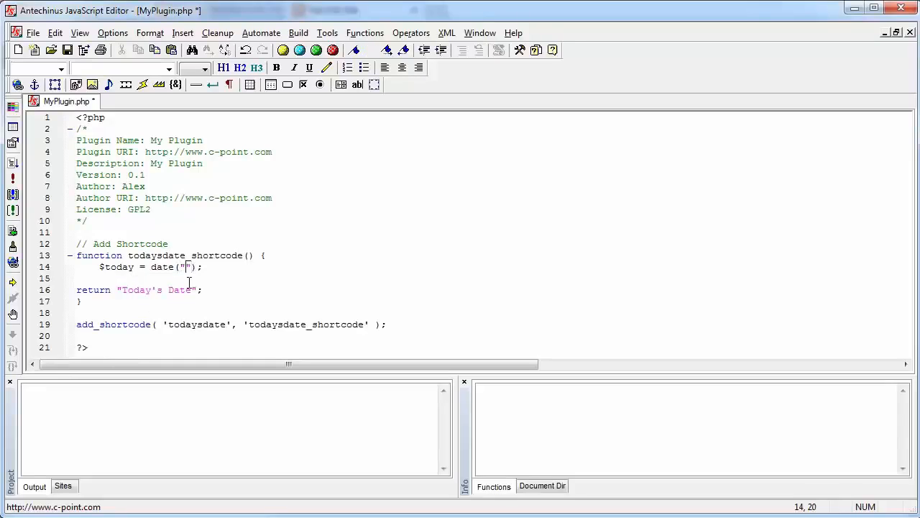
pyautogui.write('m/d/')
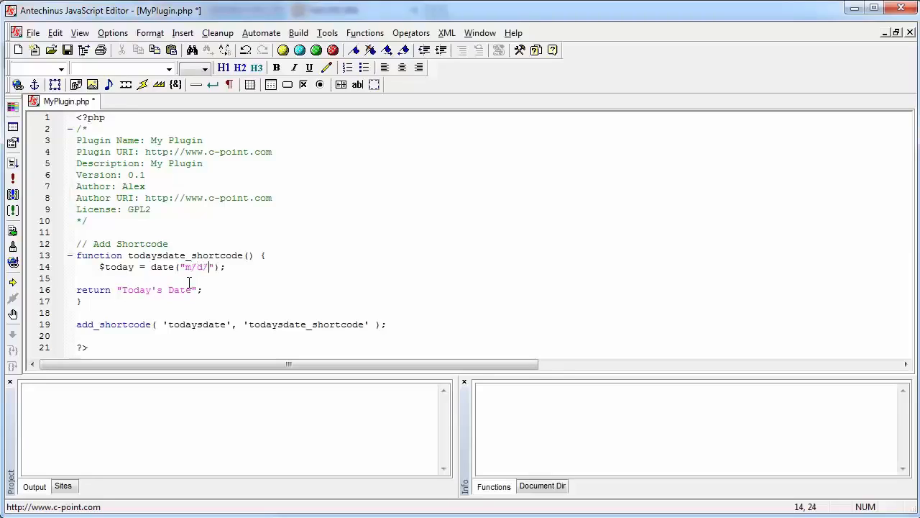
pyautogui.write('y')
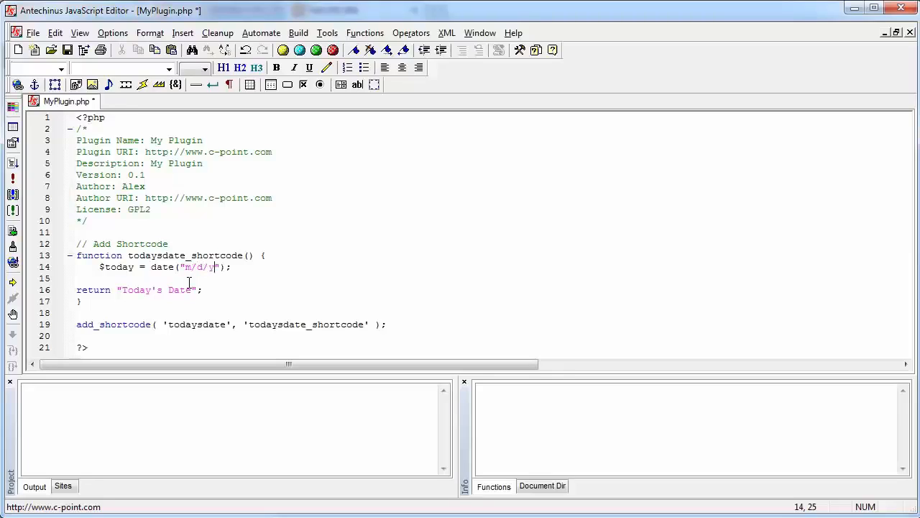
pyautogui.doubleClick(117, 267)
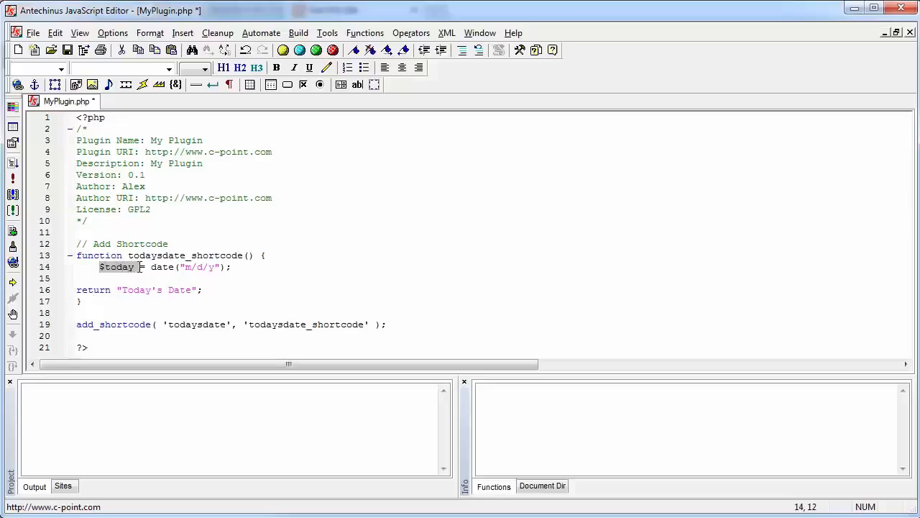
pyautogui.click(137, 290)
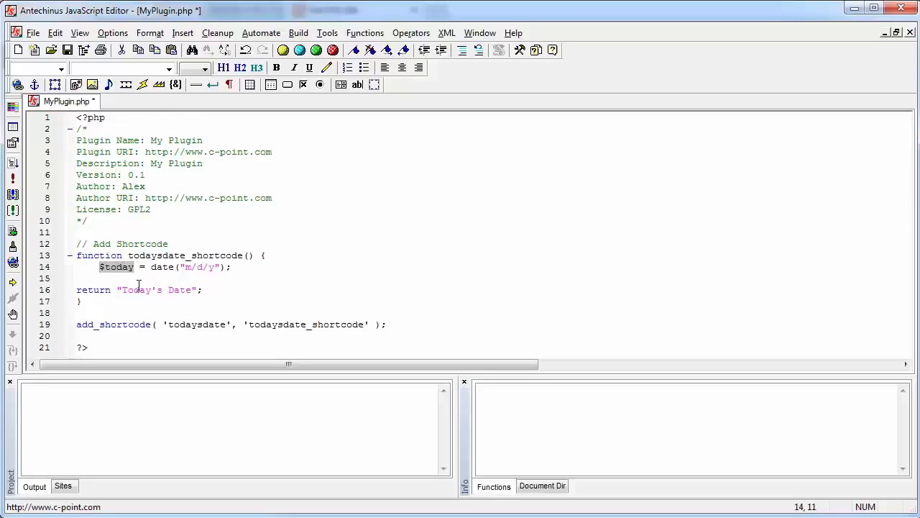
pyautogui.doubleClick(157, 289)
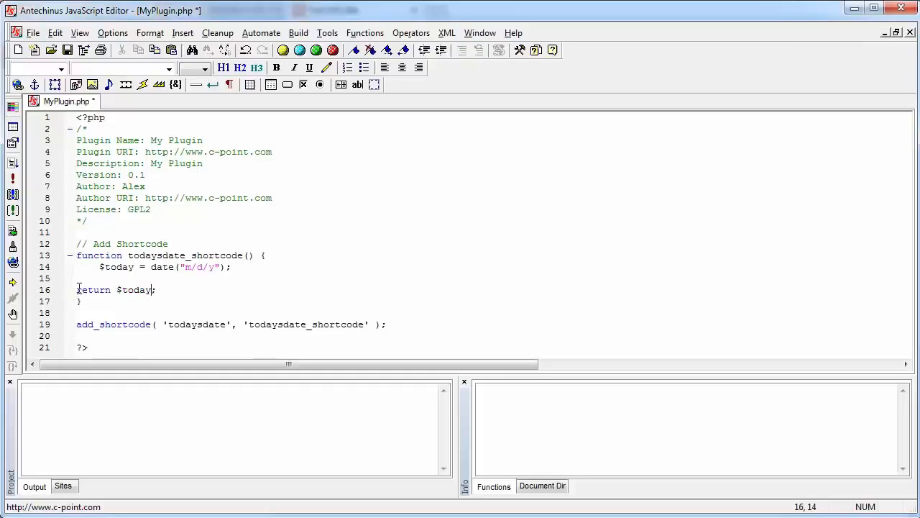
pyautogui.click(77, 289)
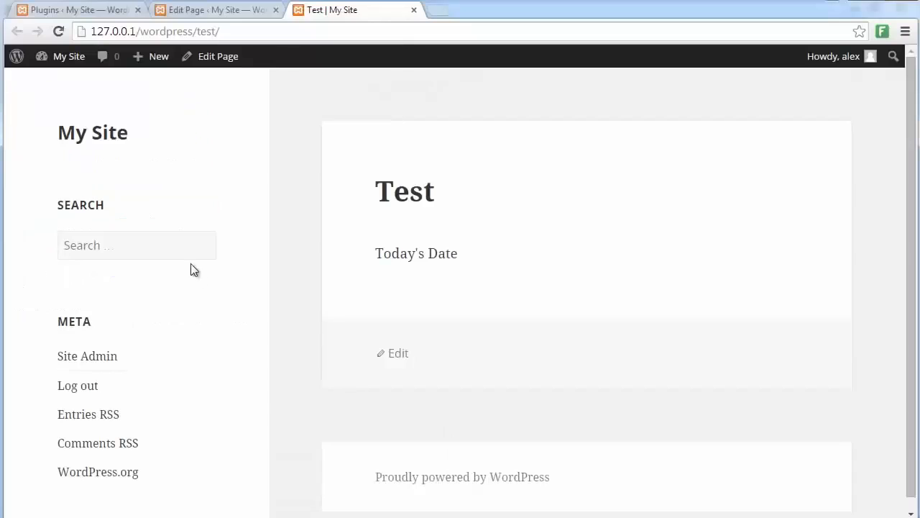
# Step: Reload the Test page in Chrome to see the date shortcode output
pyautogui.click(59, 31)
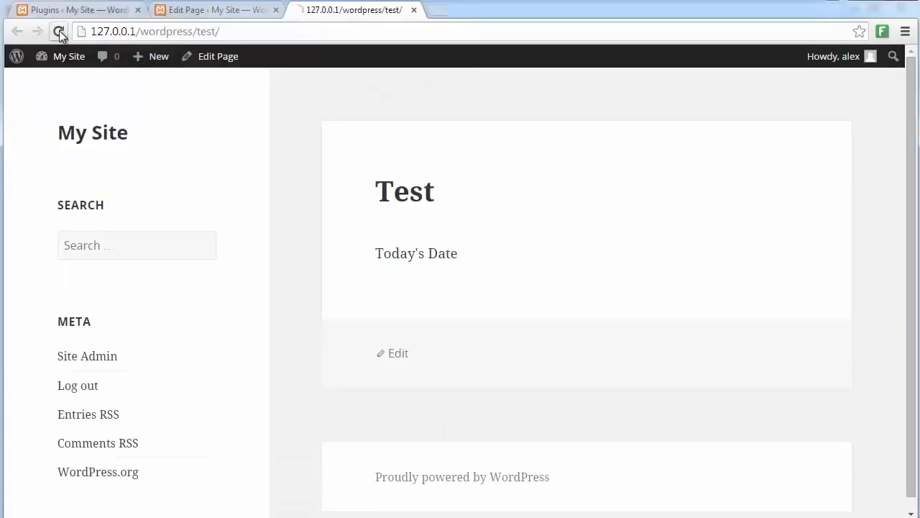
pyautogui.click(59, 31)
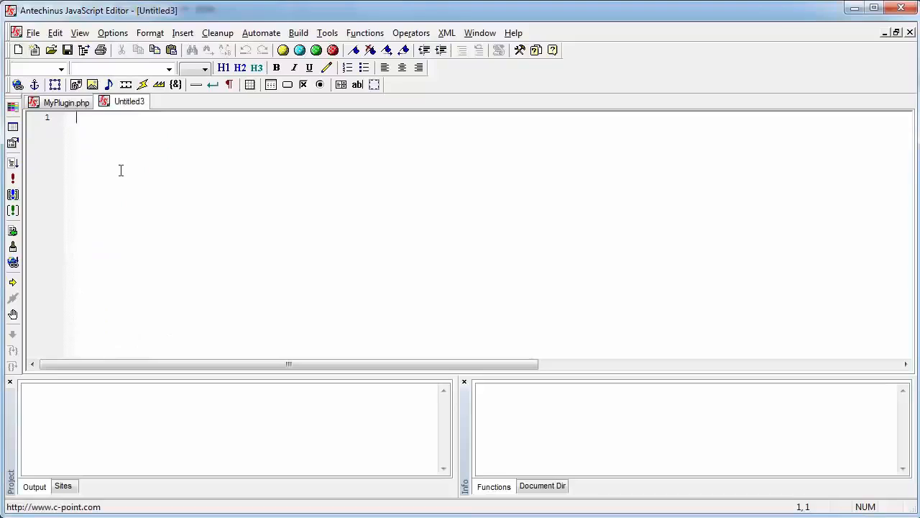
# Step: Write an add_action(); call on line 3 of the new Untitled3 document
pyautogui.press('enter')
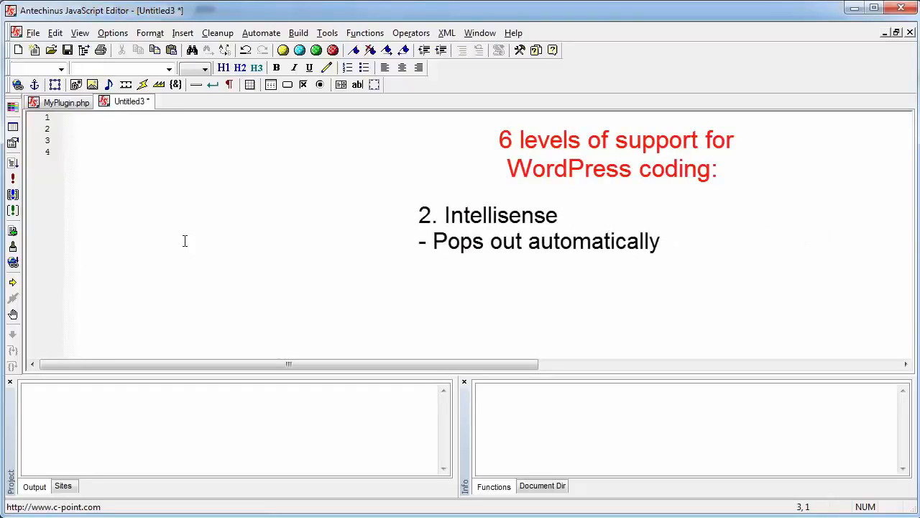
pyautogui.click(77, 141)
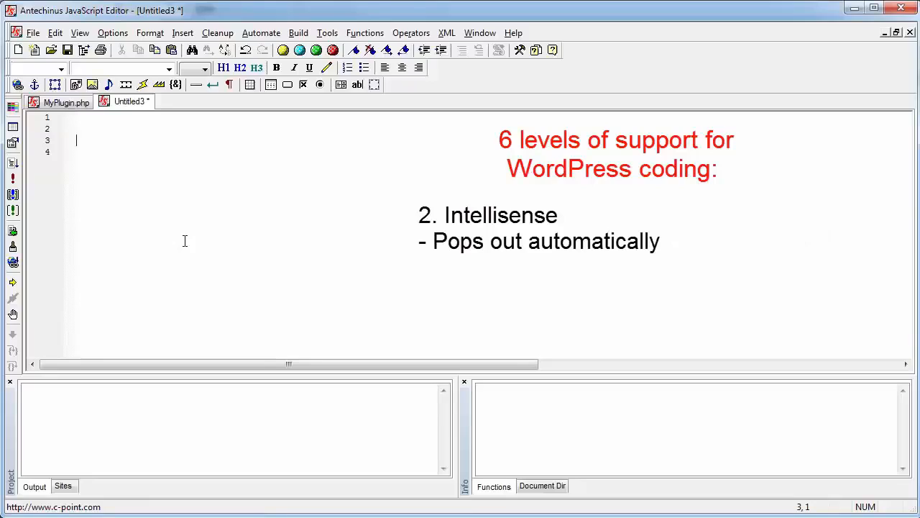
pyautogui.write('add_')
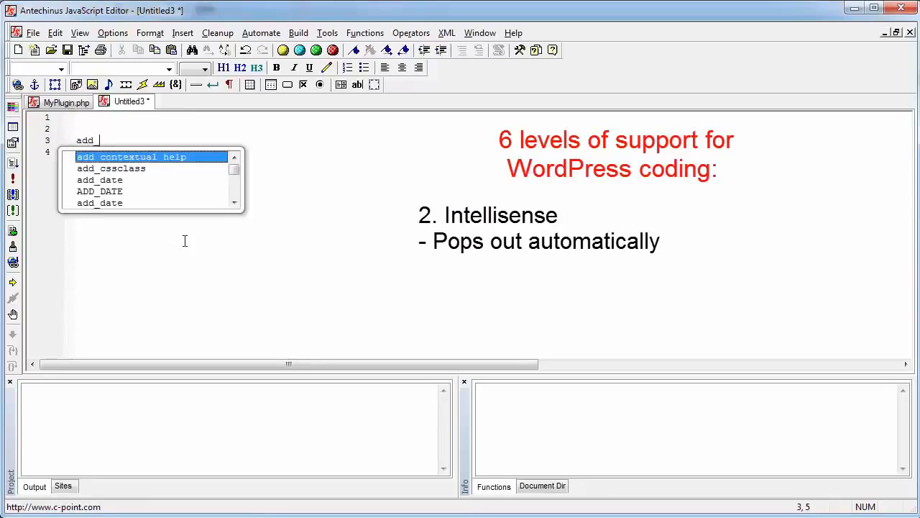
pyautogui.write('action')
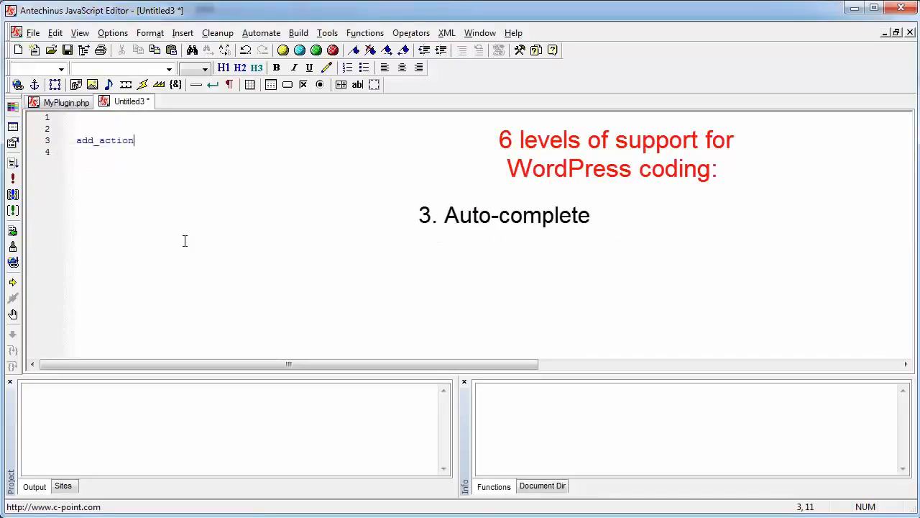
pyautogui.write('(')
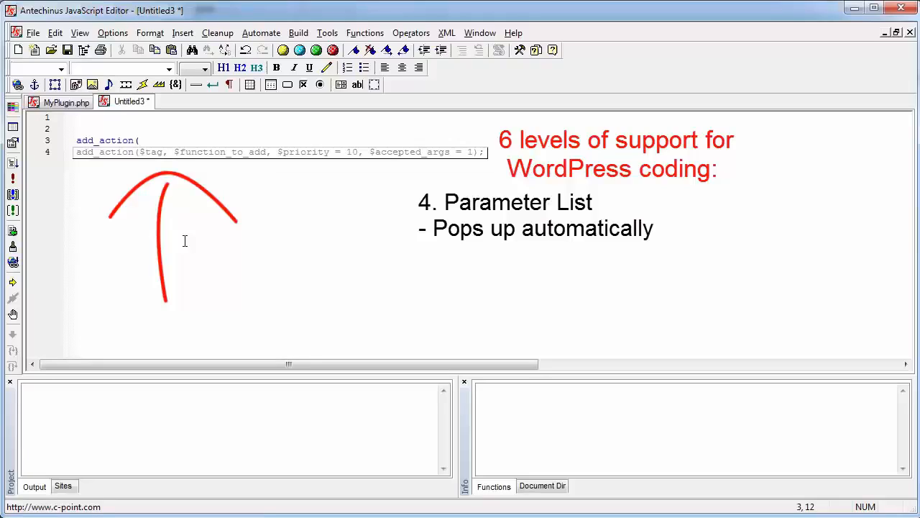
pyautogui.click(138, 141)
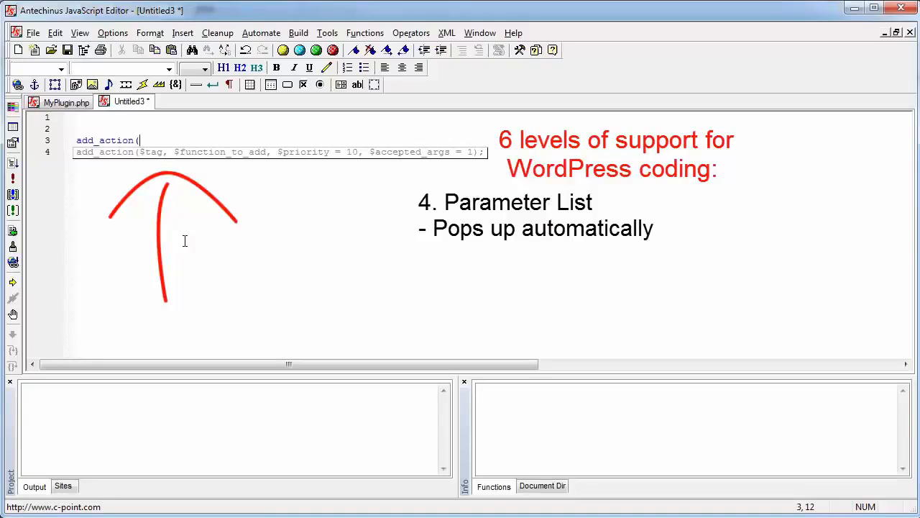
pyautogui.write(');')
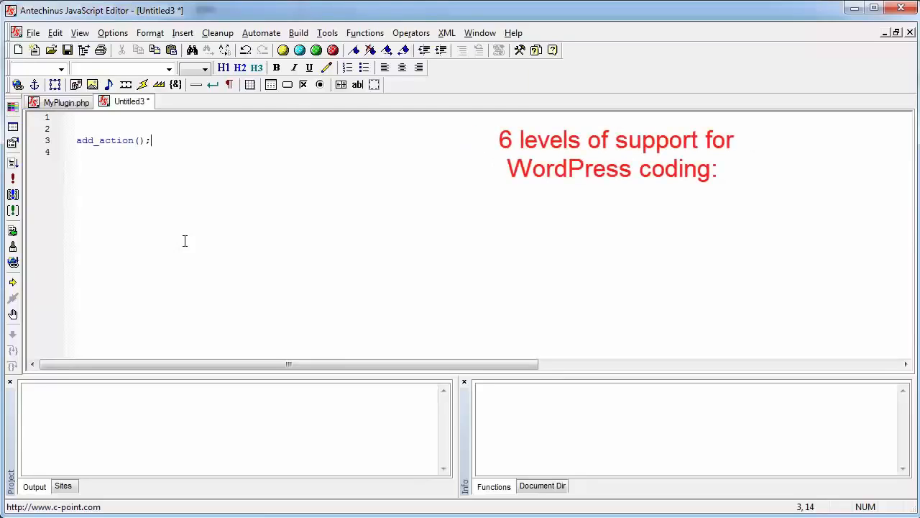
pyautogui.press('Return')
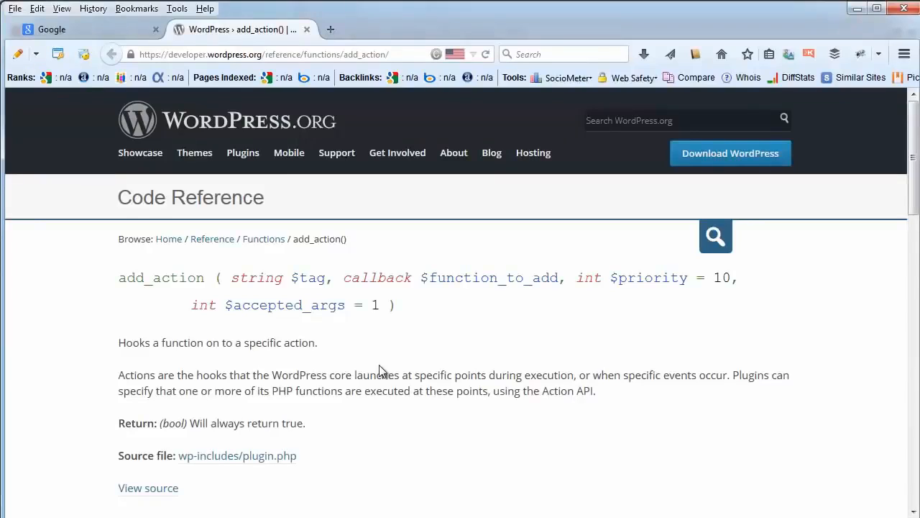
pyautogui.moveTo(237, 388)
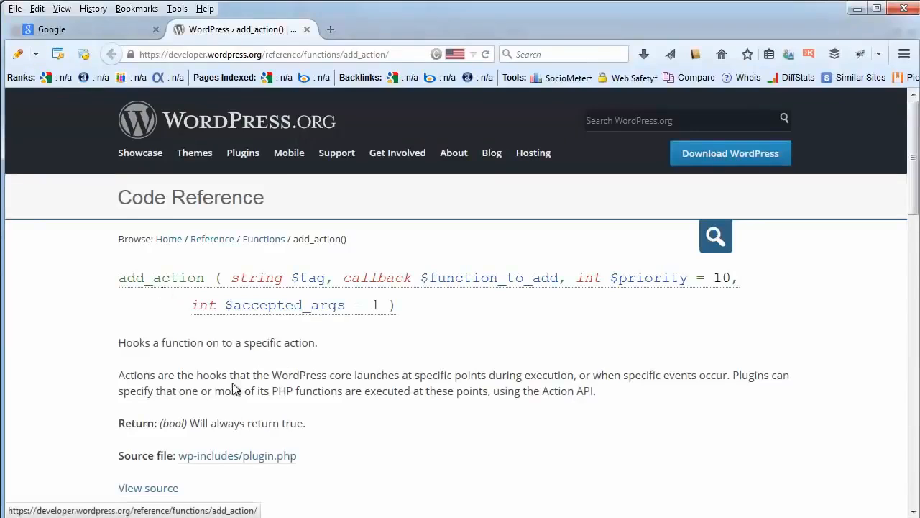
# Step: Scroll through the add_action reference page's Parameters and Source sections
pyautogui.scroll(-3)
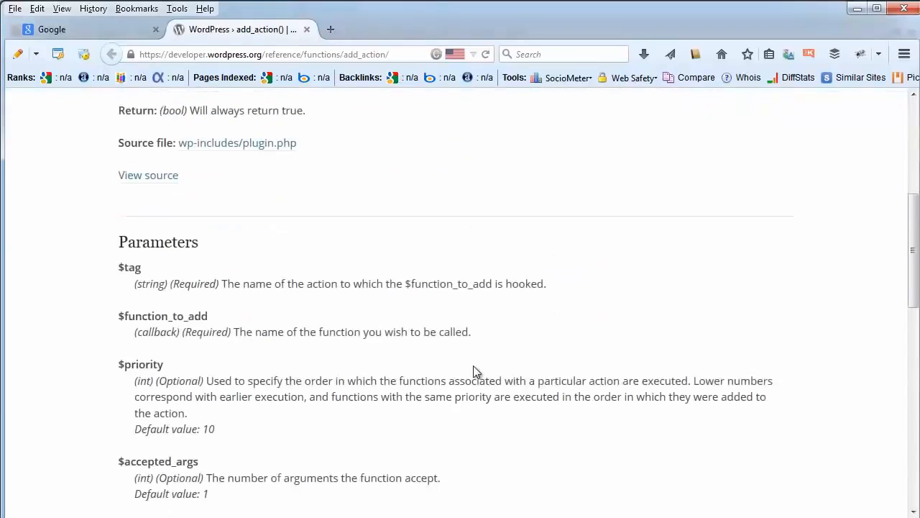
pyautogui.scroll(-3)
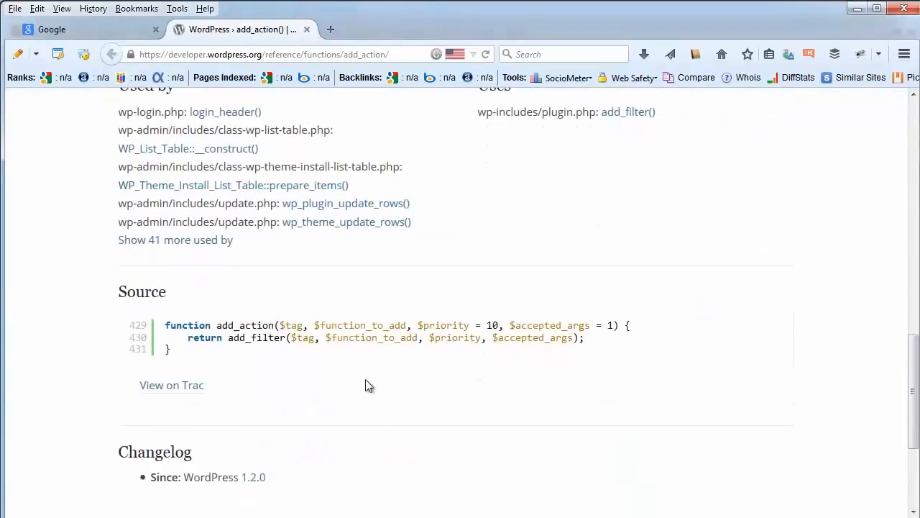
pyautogui.scroll(3)
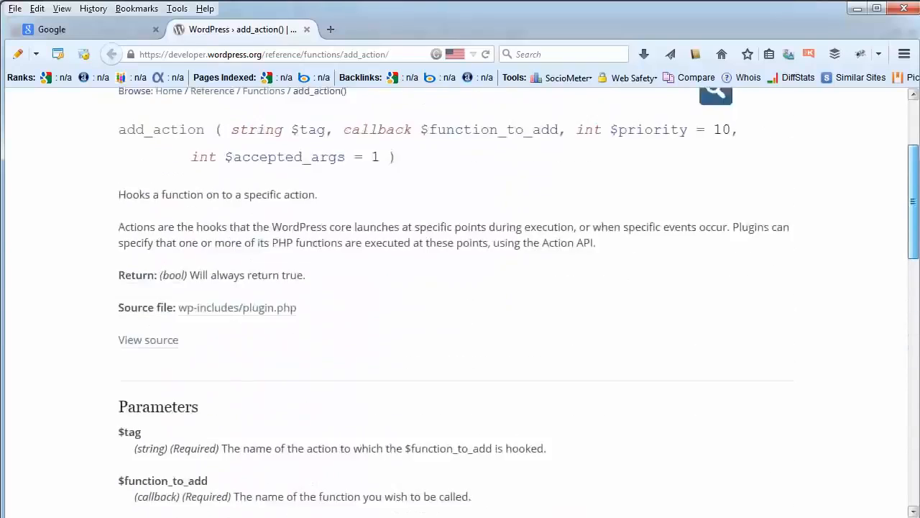
pyautogui.scroll(3)
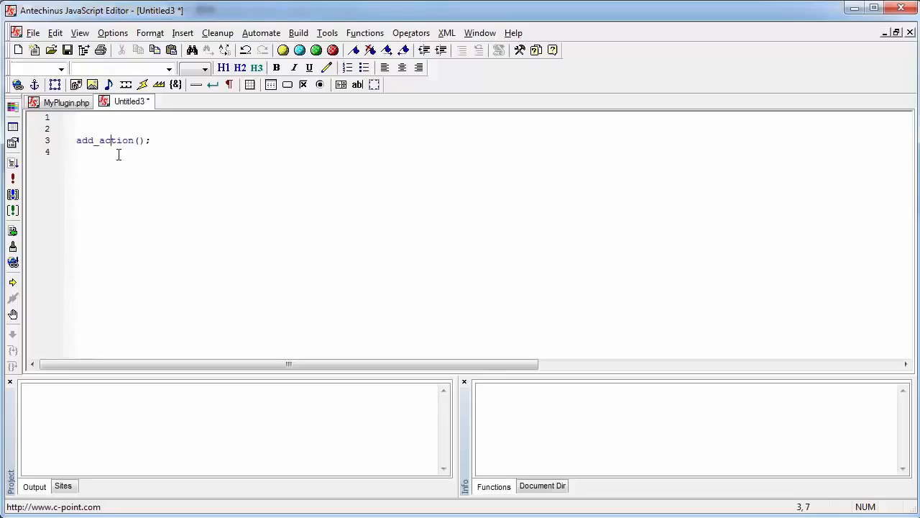
pyautogui.moveTo(910, 39)
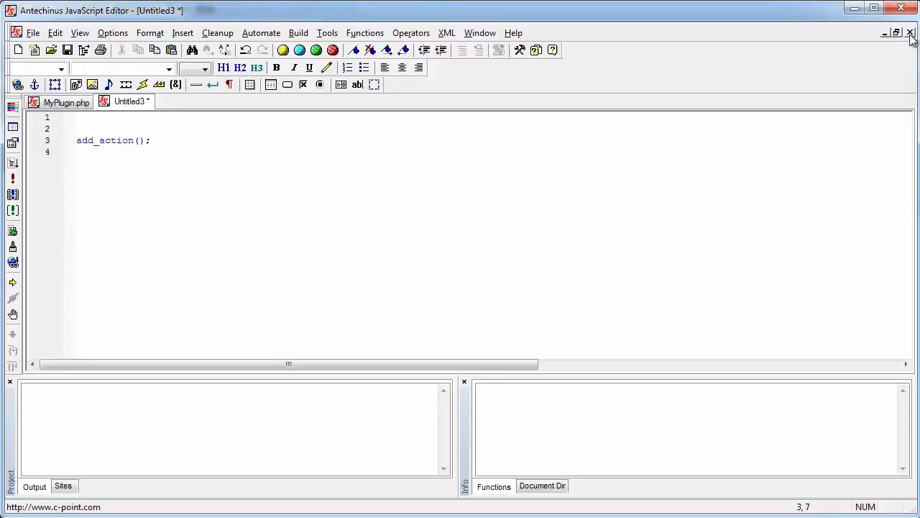
# Step: Close Untitled3 and choose No to discard its changes
pyautogui.click(911, 33)
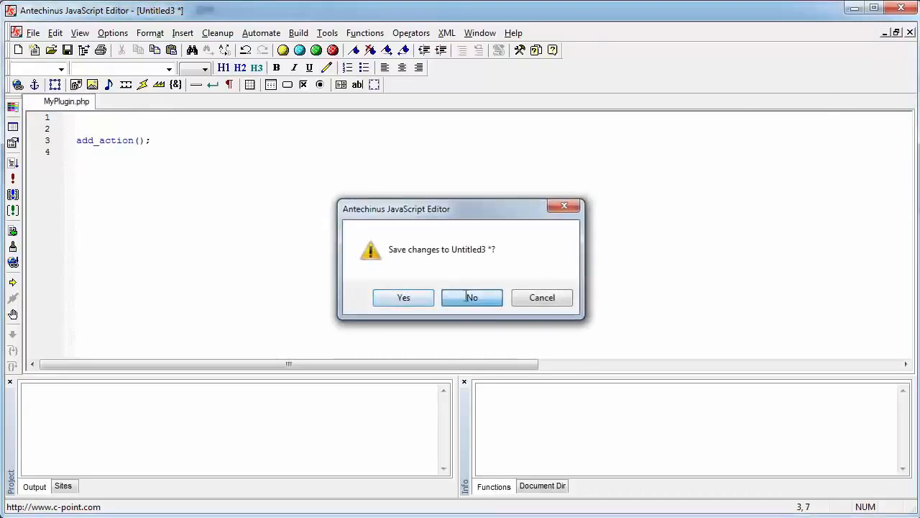
pyautogui.click(472, 297)
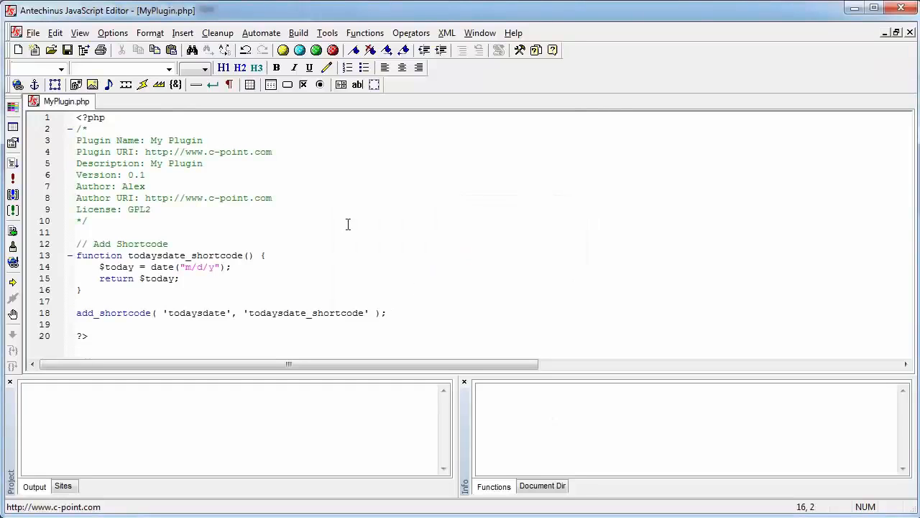
pyautogui.click(183, 32)
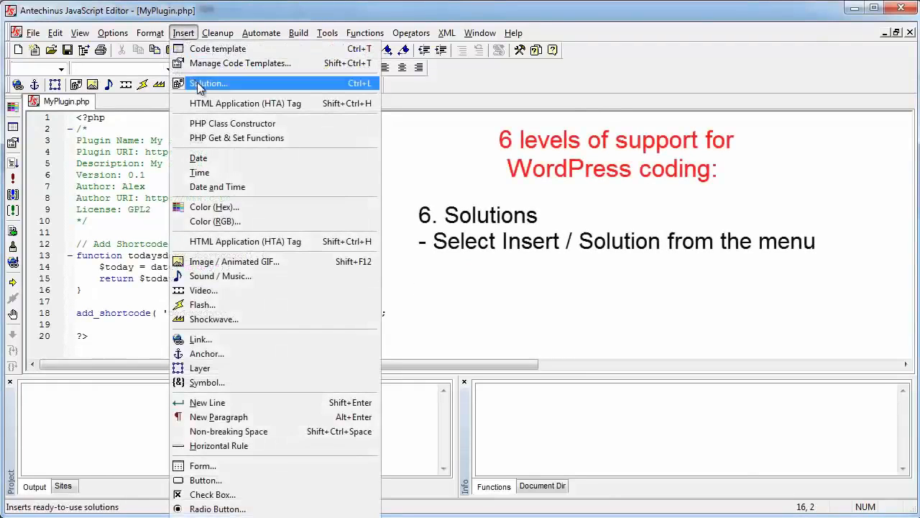
pyautogui.click(209, 84)
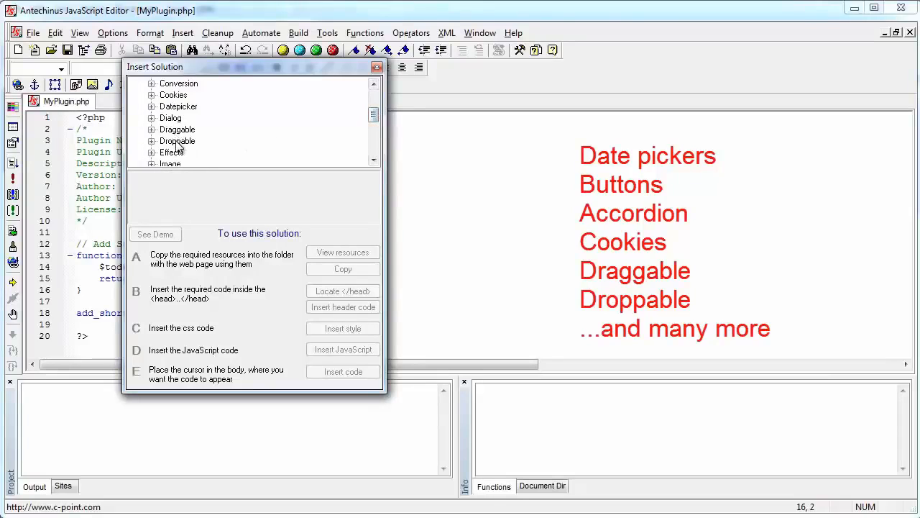
pyautogui.scroll(-3)
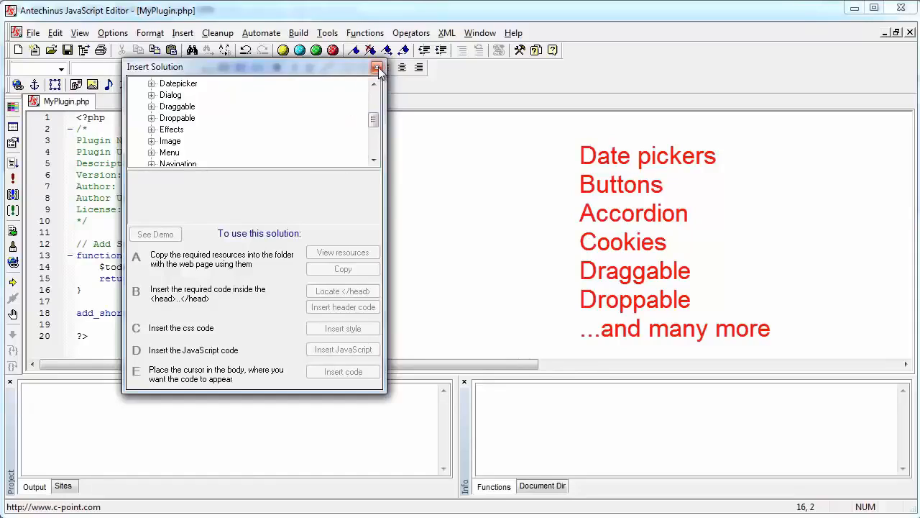
pyautogui.moveTo(378, 67)
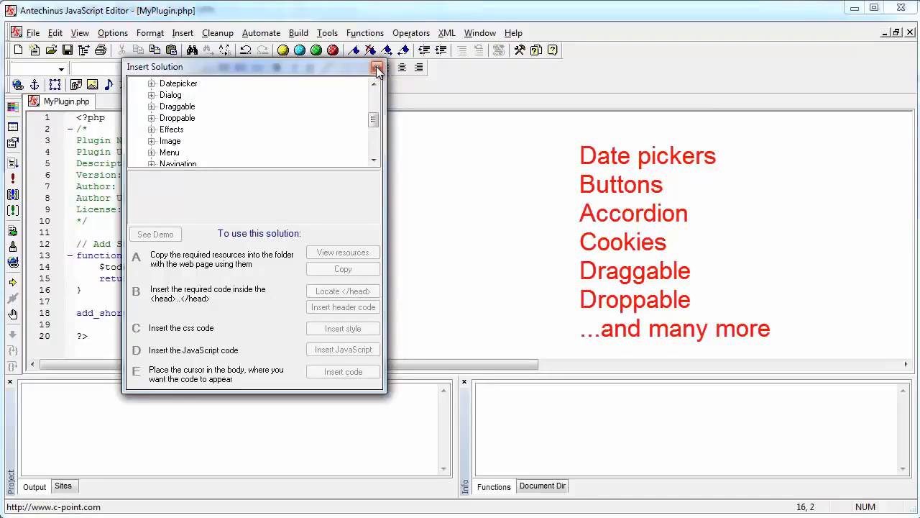
pyautogui.click(376, 67)
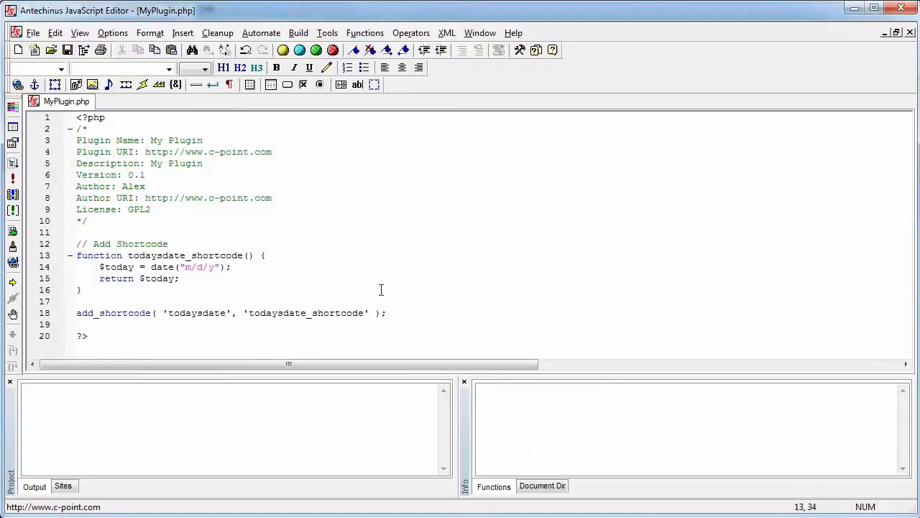
pyautogui.moveTo(159, 230)
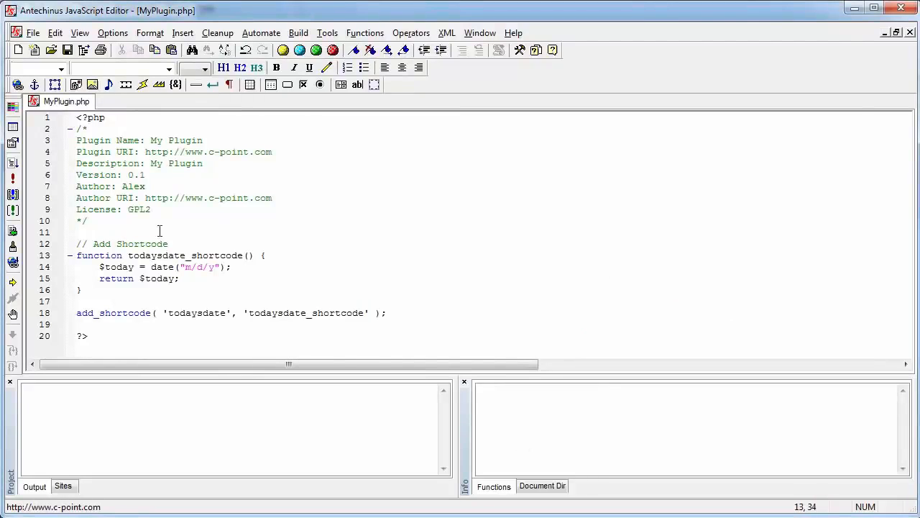
# Step: Insert the action template with prefix cpoint, creating cpoint_register_shortcodes hooked to init
pyautogui.click(79, 231)
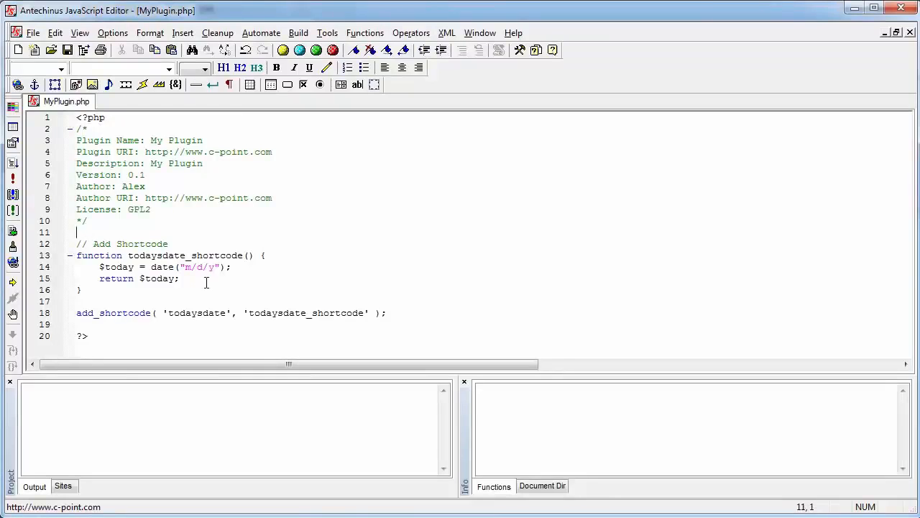
pyautogui.write('wp')
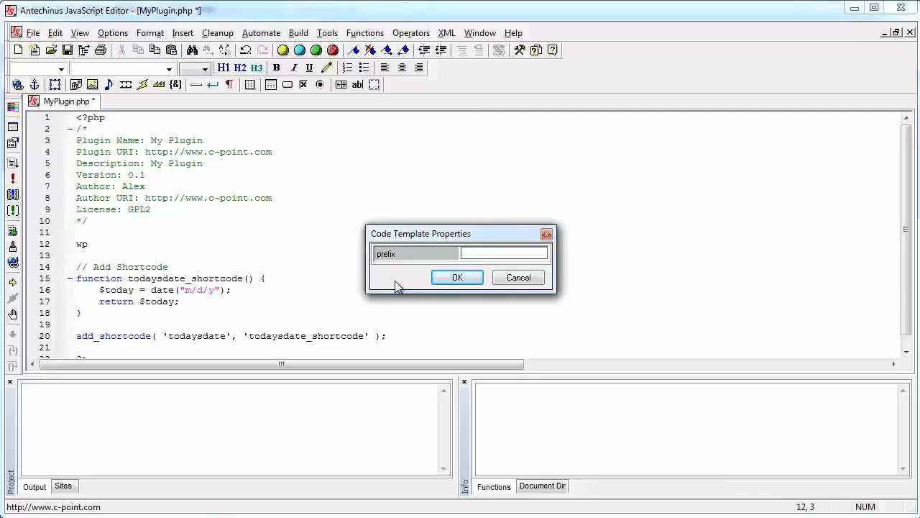
pyautogui.write('cpo')
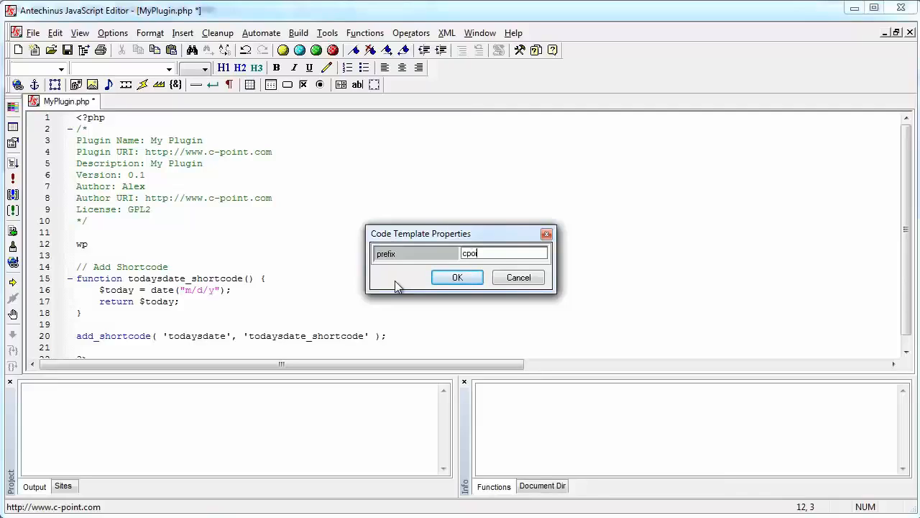
pyautogui.write('int')
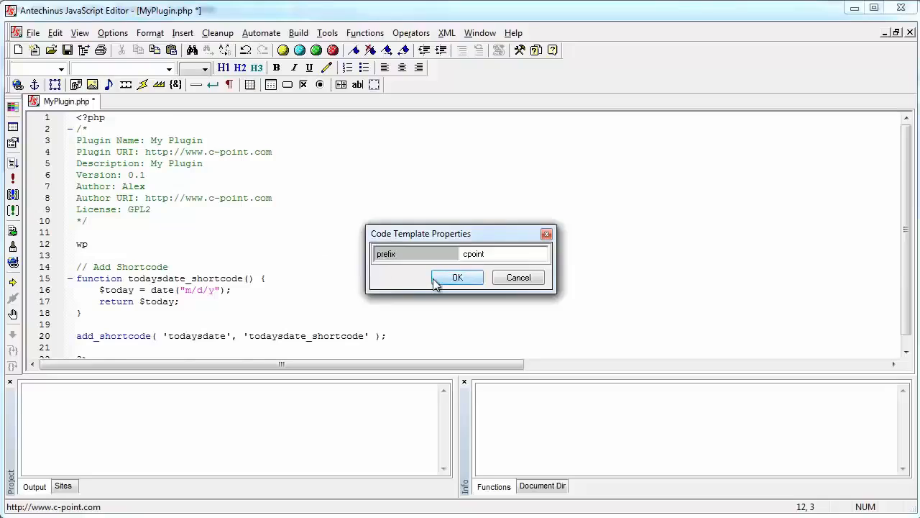
pyautogui.click(457, 277)
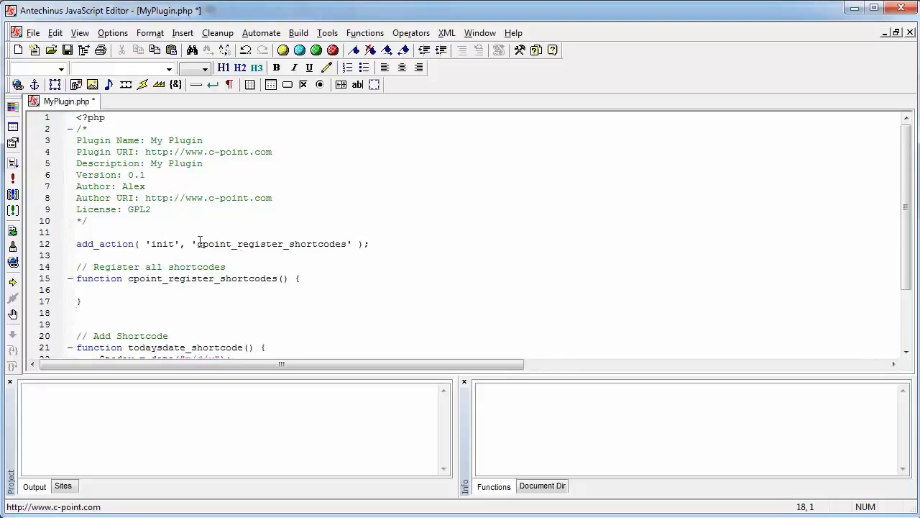
pyautogui.doubleClick(163, 244)
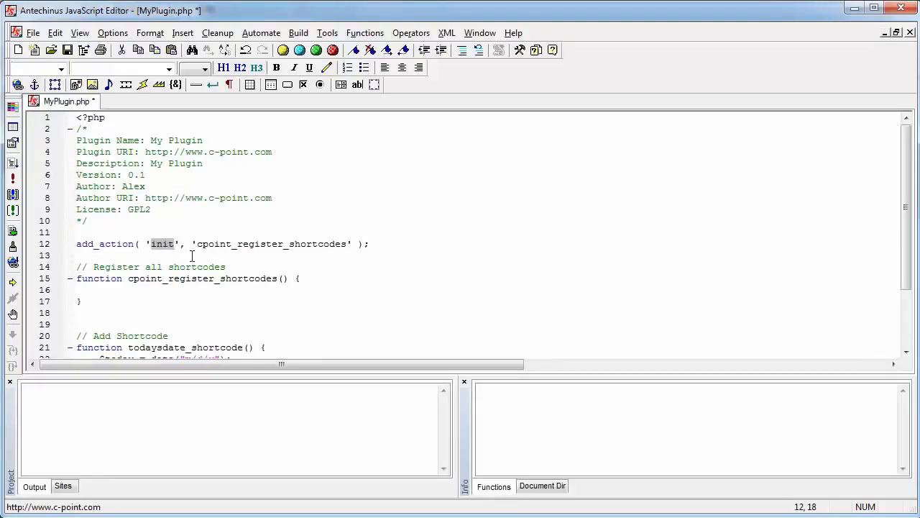
# Step: Put add_shortcode( 'todaysdate', 'todaysdate_shortcode' ) inside the register function and add a blank line
pyautogui.scroll(-3)
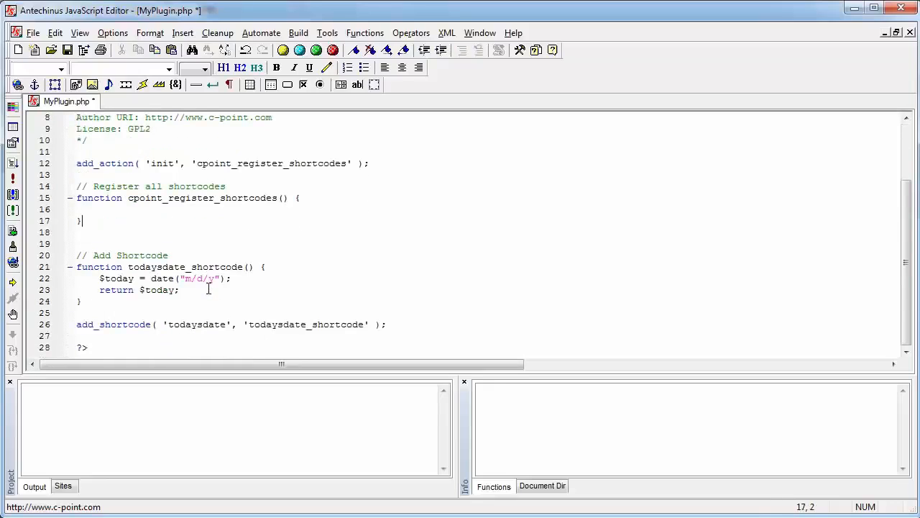
pyautogui.click(217, 335)
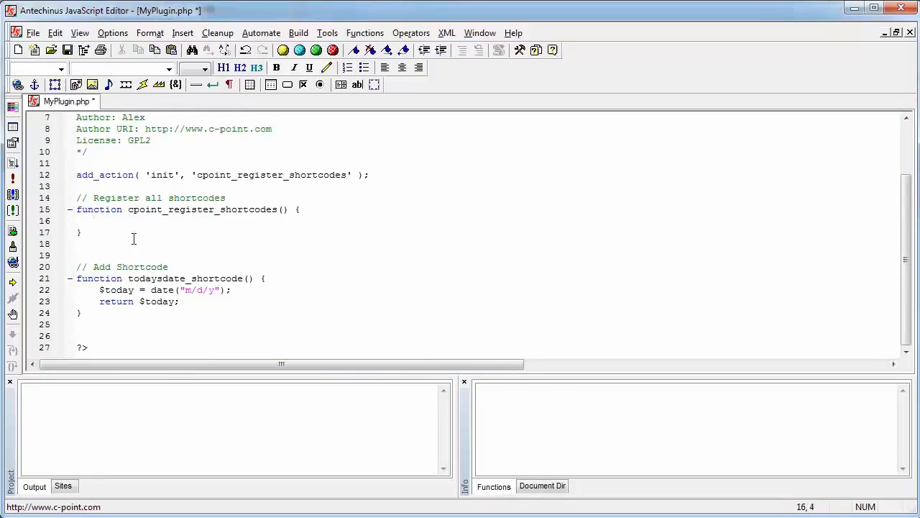
pyautogui.write("add_shortcode( 'todaysdate', 'todaysdate_shortcode' );")
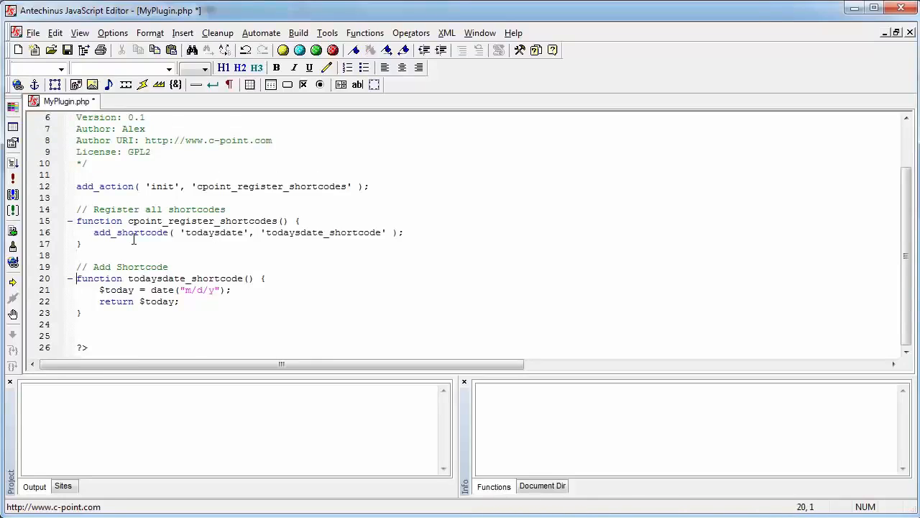
pyautogui.click(77, 324)
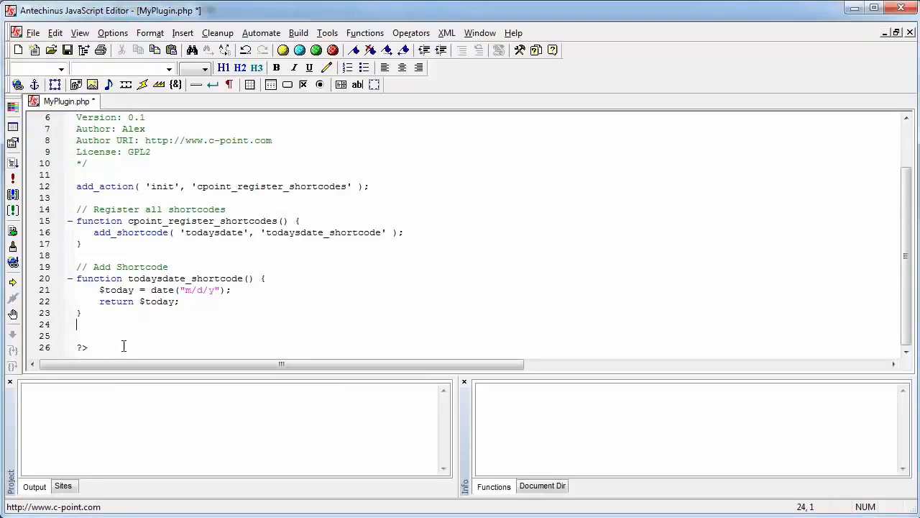
pyautogui.press('Return')
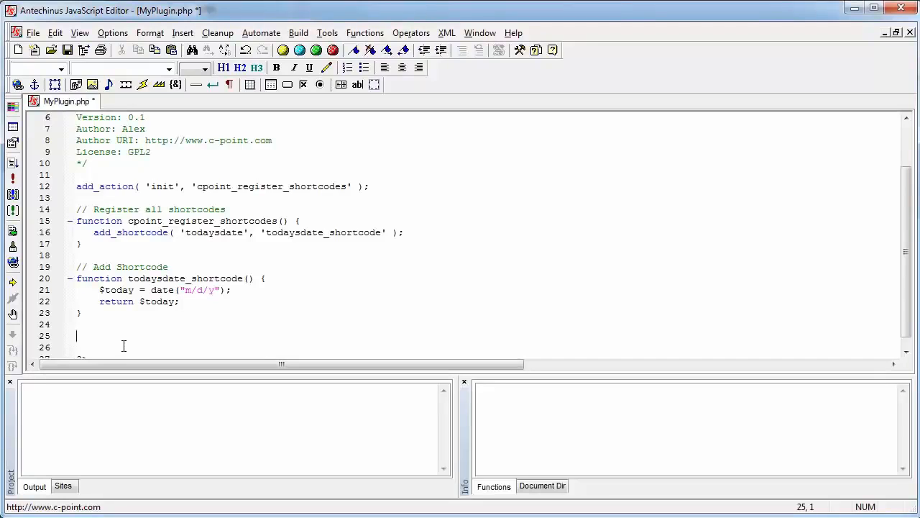
# Step: Insert the enclosing shortcode template named box, creating box_shortcode and its add_shortcode call
pyautogui.write('wp')
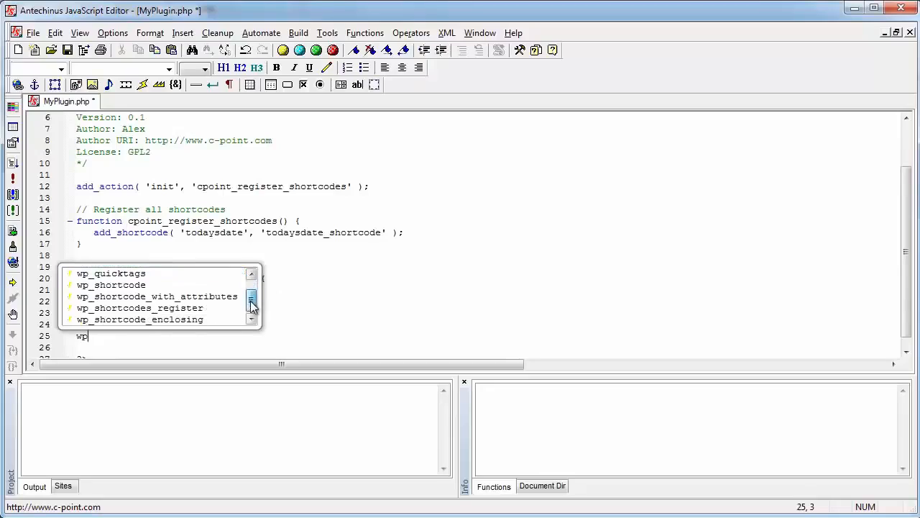
pyautogui.click(139, 319)
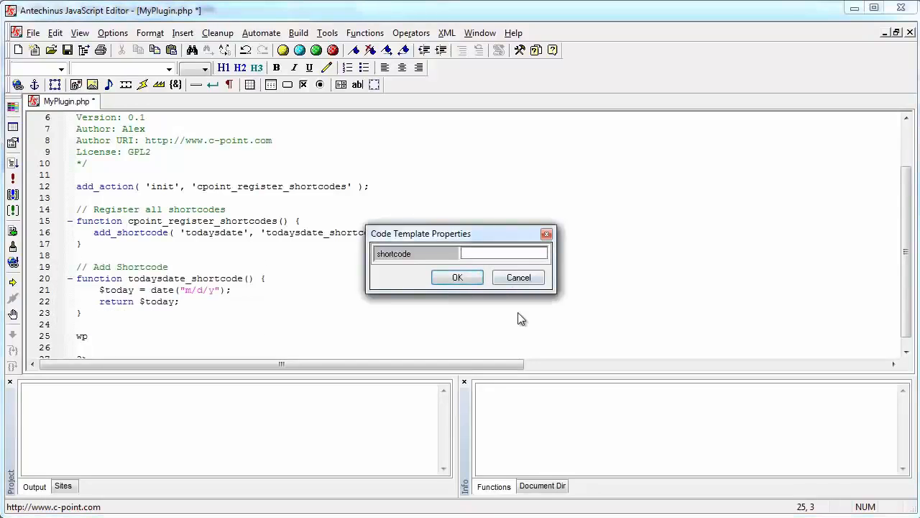
pyautogui.write('box')
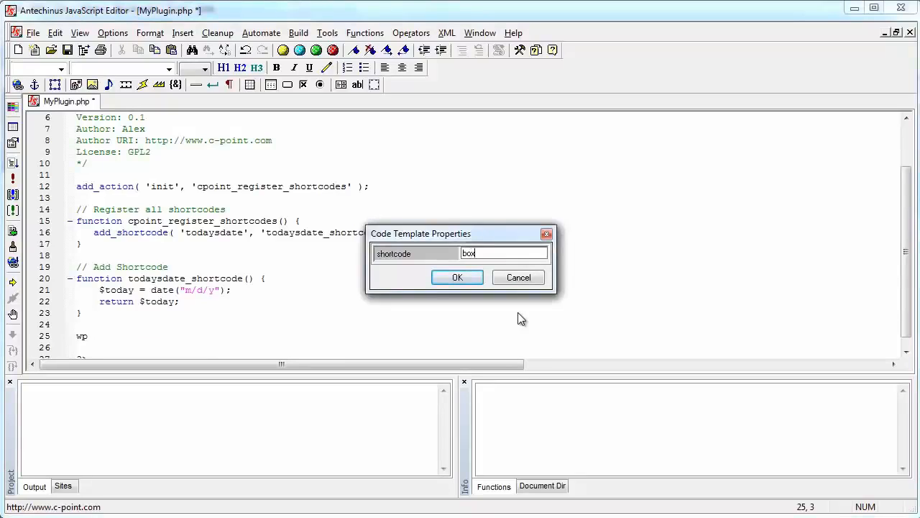
pyautogui.moveTo(445, 272)
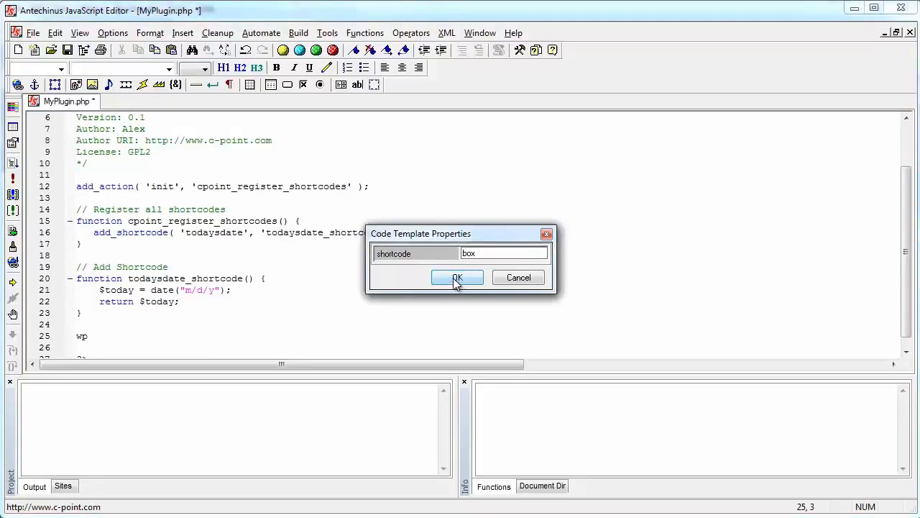
pyautogui.click(457, 277)
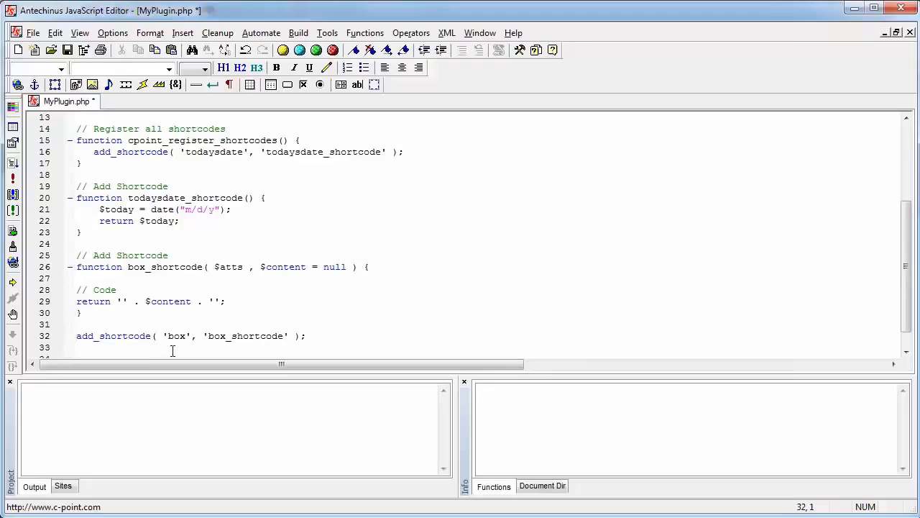
# Step: Move add_shortcode( 'box', 'box_shortcode' ) into cpoint_register_shortcodes and save the plugin
pyautogui.tripleClick(172, 336)
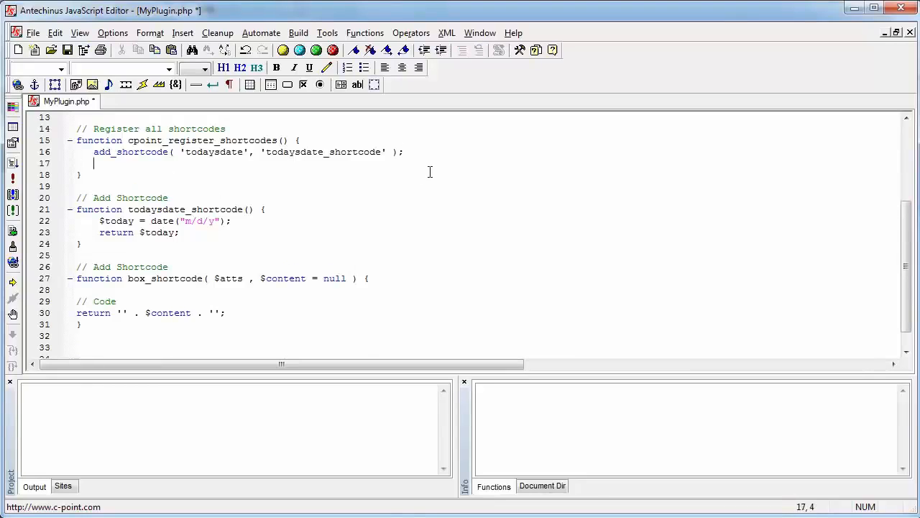
pyautogui.write("add_shortcode( 'box', 'box_shortcode' );")
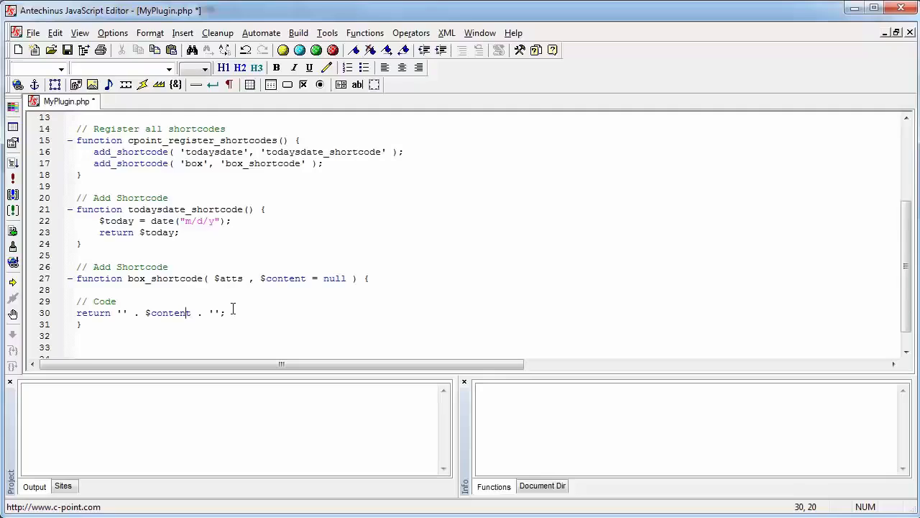
pyautogui.press('Ctrl+s')
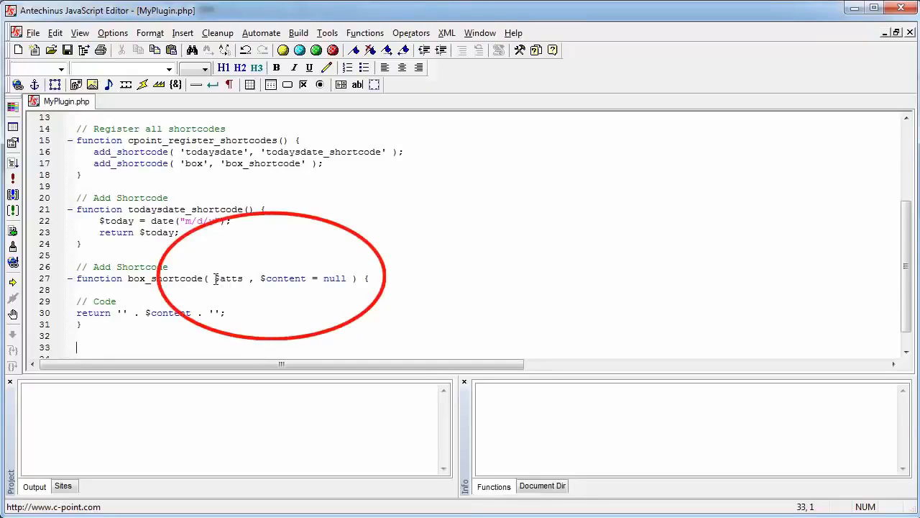
# Step: Wrap $content in <b> tags in box_shortcode's return
pyautogui.doubleClick(229, 278)
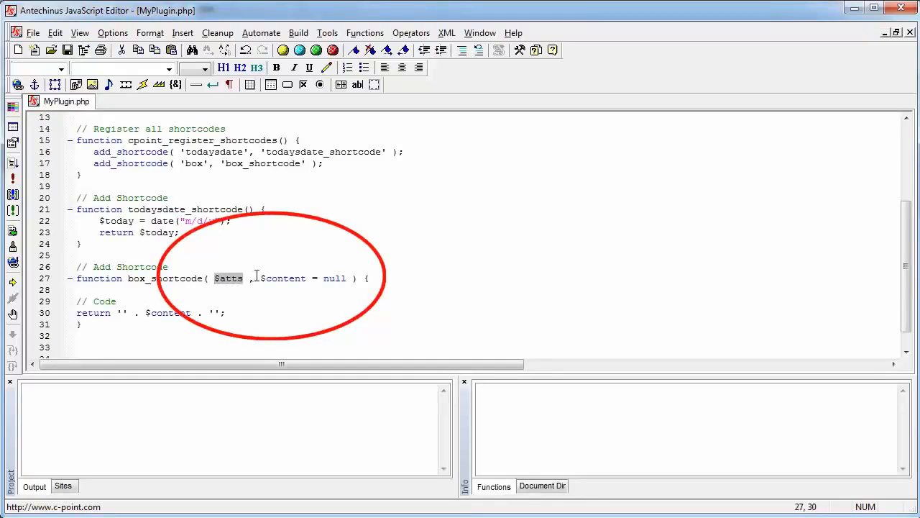
pyautogui.doubleClick(283, 278)
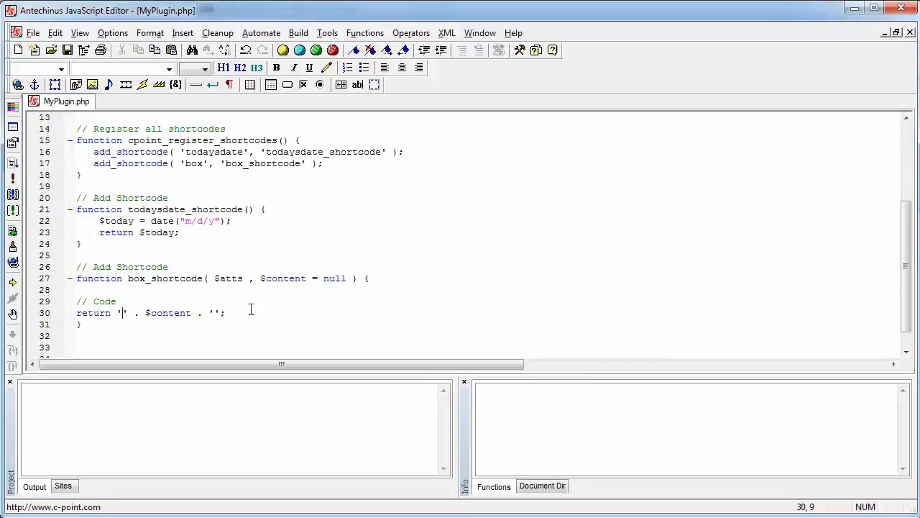
pyautogui.write('<b>')
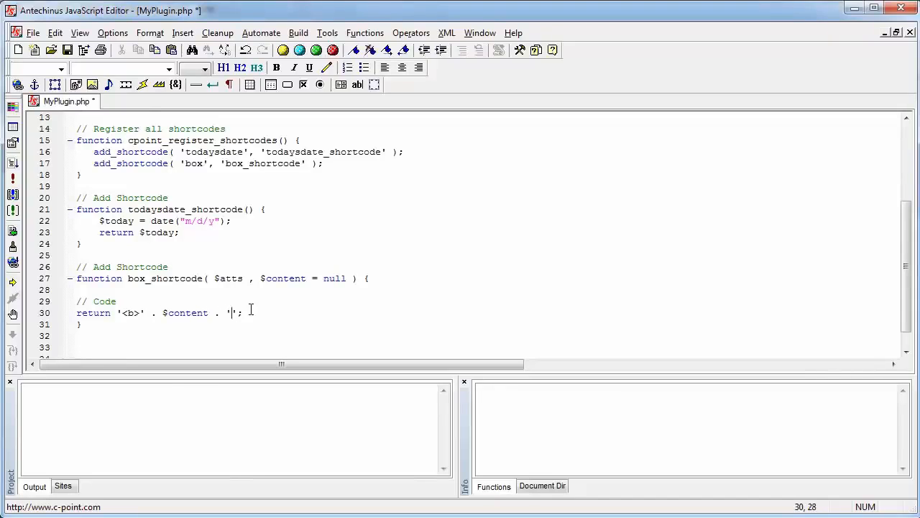
pyautogui.write('<>')
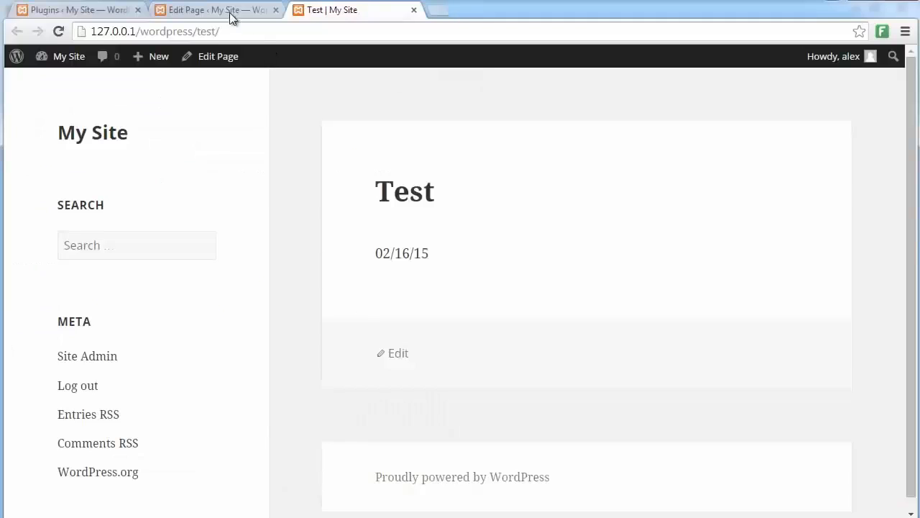
# Step: Enter [box]This content is bold.[/box] in the Test page editor
pyautogui.click(208, 9)
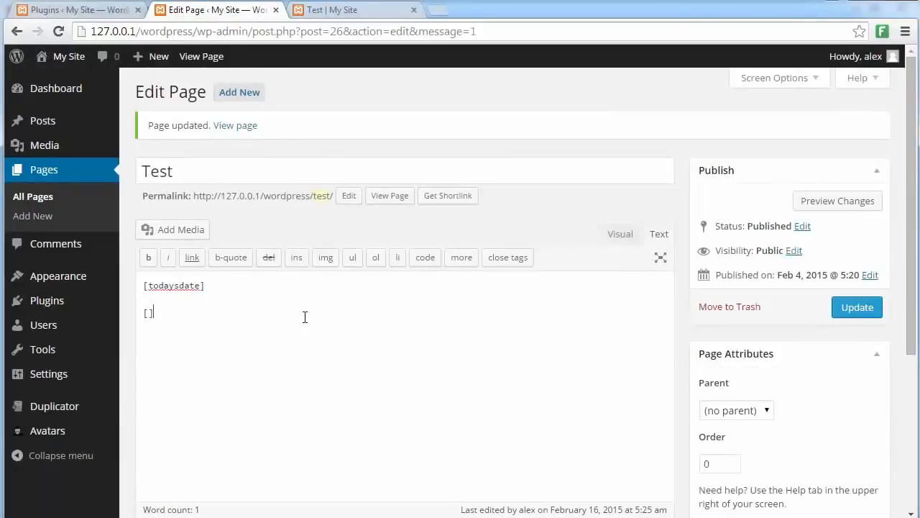
pyautogui.write('box')
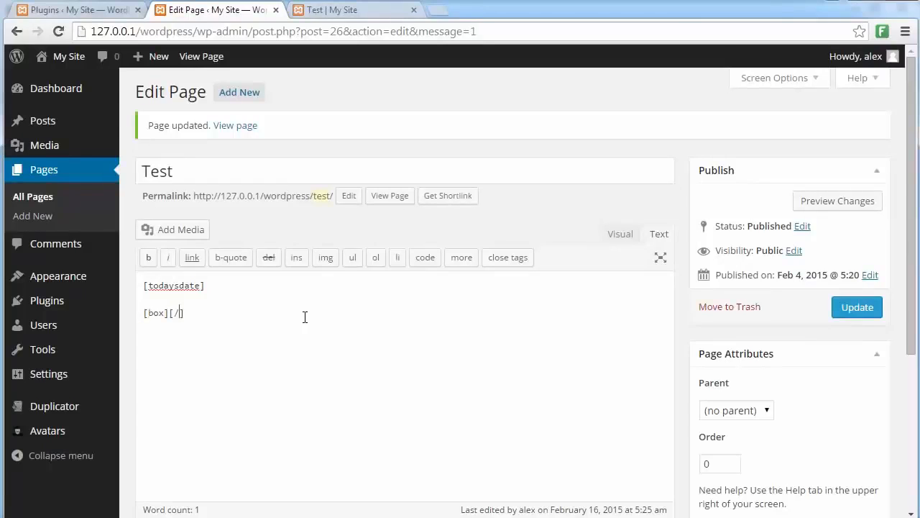
pyautogui.write('box')
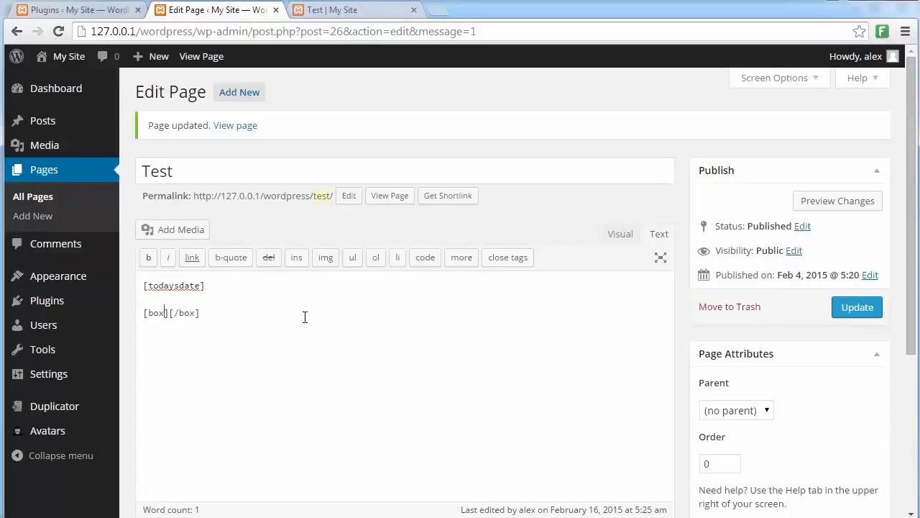
pyautogui.write('This')
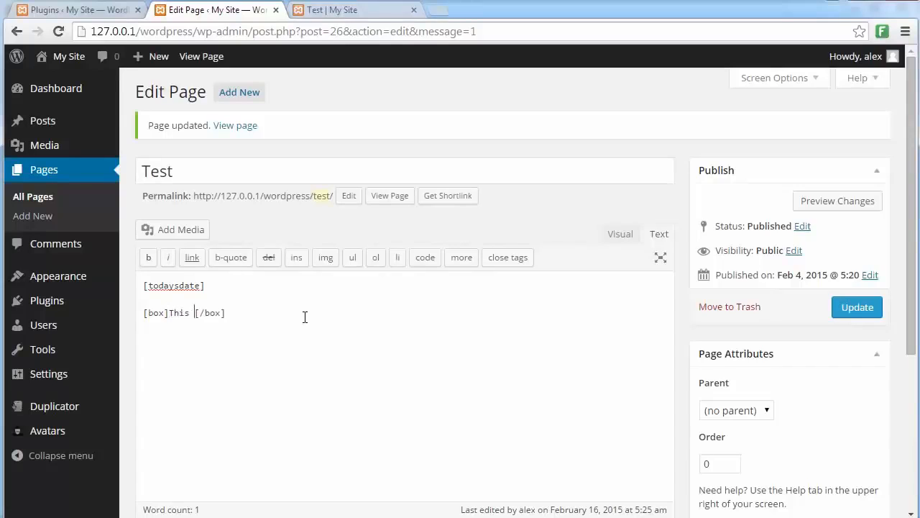
pyautogui.write('content is b')
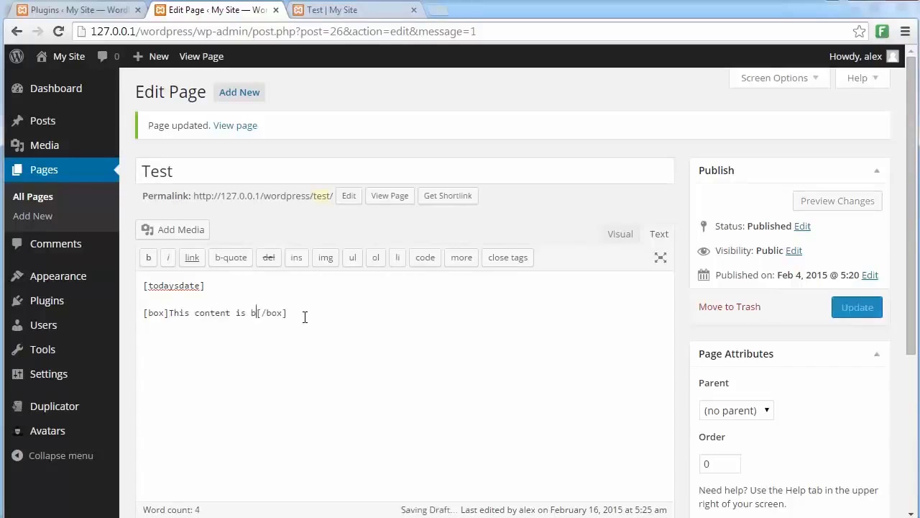
pyautogui.write('old.')
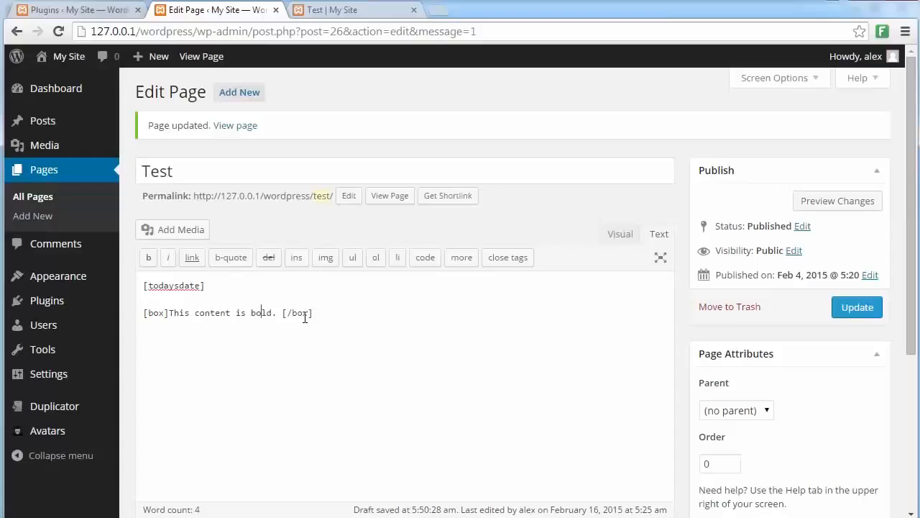
# Step: Add unboxed text after the shortcode and go to the published Test page
pyautogui.write('T')
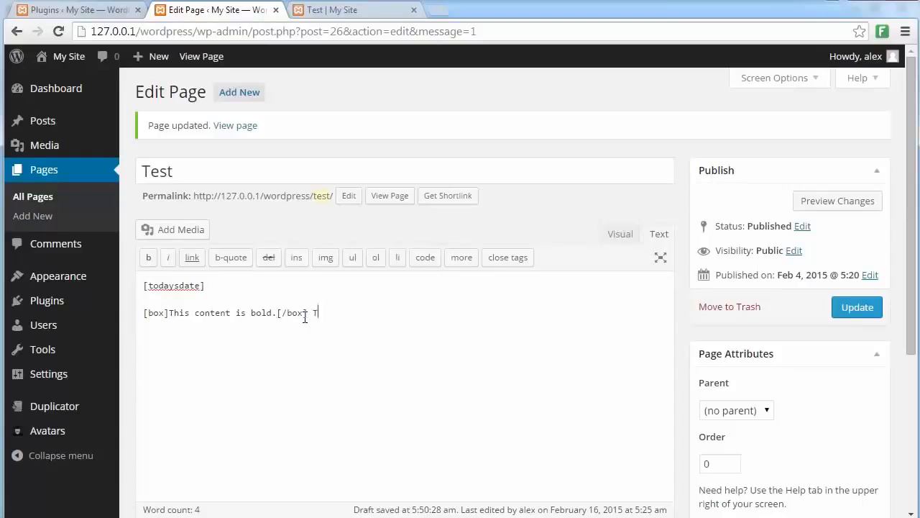
pyautogui.write('his content is not bol')
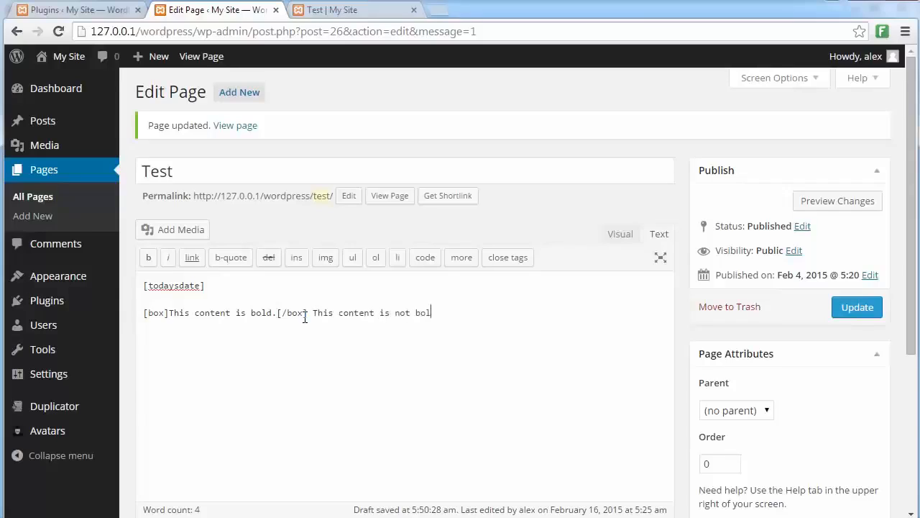
pyautogui.write('d.')
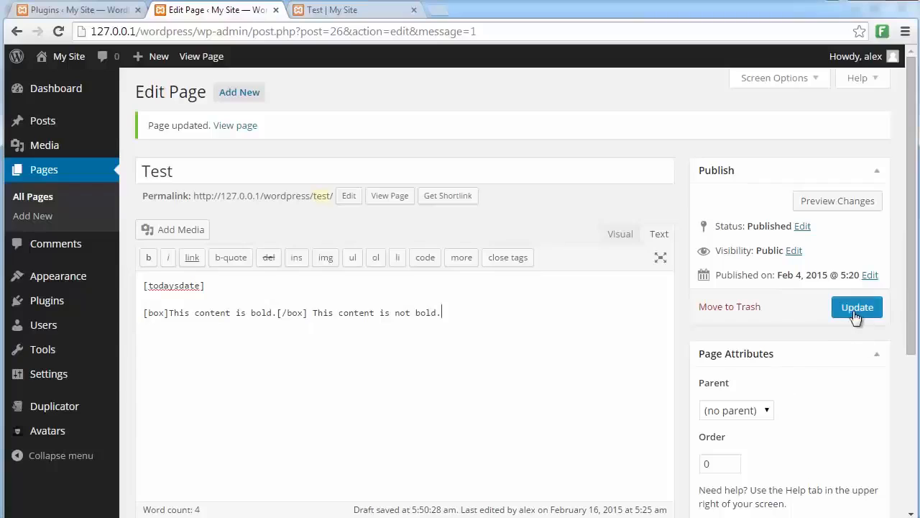
pyautogui.click(352, 9)
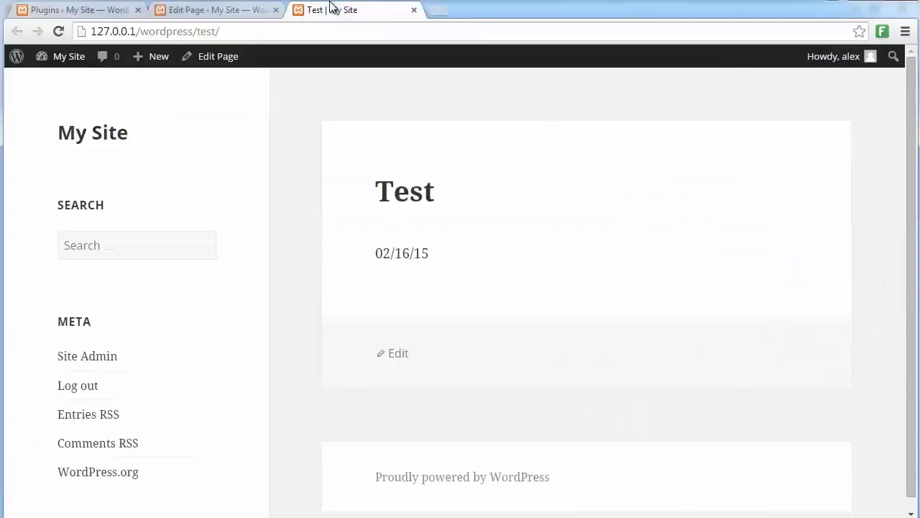
# Step: Reload the live Test page to show the bold boxed sentence under 02/16/15
pyautogui.click(58, 31)
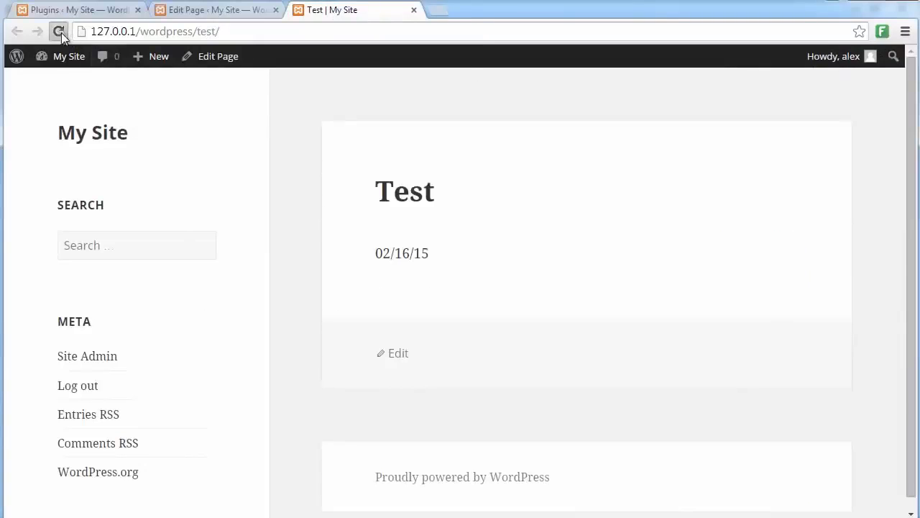
pyautogui.click(58, 31)
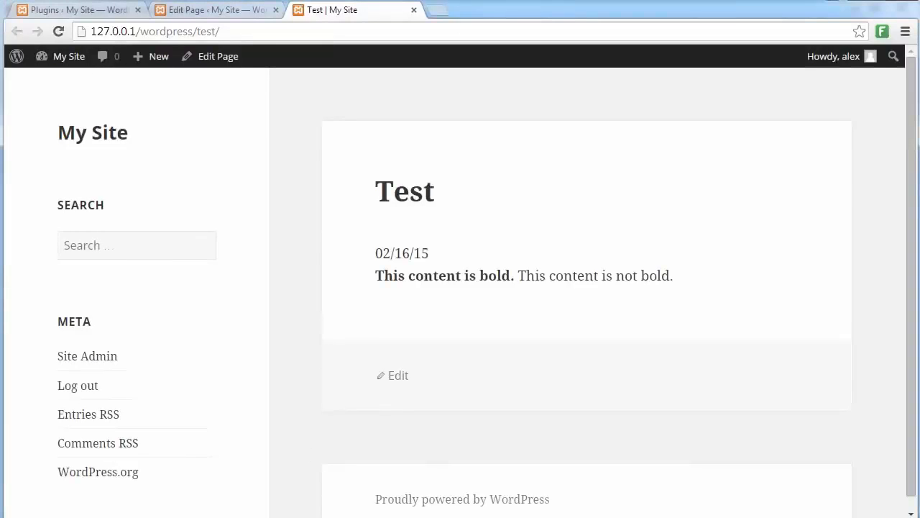
pyautogui.moveTo(254, 412)
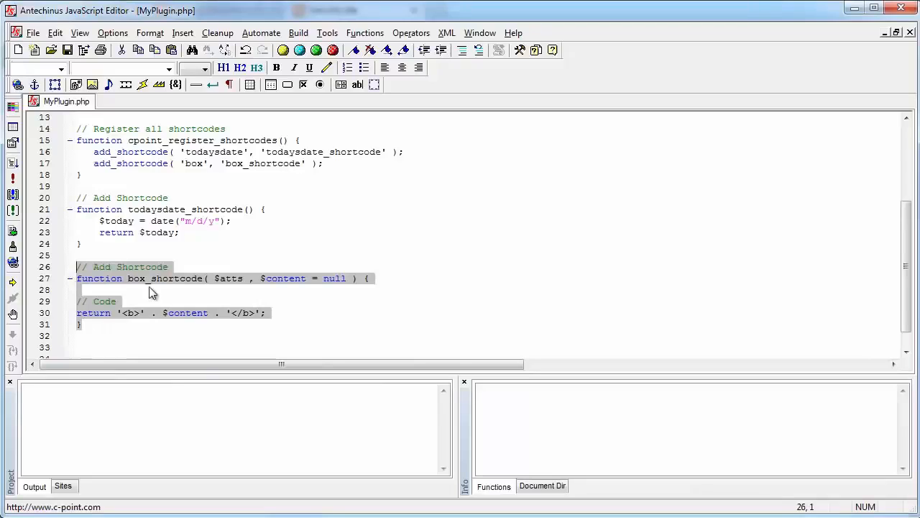
# Step: Delete the old box function and re-insert it from the shortcode template named box
pyautogui.press('Delete')
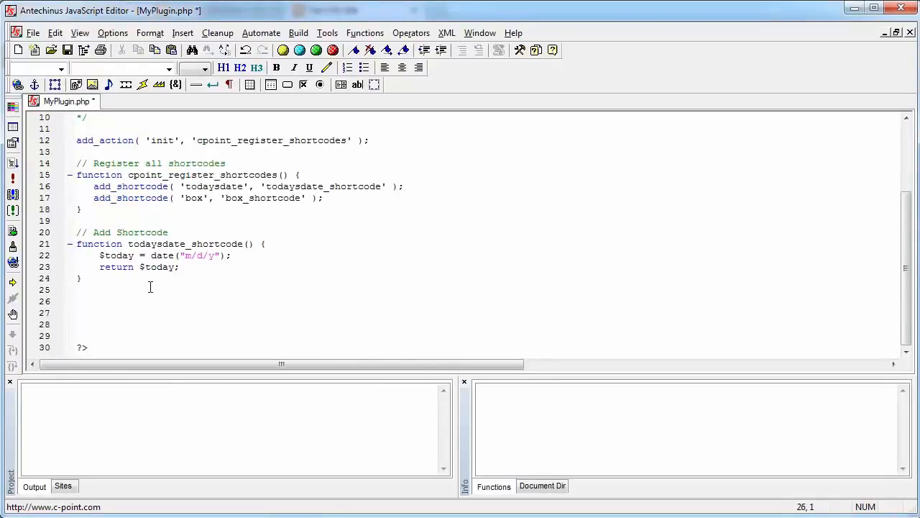
pyautogui.write('wp')
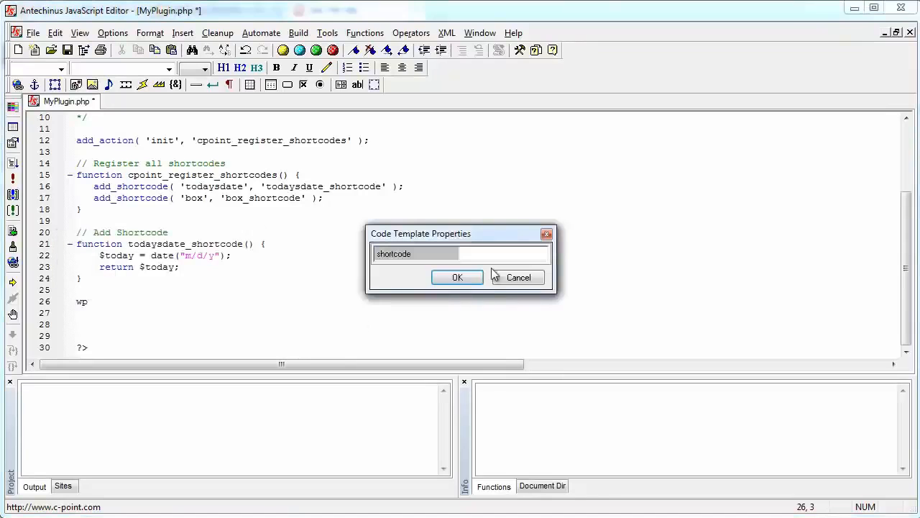
pyautogui.write('bo')
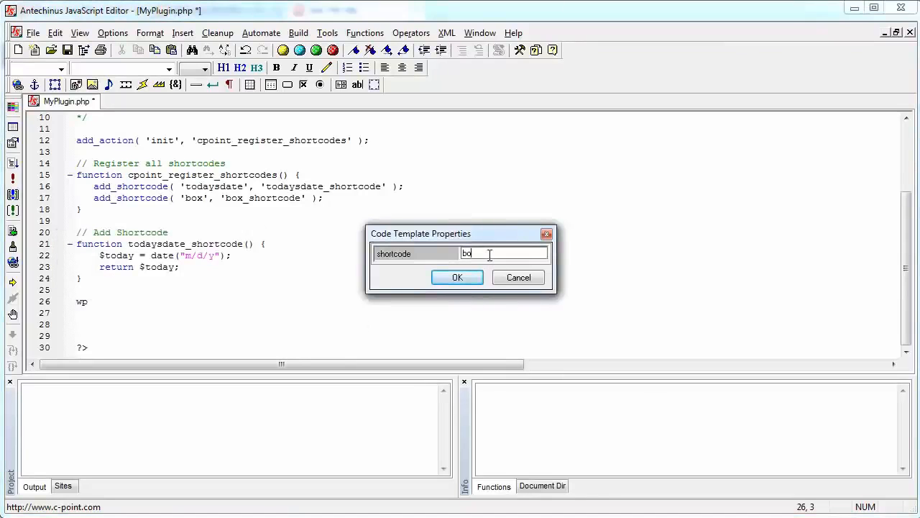
pyautogui.click(457, 278)
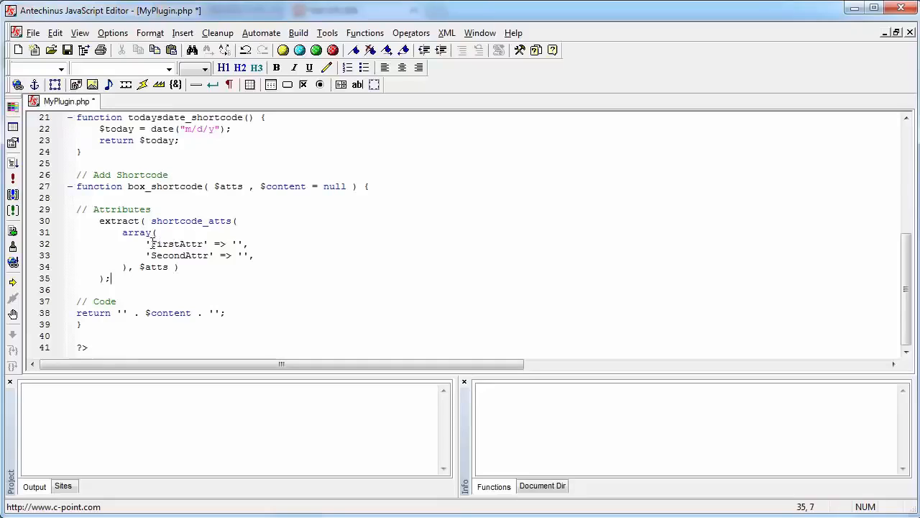
# Step: Rename the template attributes to width, height and color with defaults '200px', '100px', 'red'
pyautogui.doubleClick(177, 243)
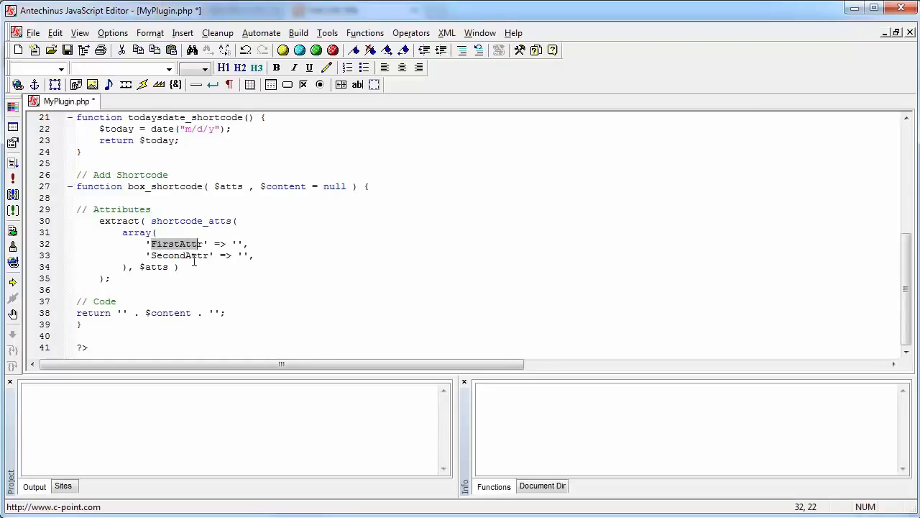
pyautogui.click(169, 267)
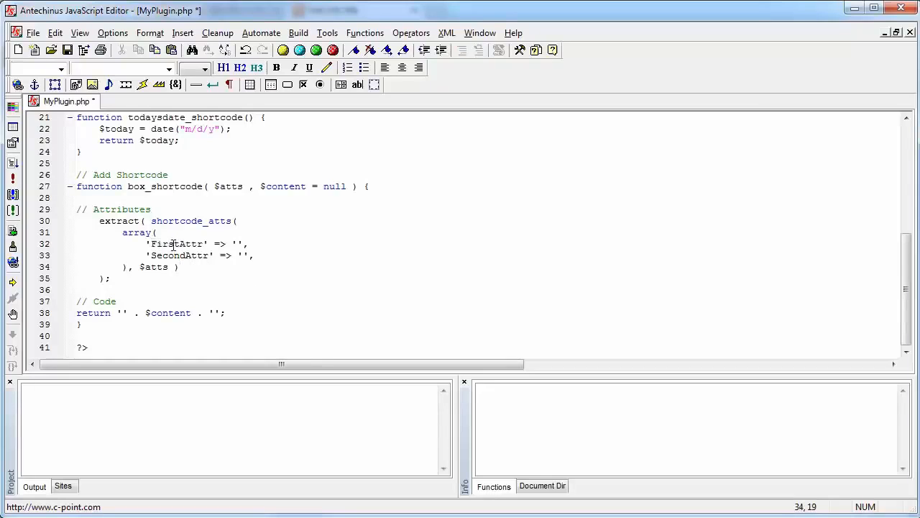
pyautogui.doubleClick(176, 243)
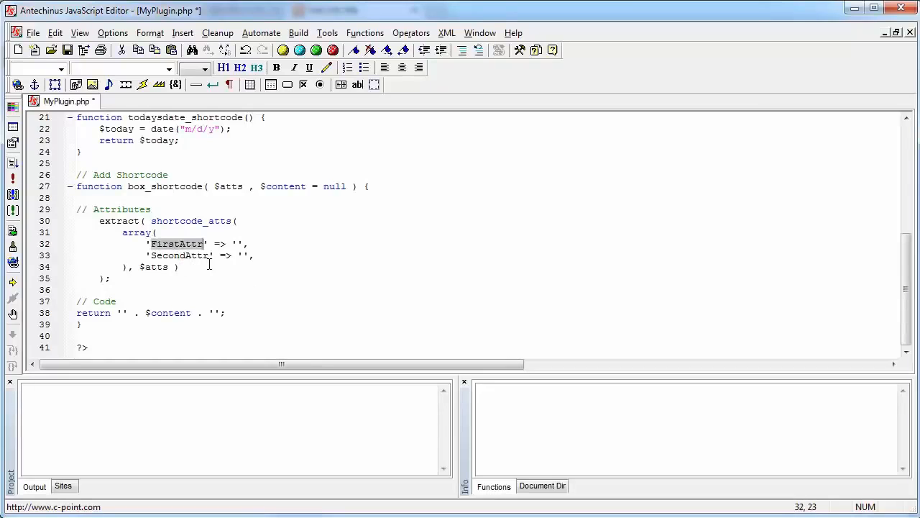
pyautogui.write('width')
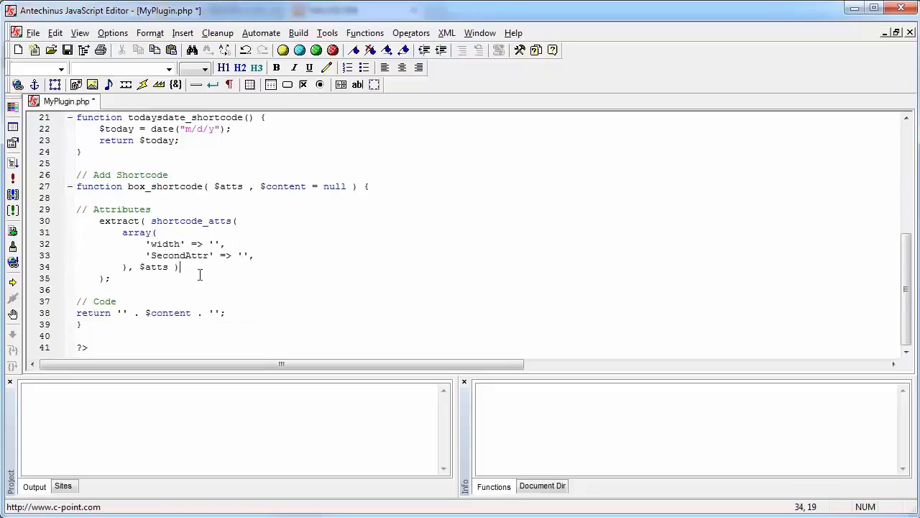
pyautogui.doubleClick(178, 255)
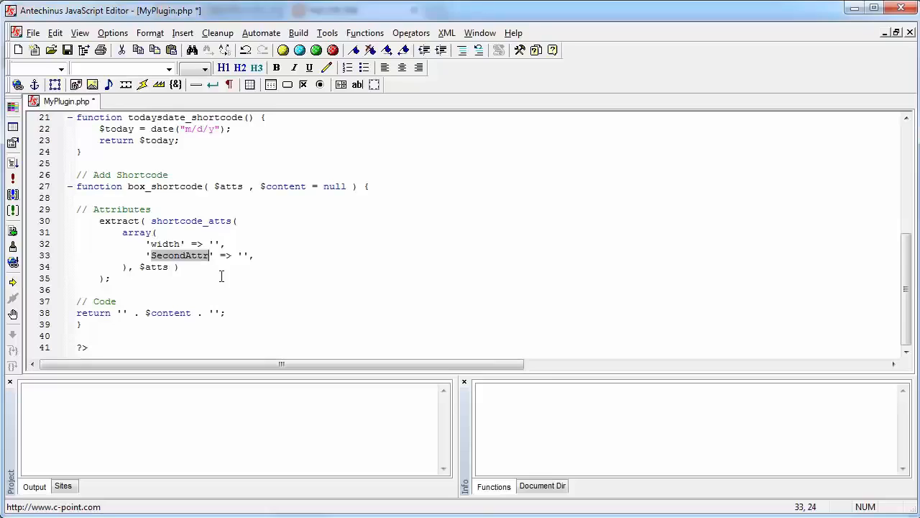
pyautogui.write('height')
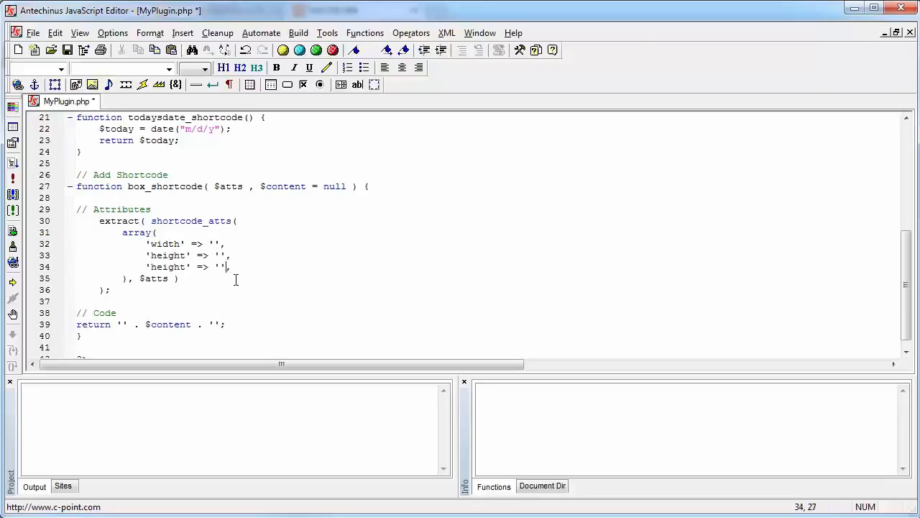
pyautogui.doubleClick(169, 267)
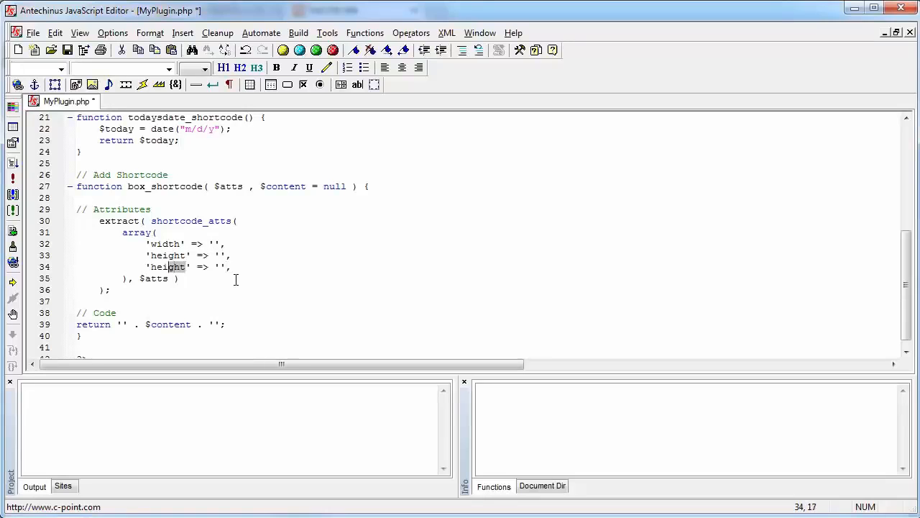
pyautogui.write('color')
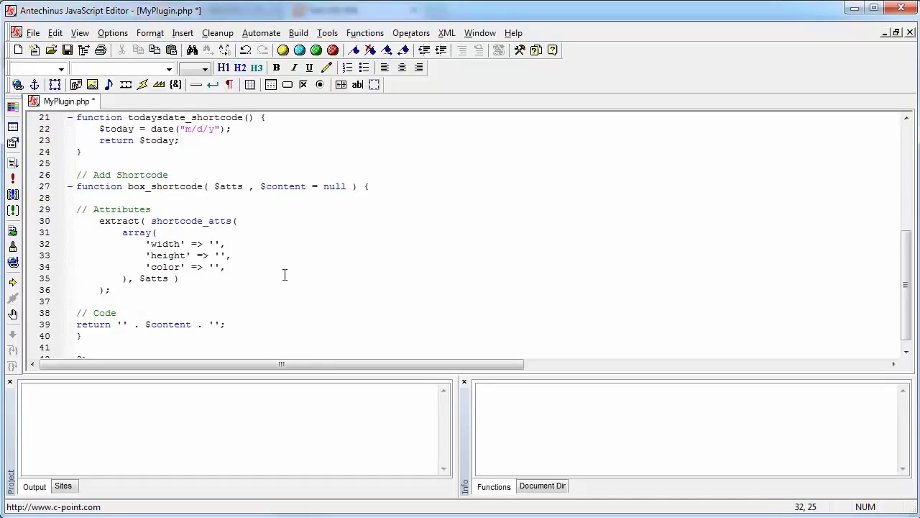
pyautogui.write('200p')
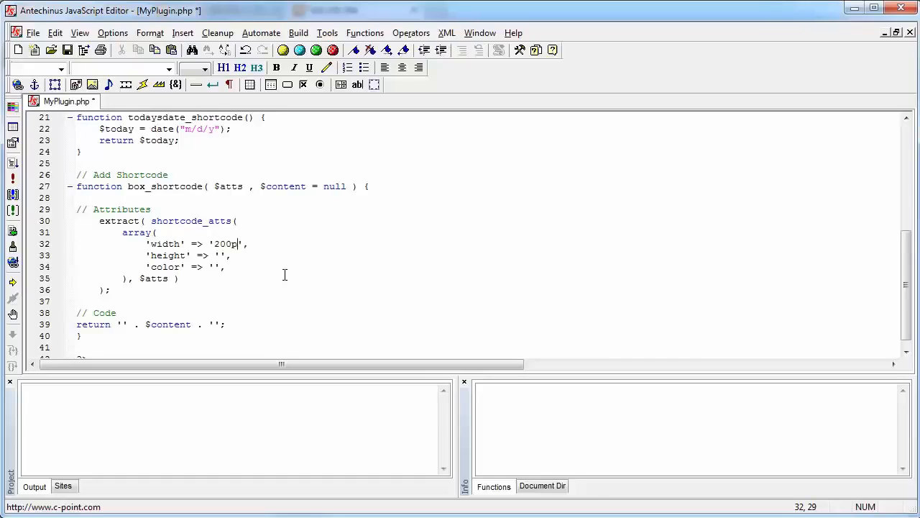
pyautogui.write('x')
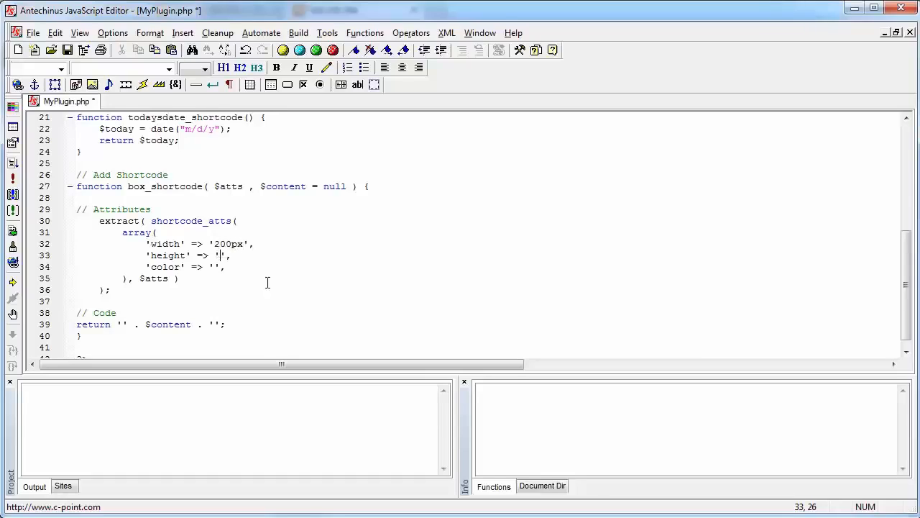
pyautogui.write('100px')
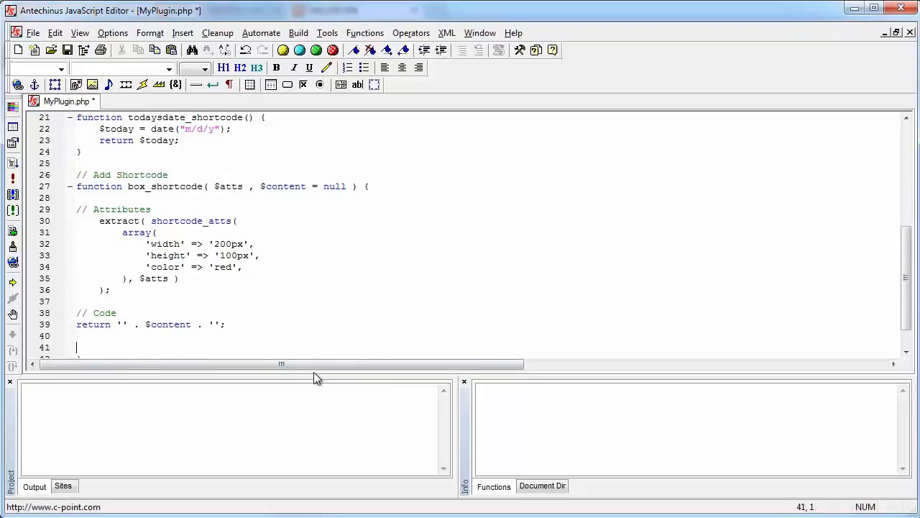
# Step: Return $content inside a 100px-by-100px #F00 div and remove the leftover lines
pyautogui.write('<div style="width:100px; height:100px; background:#F00"></div>')
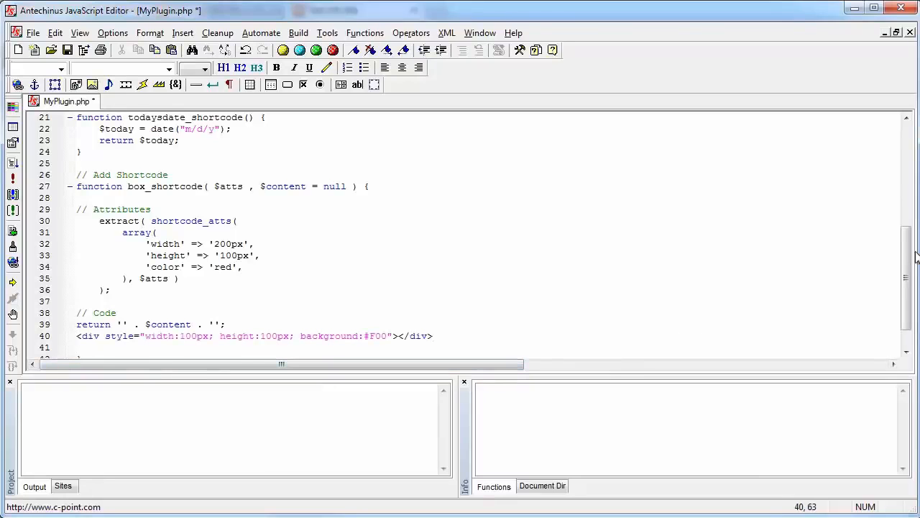
pyautogui.scroll(-3)
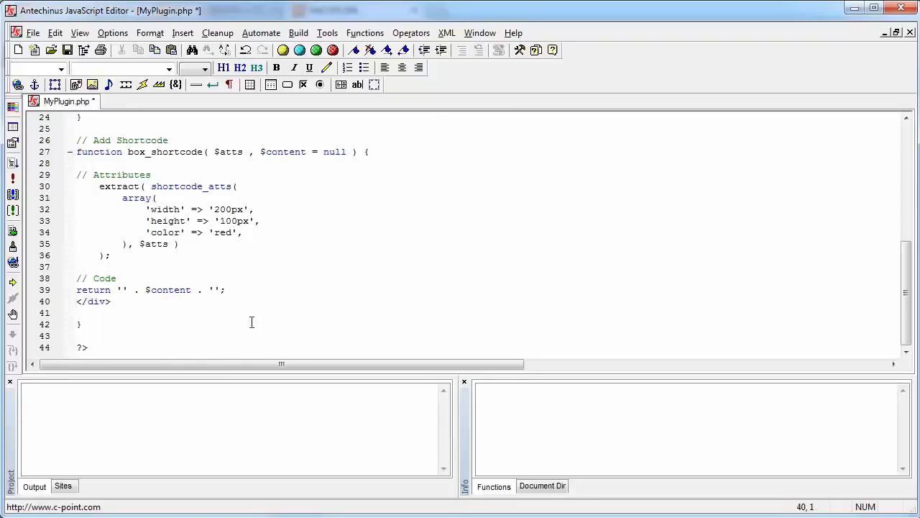
pyautogui.click(156, 314)
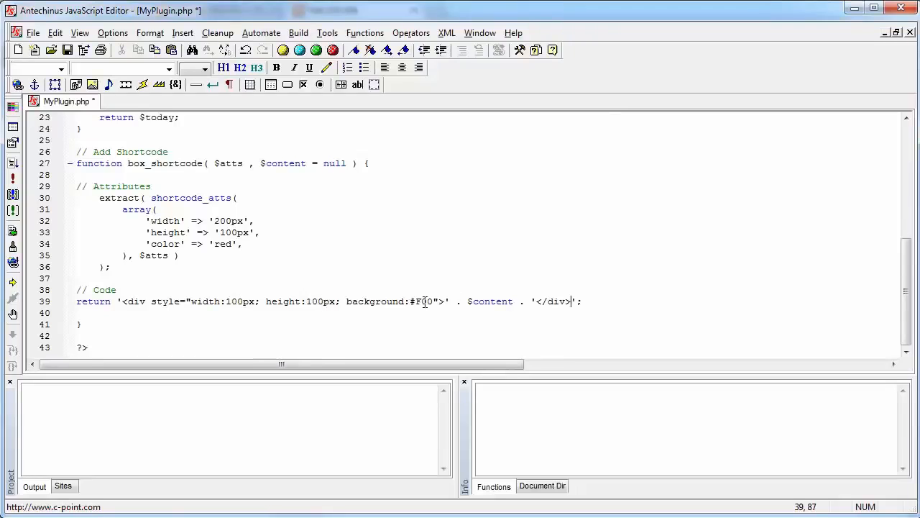
pyautogui.click(354, 301)
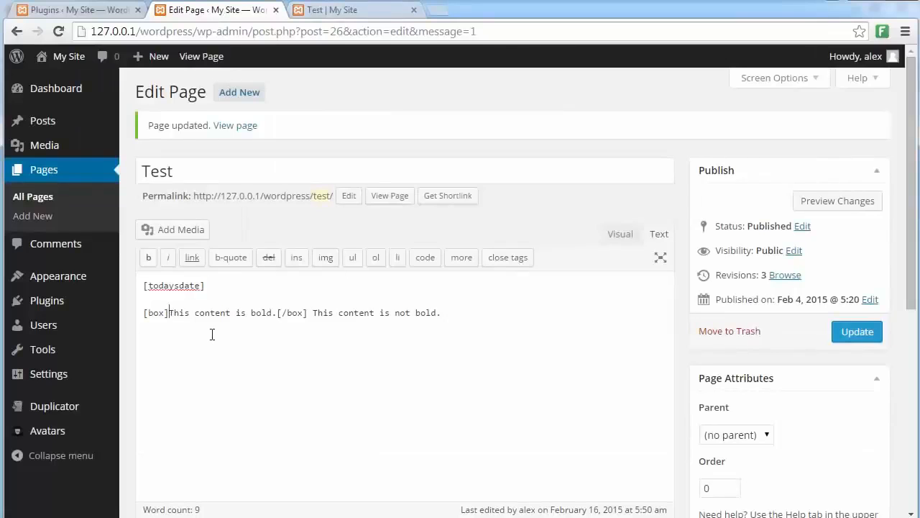
# Step: Change 'is bold' to 'within a box', update the page, and reload to see the red box
pyautogui.moveTo(233, 312); pyautogui.dragTo(267, 312)
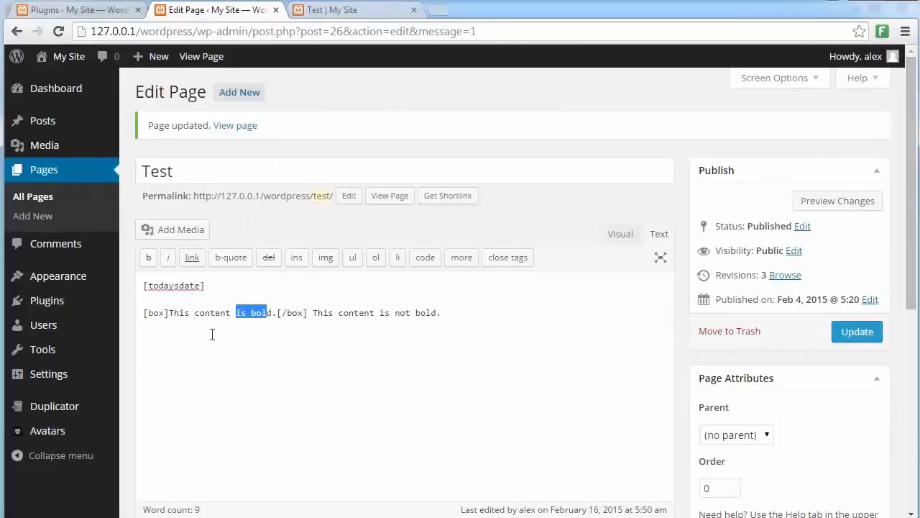
pyautogui.write('wihin a')
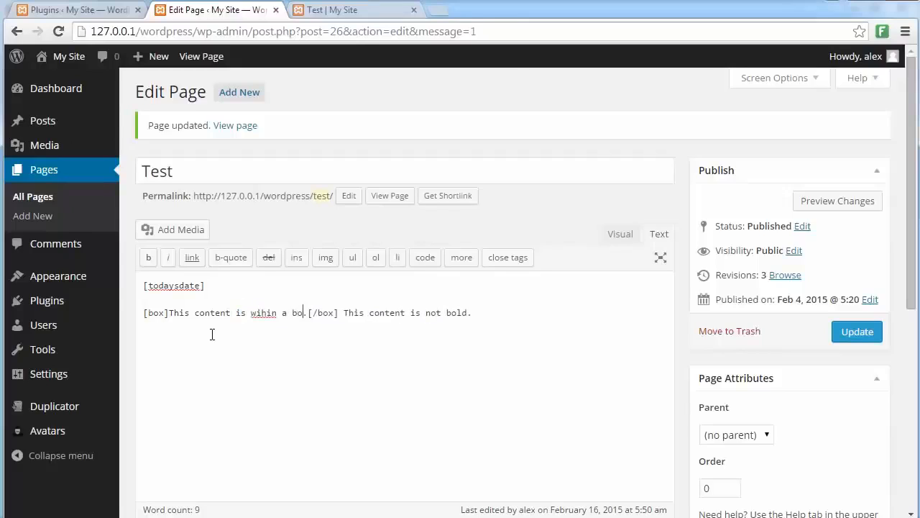
pyautogui.write('x')
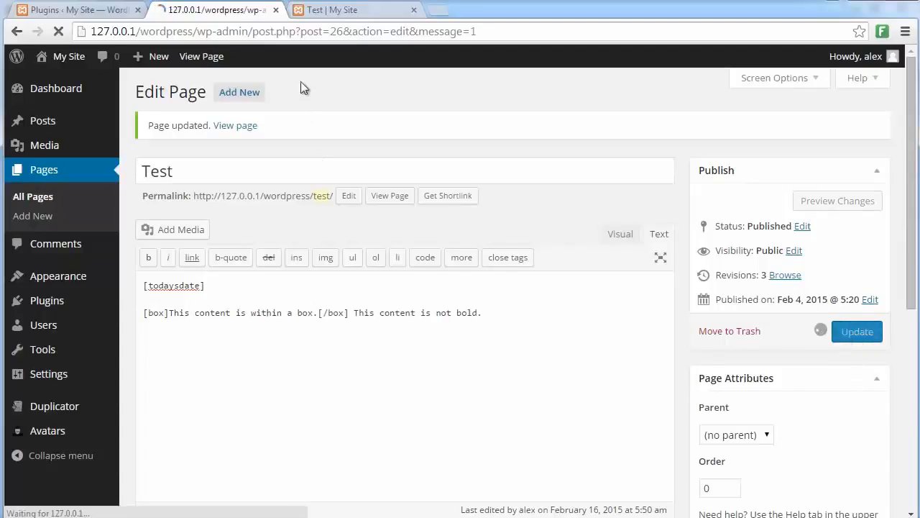
pyautogui.click(235, 125)
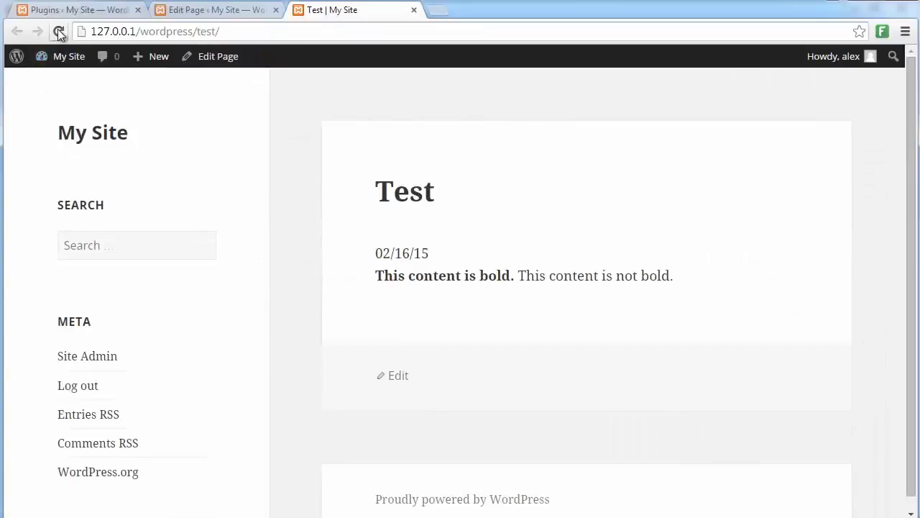
pyautogui.click(59, 31)
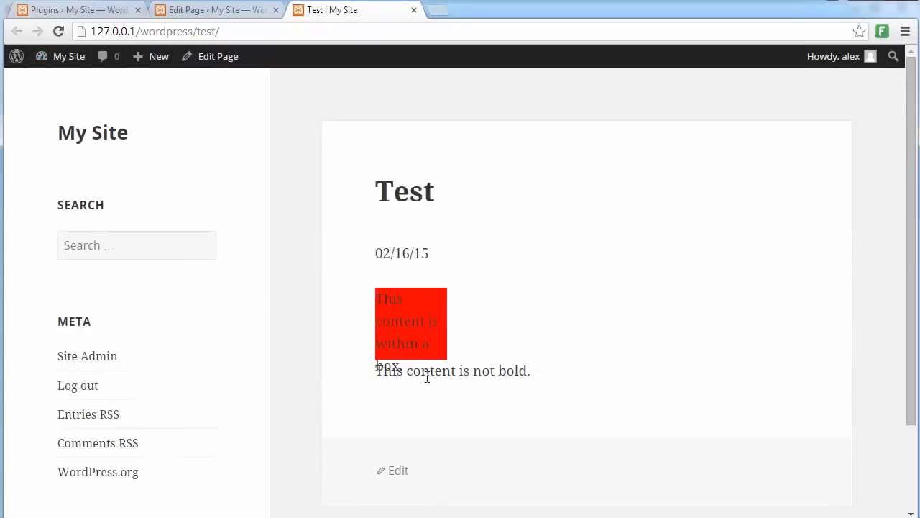
pyautogui.moveTo(451, 509)
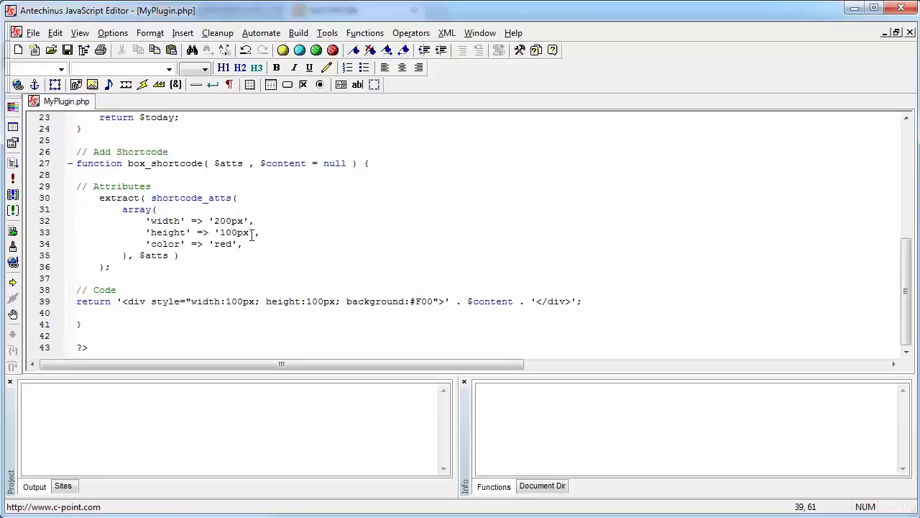
pyautogui.moveTo(147, 308)
pyautogui.write("' .")
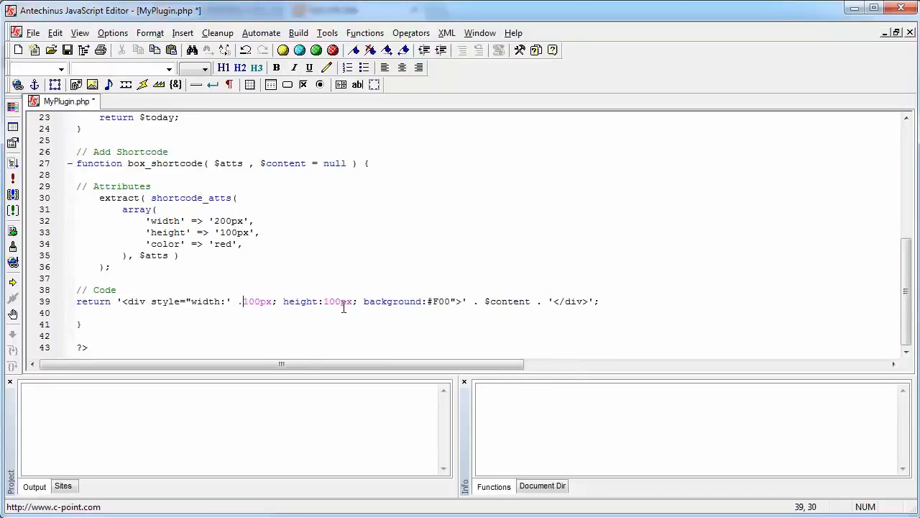
# Step: Replace the div's fixed 100px, 100px and #F00 with $width, $height and $color
pyautogui.doubleClick(258, 301)
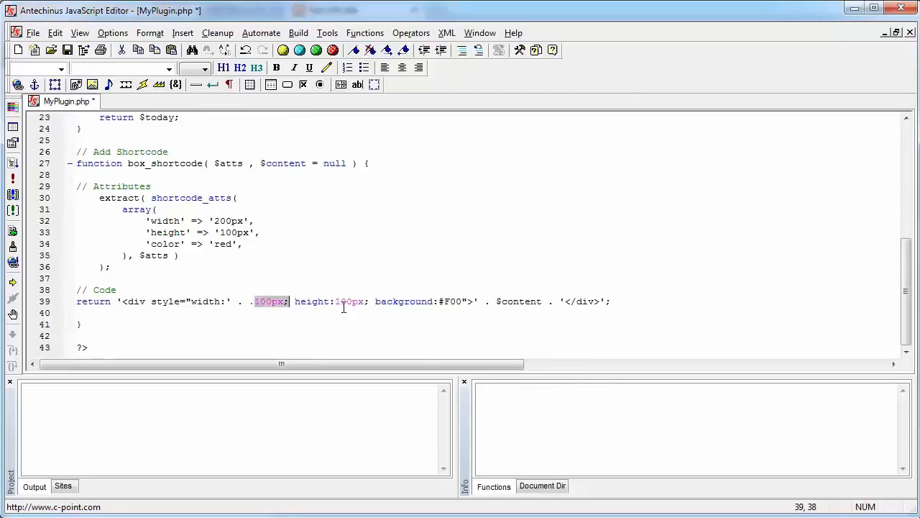
pyautogui.press('Delete')
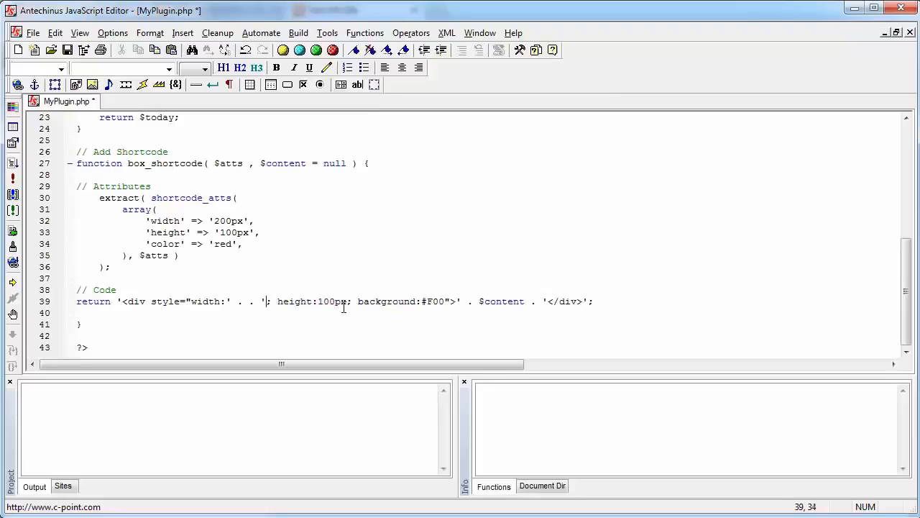
pyautogui.press('BackSpace')
pyautogui.write(' $')
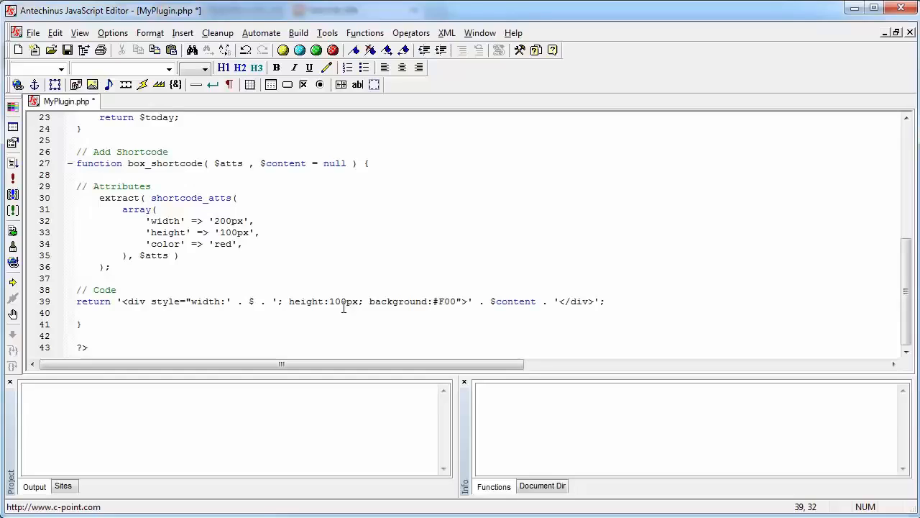
pyautogui.write('width')
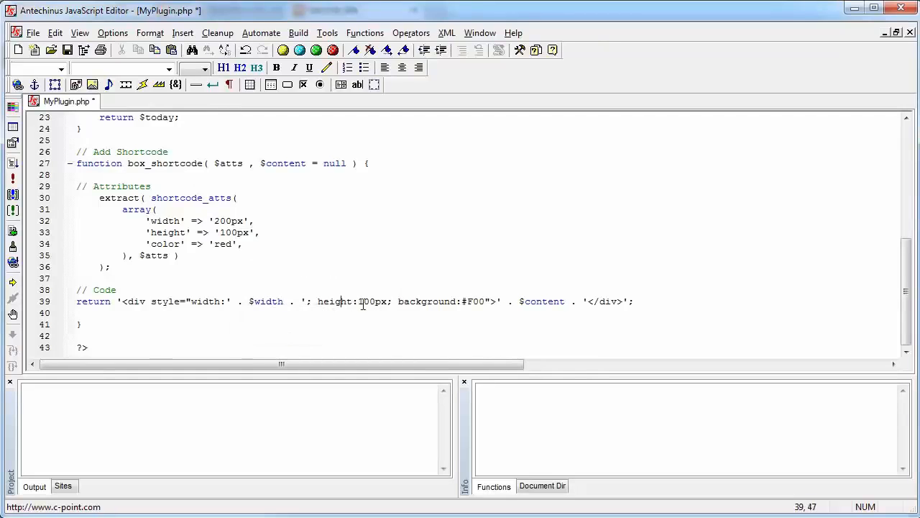
pyautogui.doubleClick(370, 301)
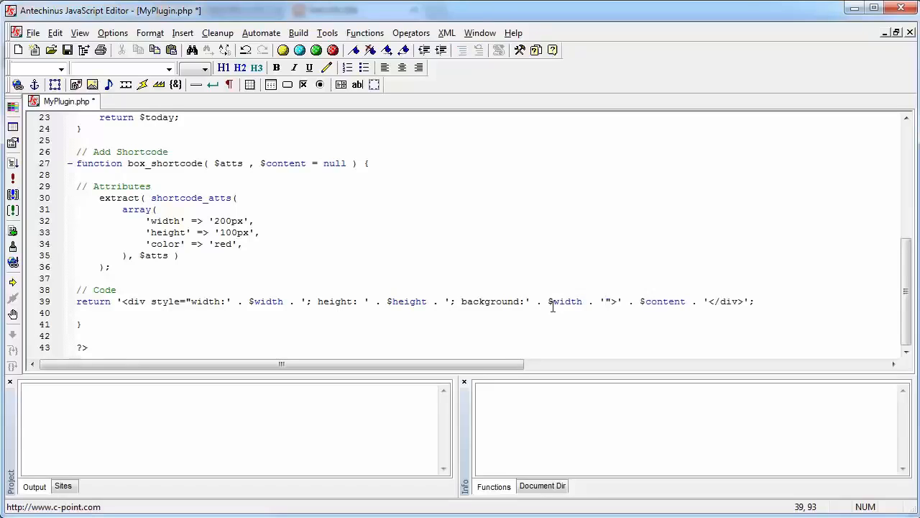
pyautogui.doubleClick(567, 301)
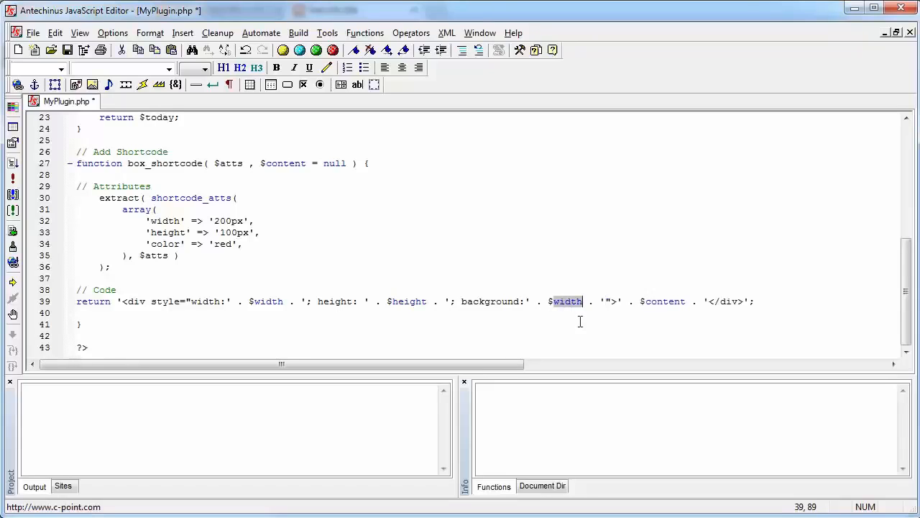
pyautogui.write('color')
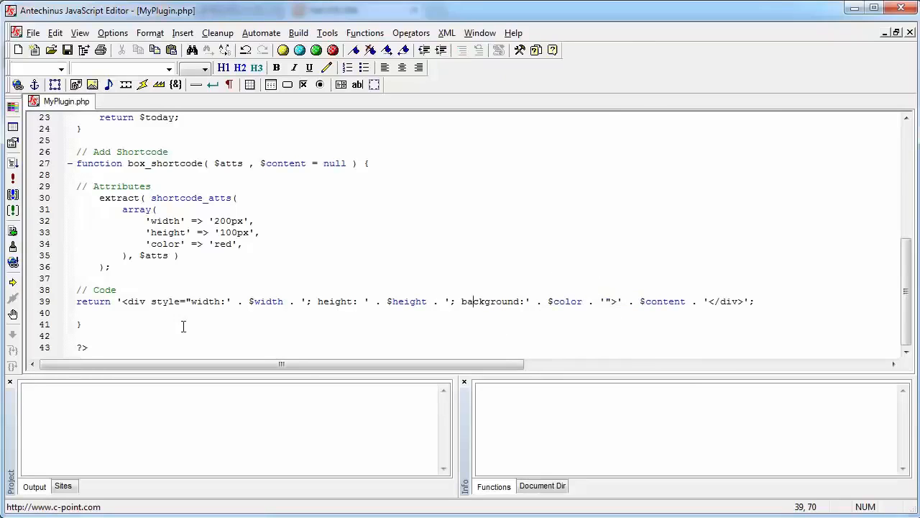
pyautogui.click(352, 10)
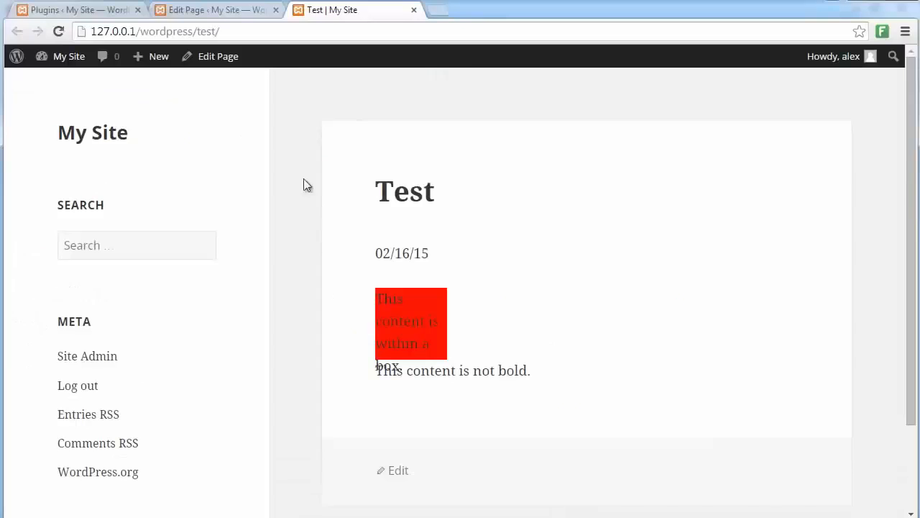
# Step: Reload the Test page with the red box, then return to its page editor
pyautogui.click(59, 31)
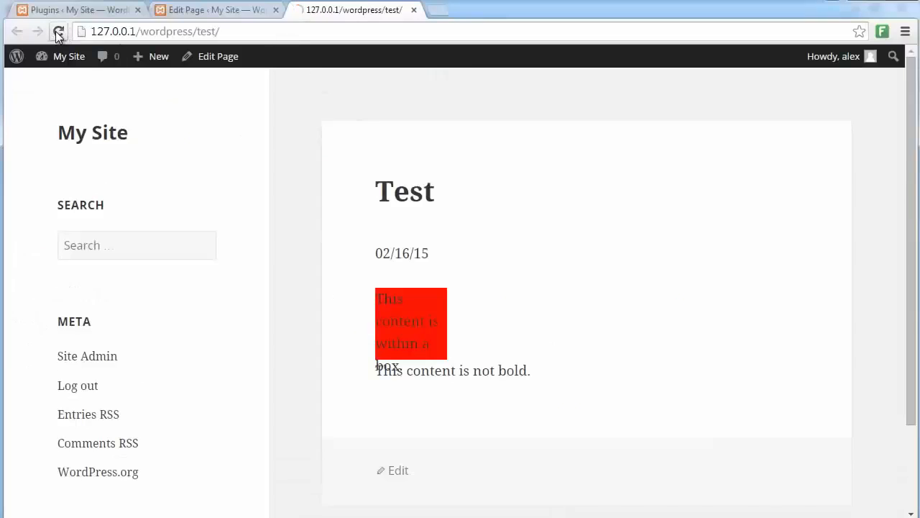
pyautogui.click(58, 31)
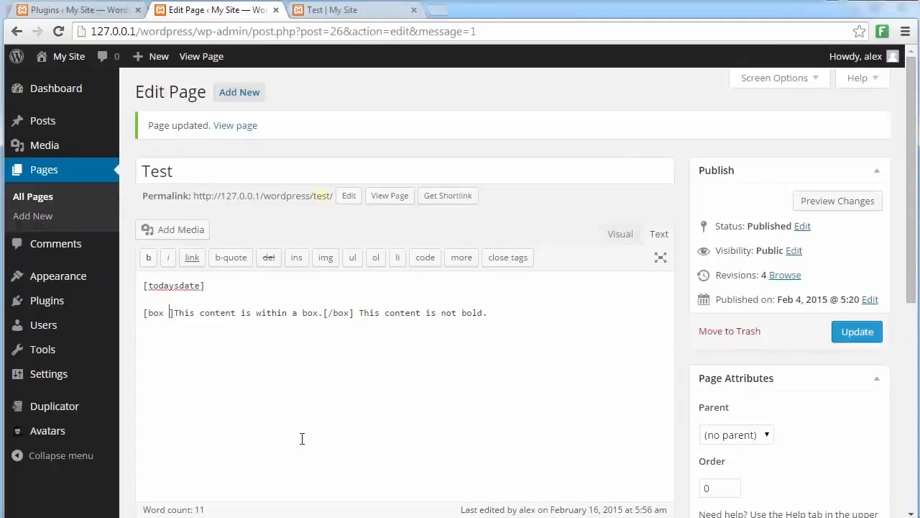
# Step: Add width="500px" height="300px" color="green" attributes to the box shortcode
pyautogui.write('width')
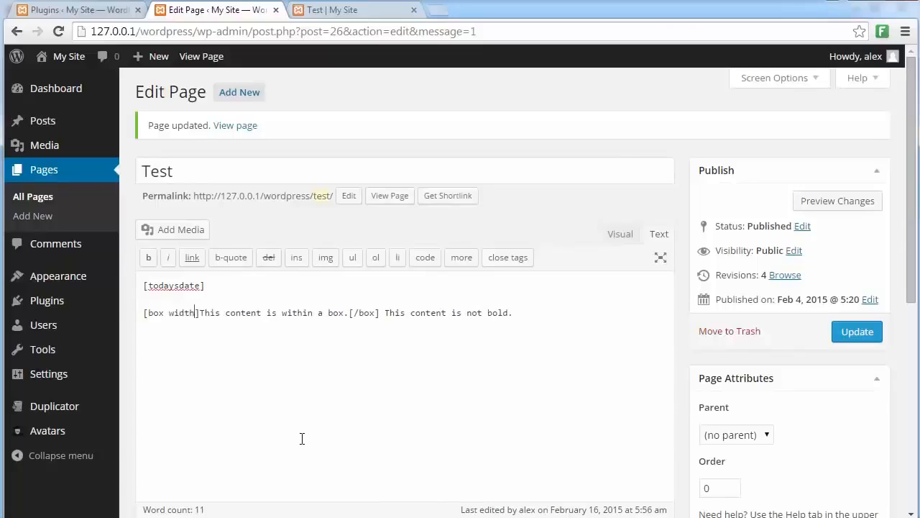
pyautogui.write('=')
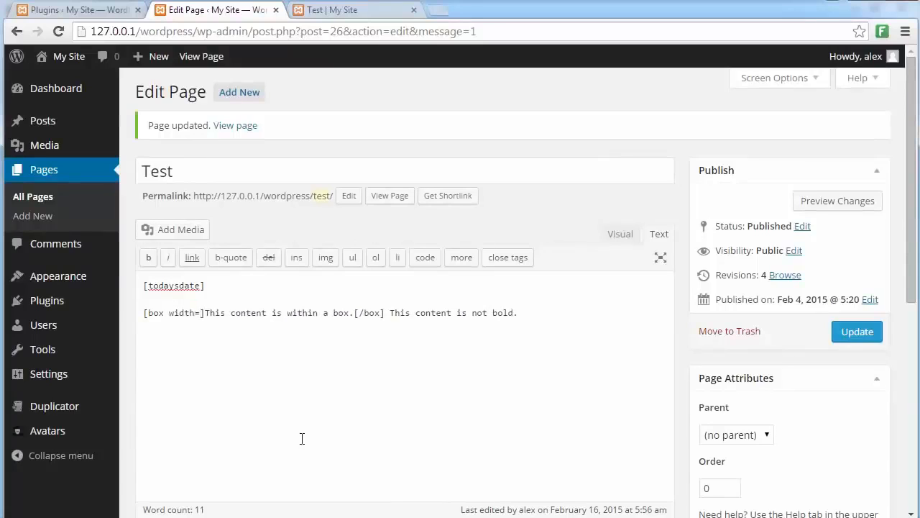
pyautogui.write('""')
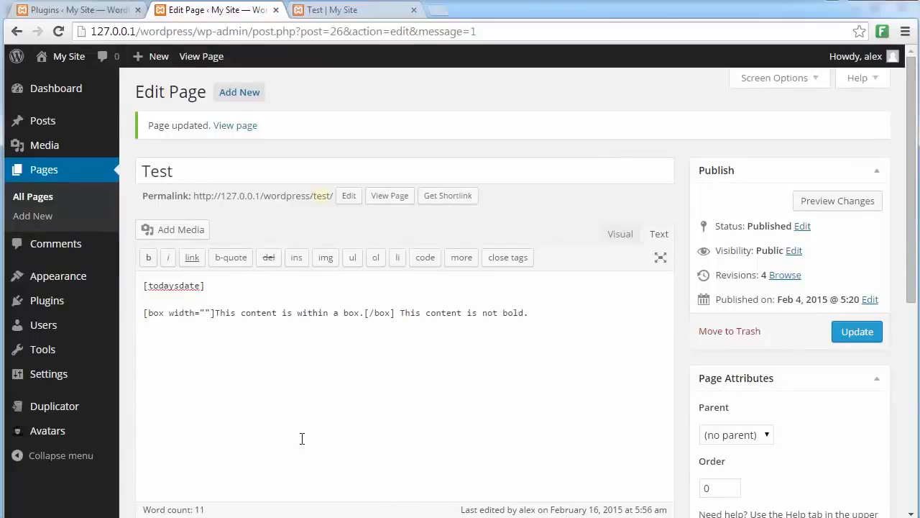
pyautogui.write('500')
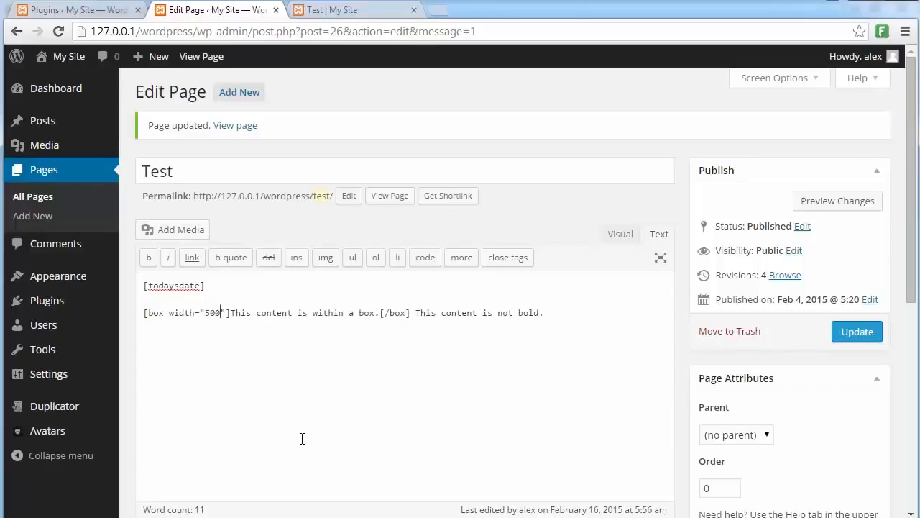
pyautogui.write('px')
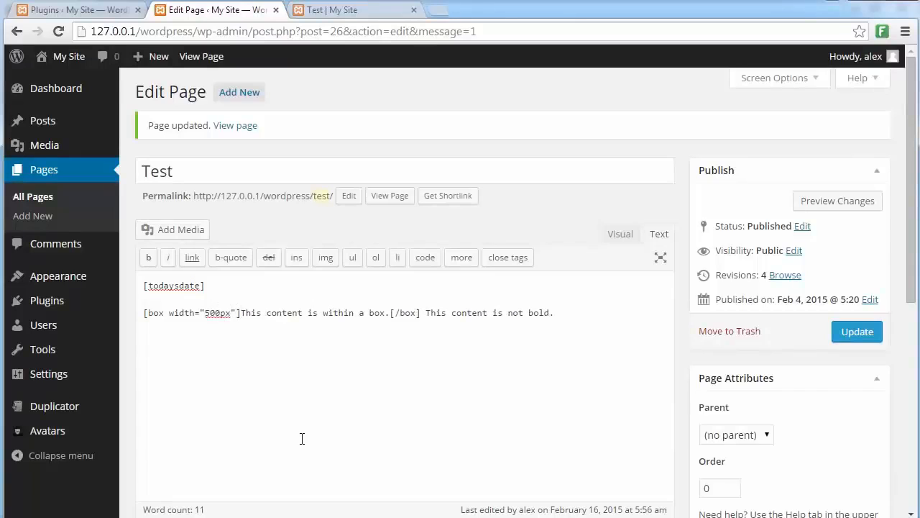
pyautogui.write('height')
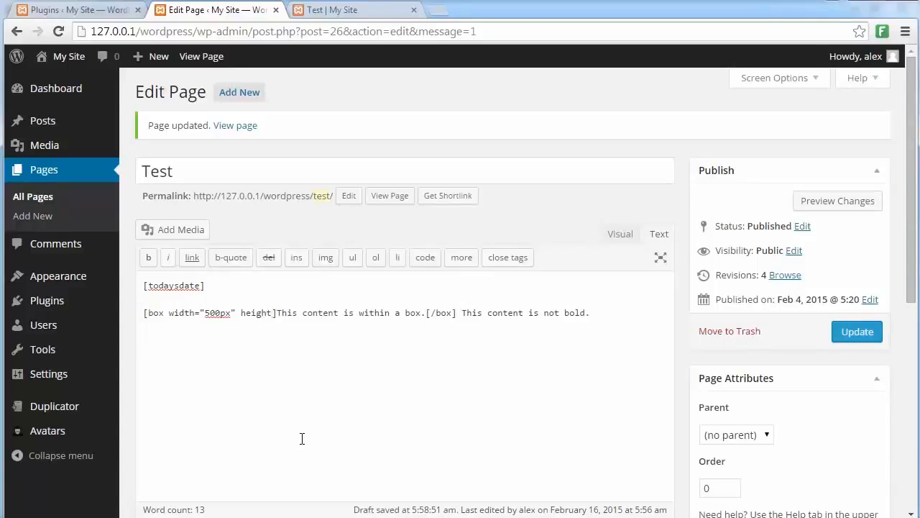
pyautogui.write('=""')
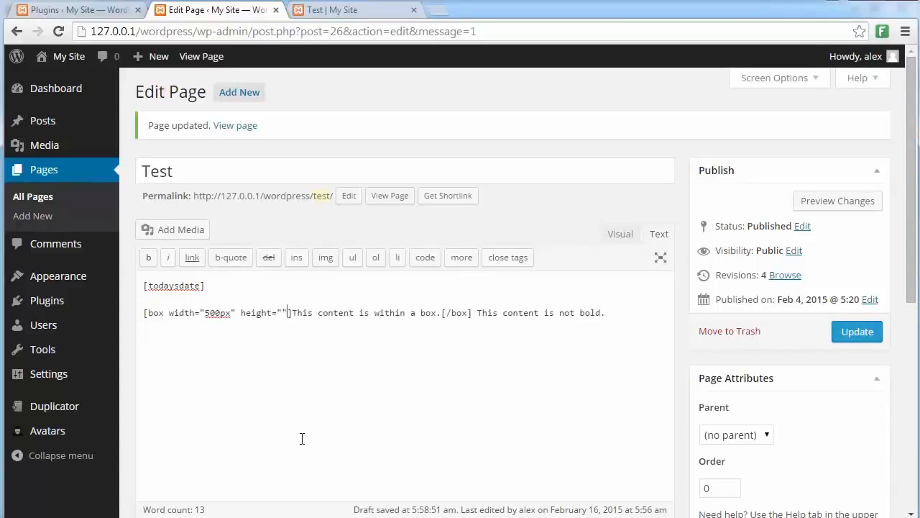
pyautogui.write('300')
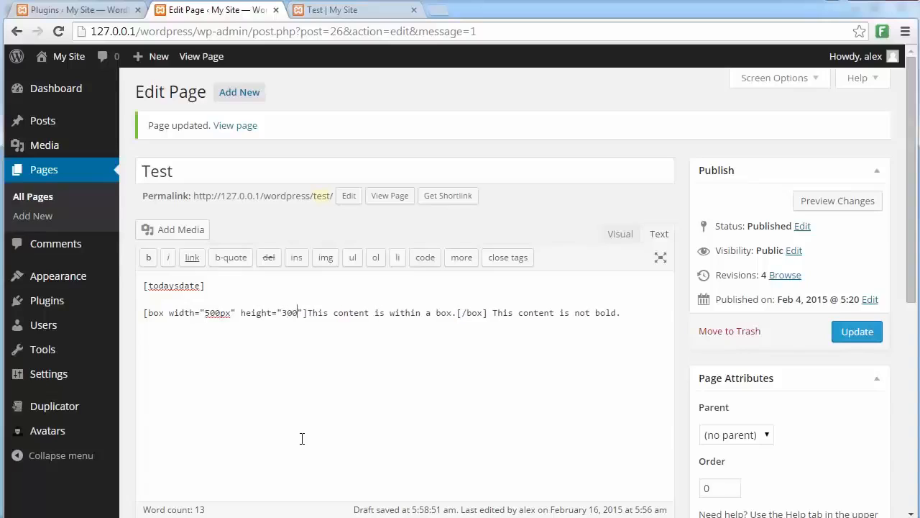
pyautogui.write('color="')
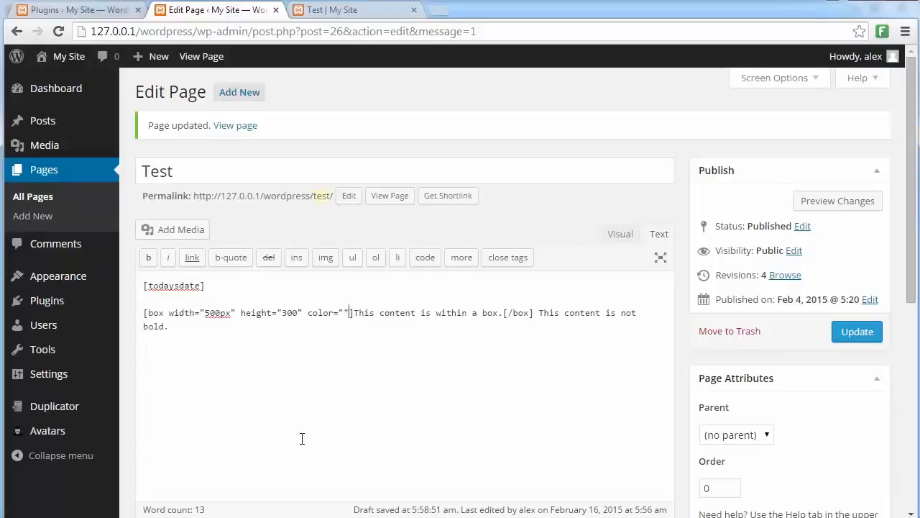
pyautogui.write('green')
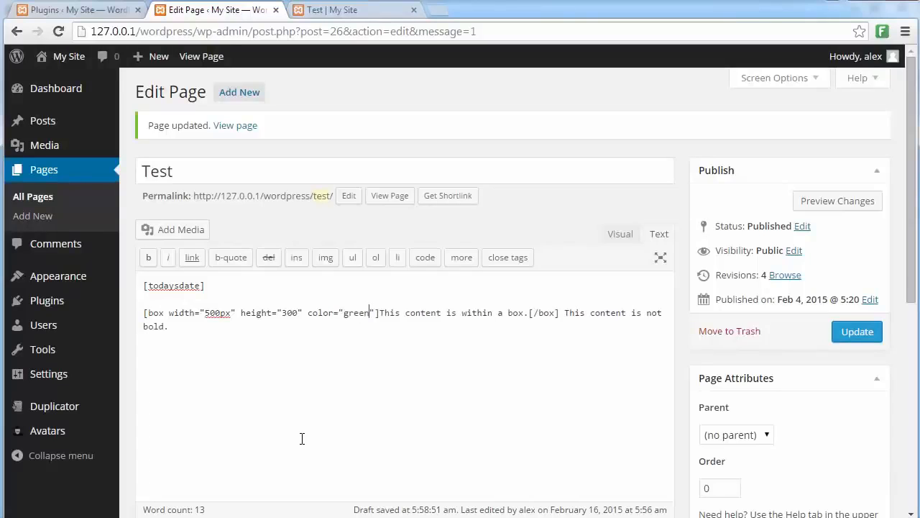
pyautogui.click(857, 332)
pyautogui.write('px')
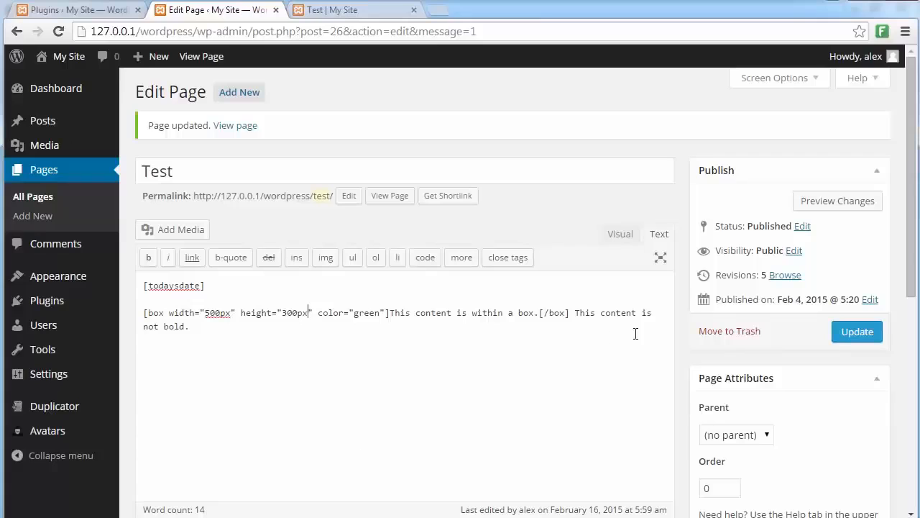
# Step: Update the page, reload the live Test page showing the large green box, then return to editing
pyautogui.click(857, 331)
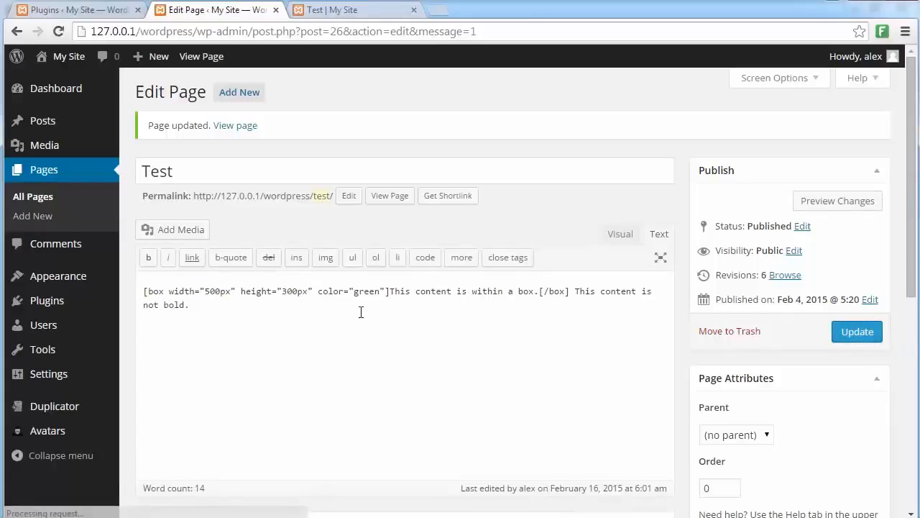
pyautogui.click(352, 10)
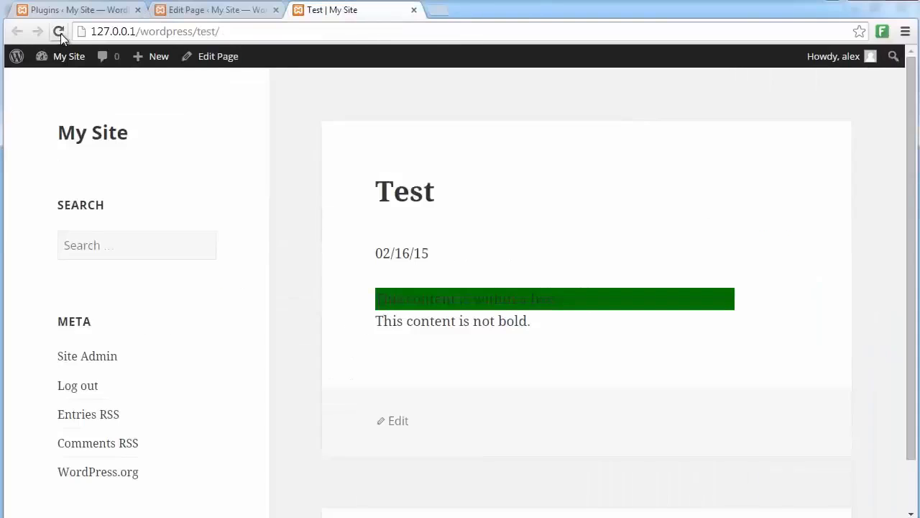
pyautogui.click(58, 31)
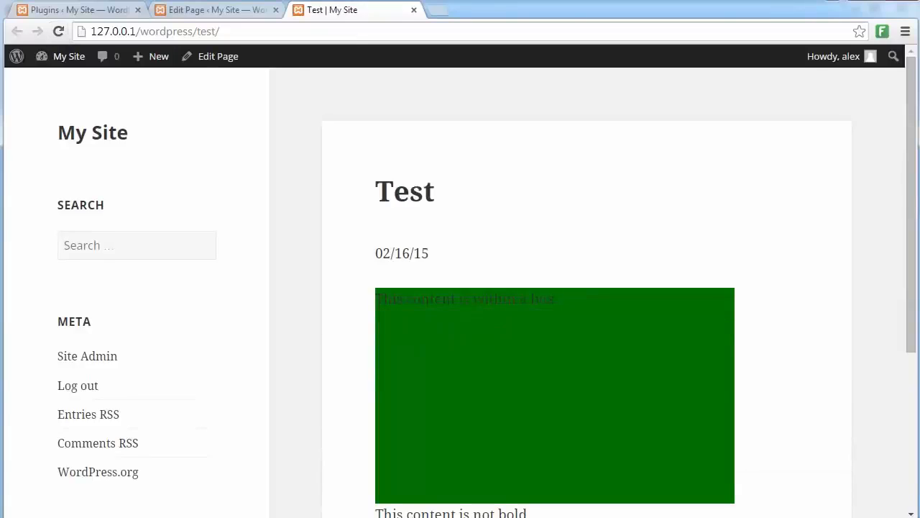
pyautogui.moveTo(211, 14)
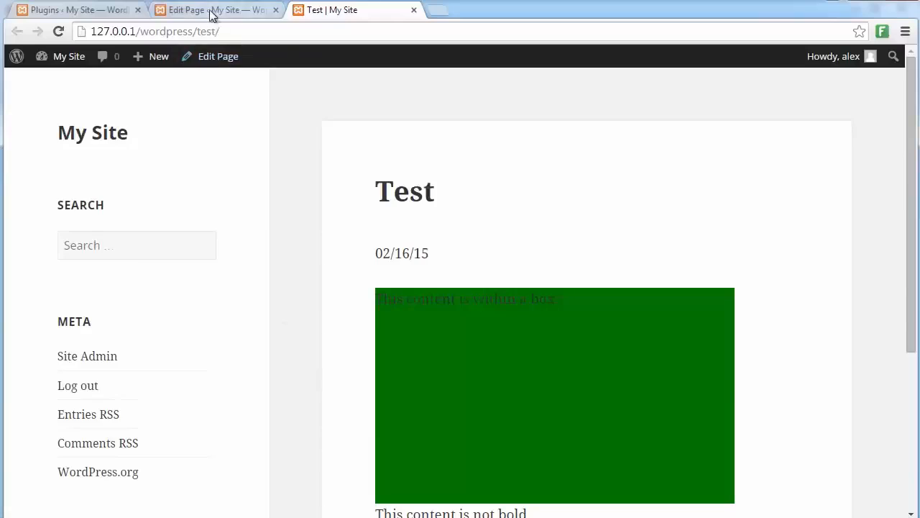
pyautogui.click(212, 10)
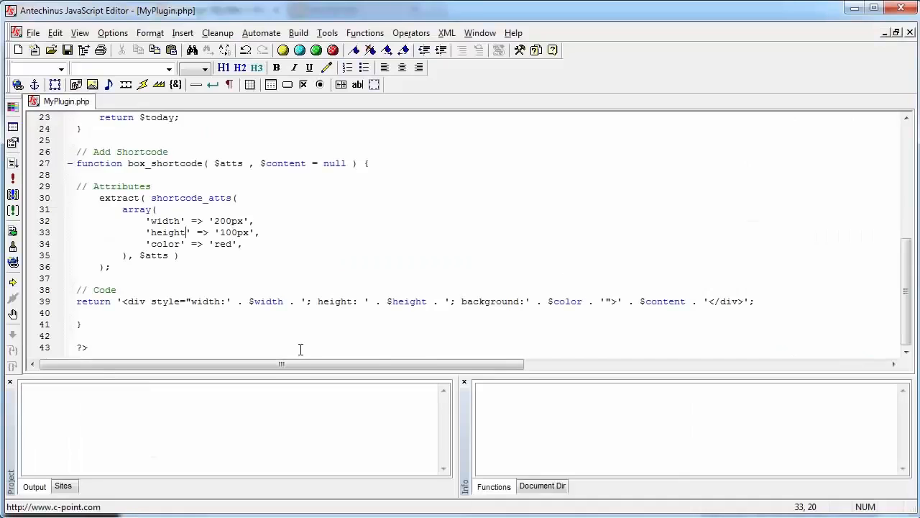
pyautogui.moveTo(255, 337)
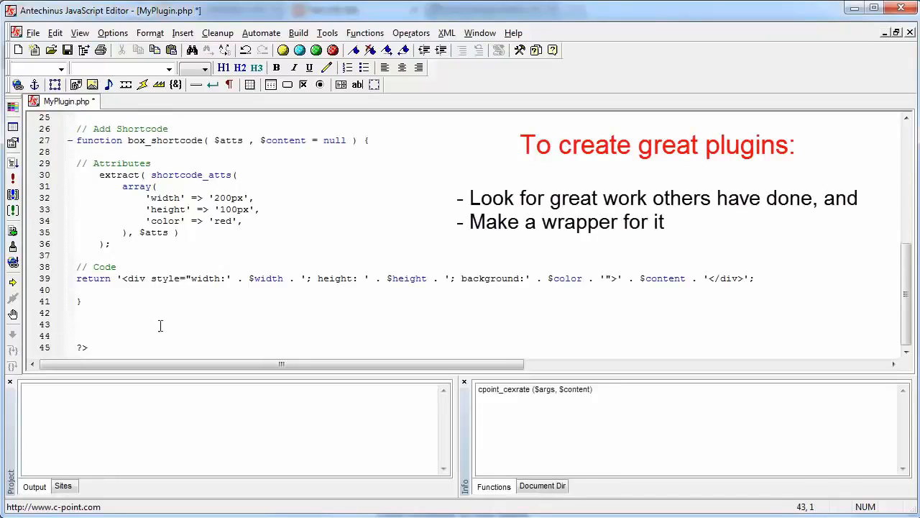
# Step: Insert the cpoint_cexrate function that fetches Yahoo Finance rates via wp_remote_get, and select its name
pyautogui.scroll(-3)
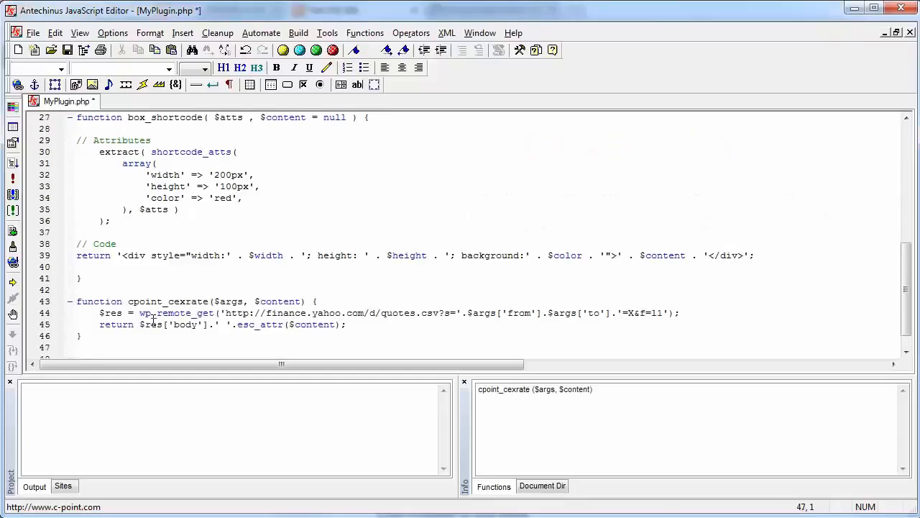
pyautogui.scroll(-3)
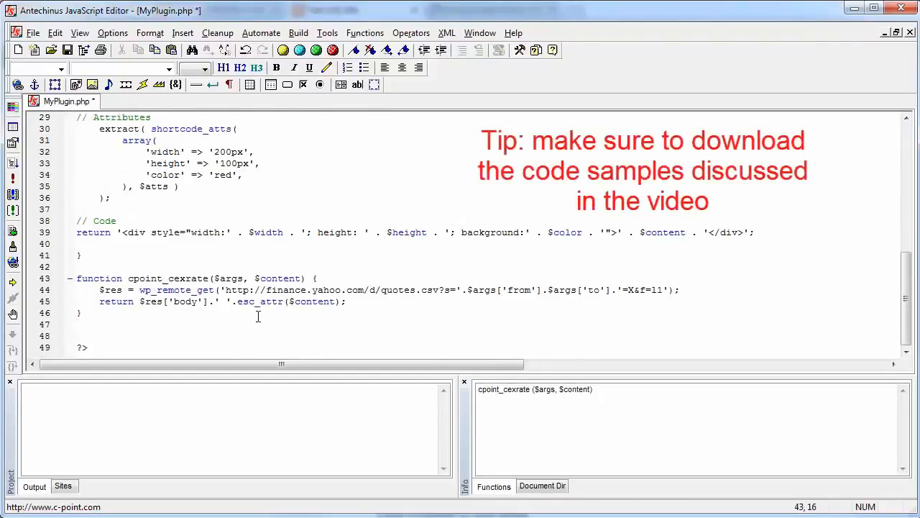
pyautogui.click(79, 335)
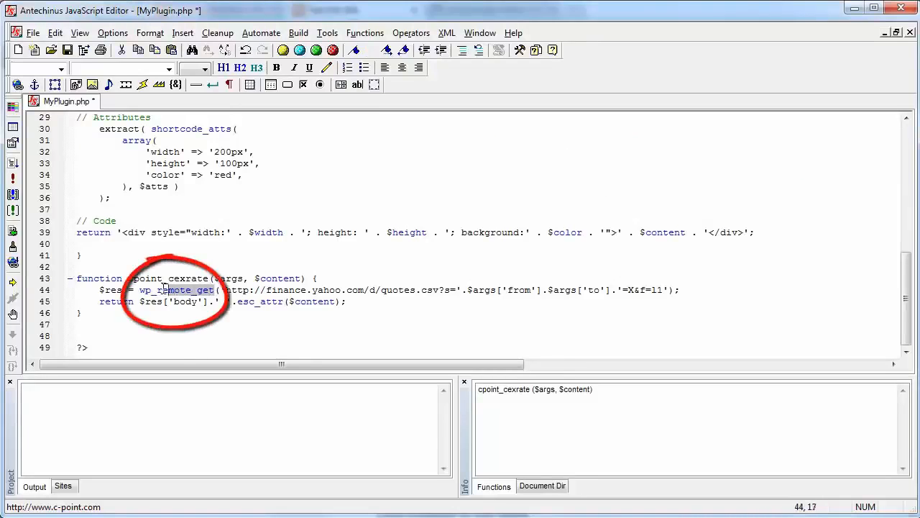
pyautogui.doubleClick(177, 289)
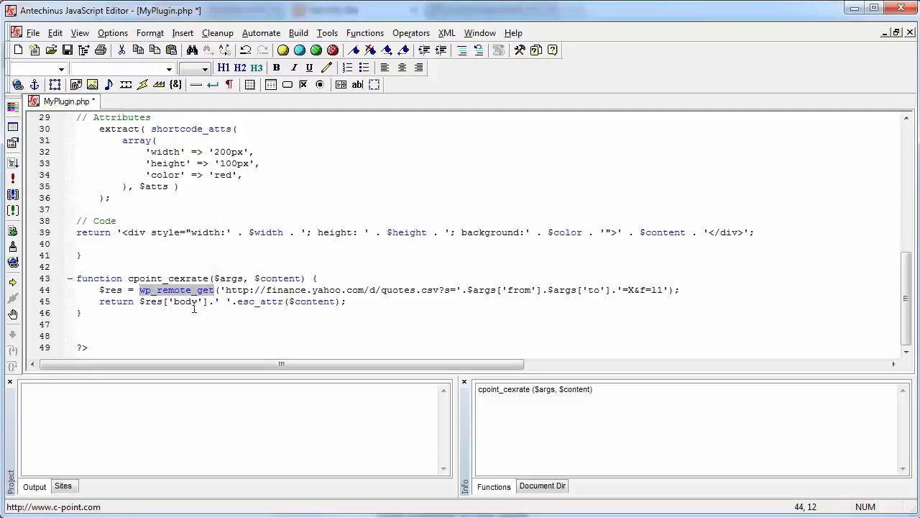
pyautogui.click(128, 278)
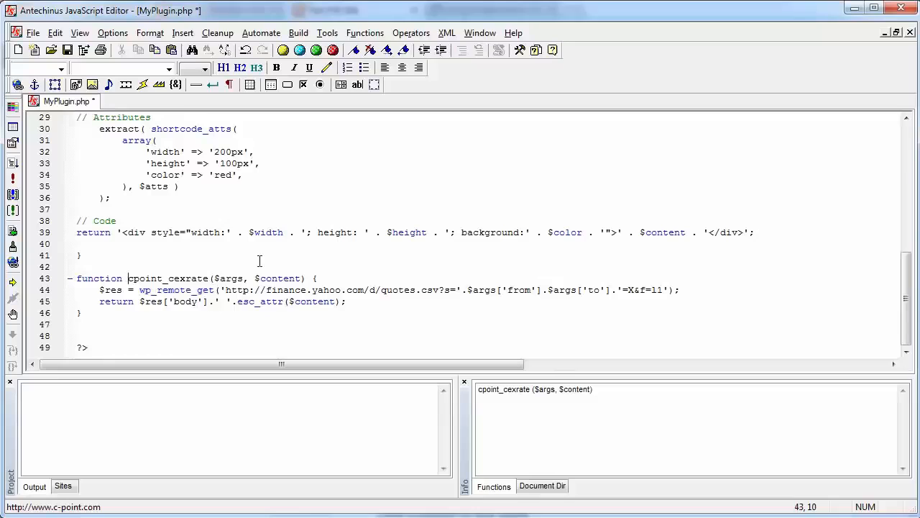
pyautogui.doubleClick(168, 278)
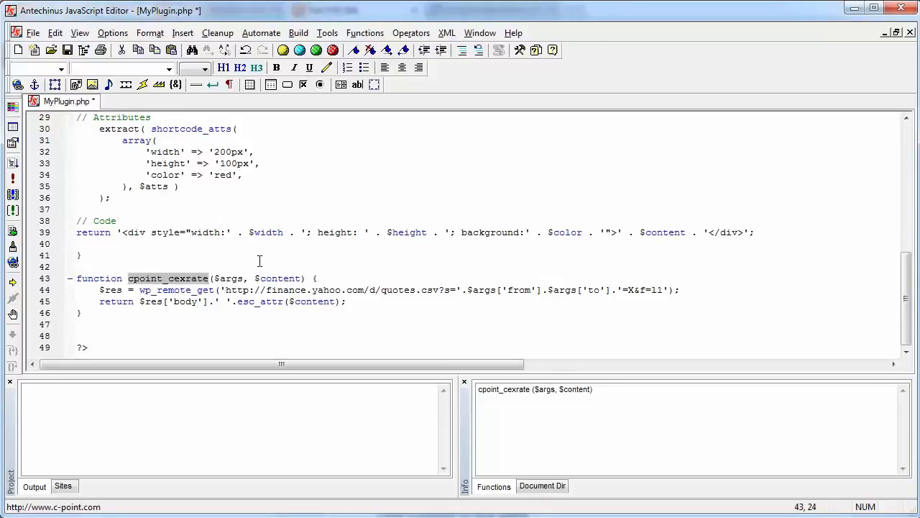
pyautogui.scroll(3)
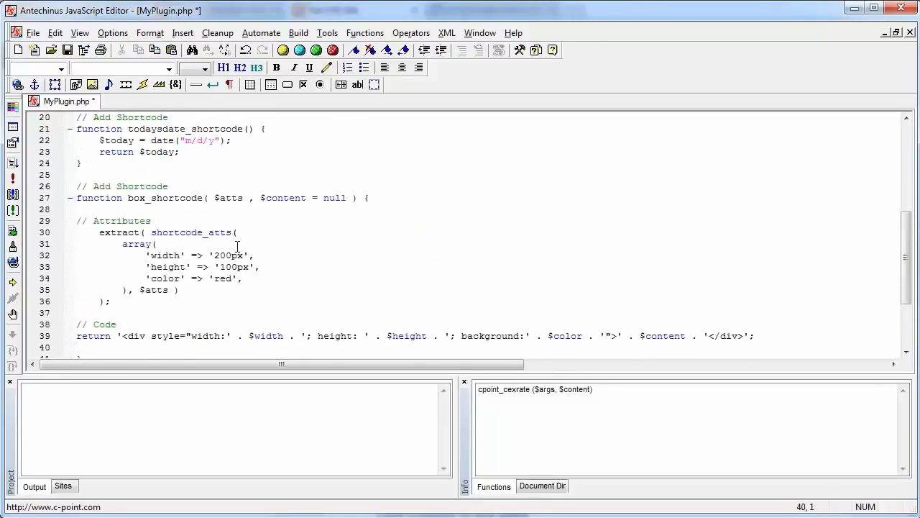
pyautogui.scroll(3)
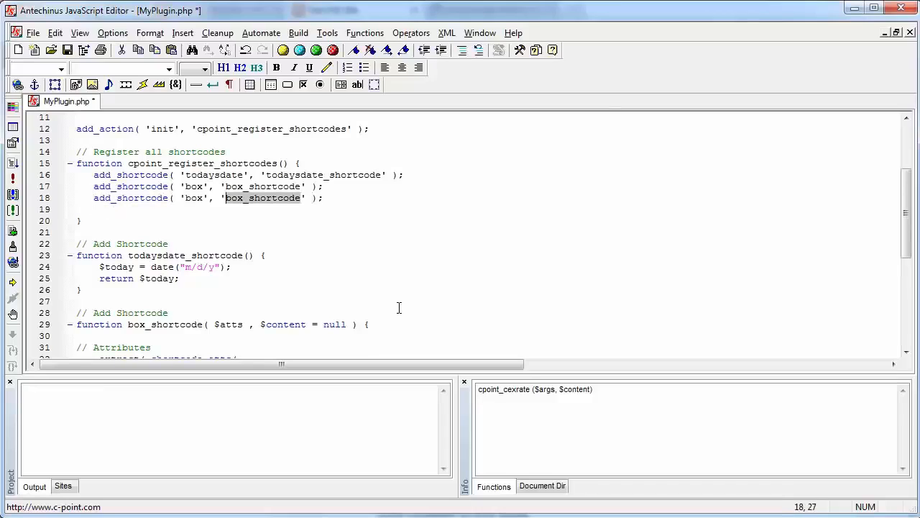
# Step: Change line 18 to register 'cexrate' with handler 'cpoint_cexrate' and save MyPlugin.php
pyautogui.write('cpoint_cexrate')
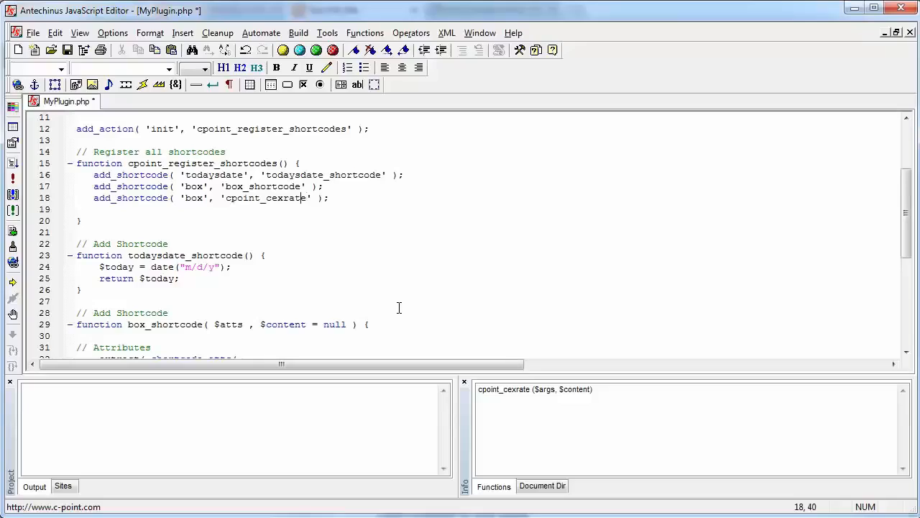
pyautogui.doubleClick(193, 198)
pyautogui.write('cexrate')
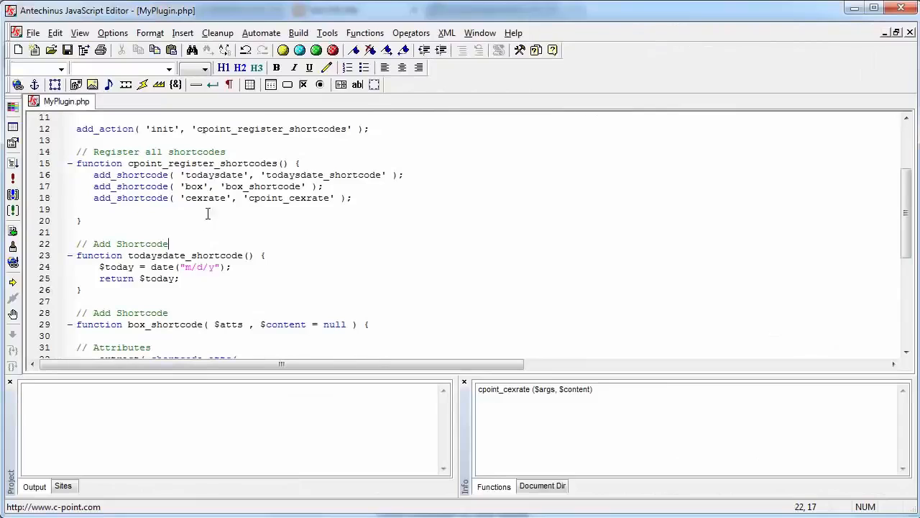
pyautogui.doubleClick(205, 197)
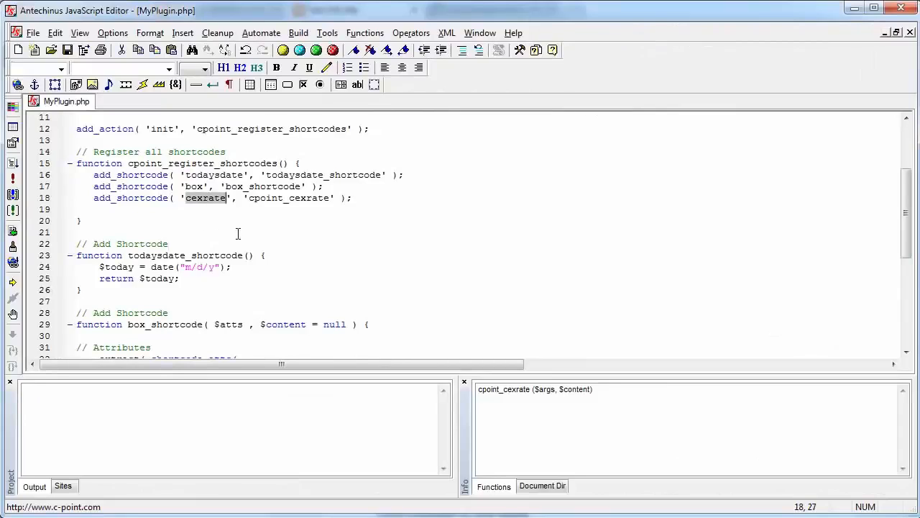
pyautogui.click(77, 232)
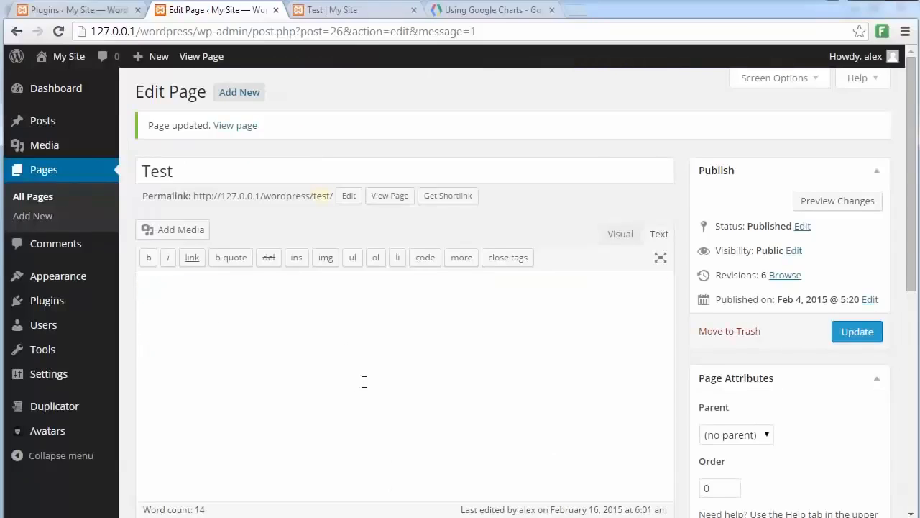
# Step: Set the Test page content to [cexrate from="AUD" to="USD"] and update the page
pyautogui.write('[]')
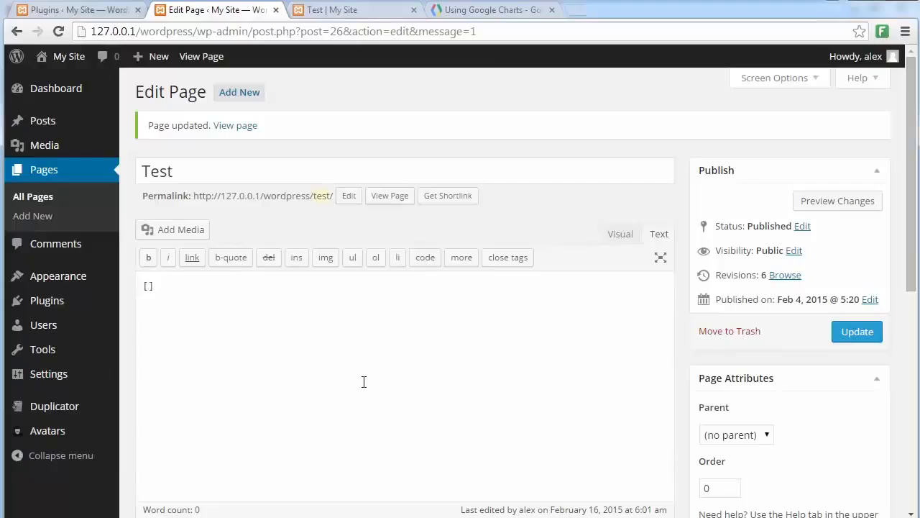
pyautogui.write('cexrate')
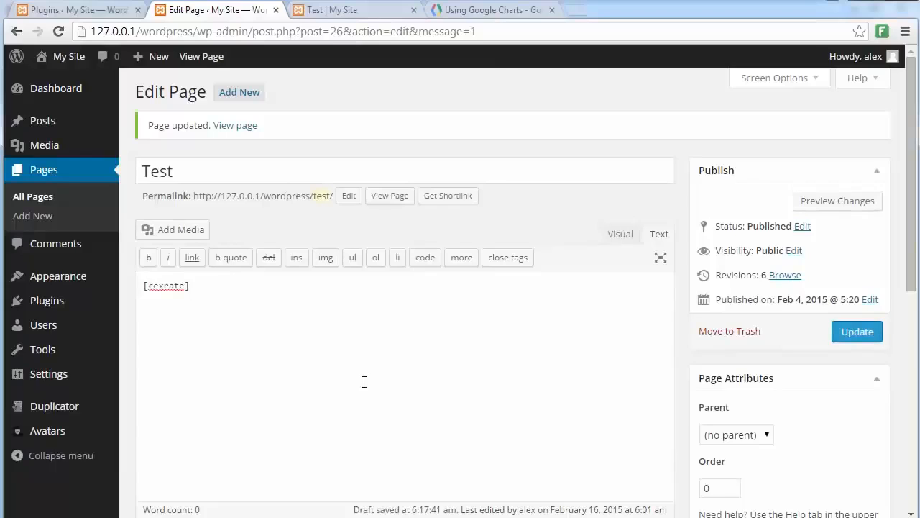
pyautogui.write('from')
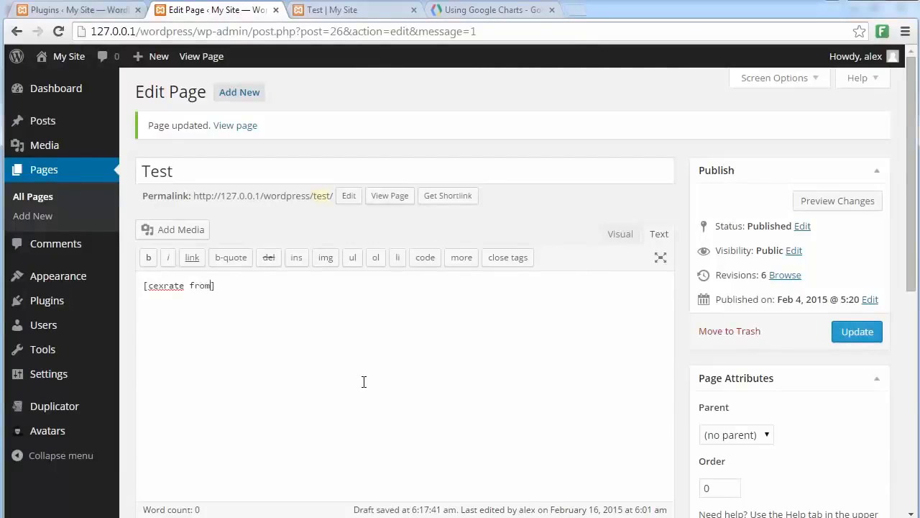
pyautogui.write('=""')
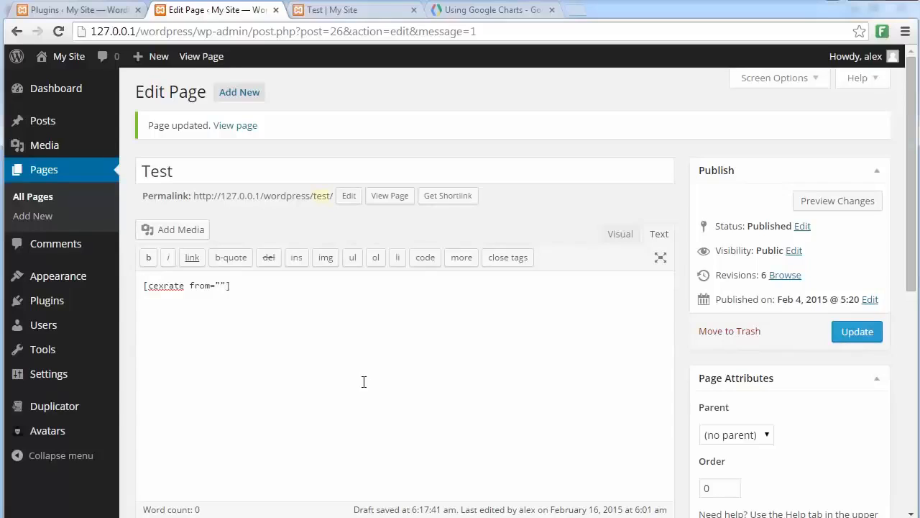
pyautogui.write('AUD')
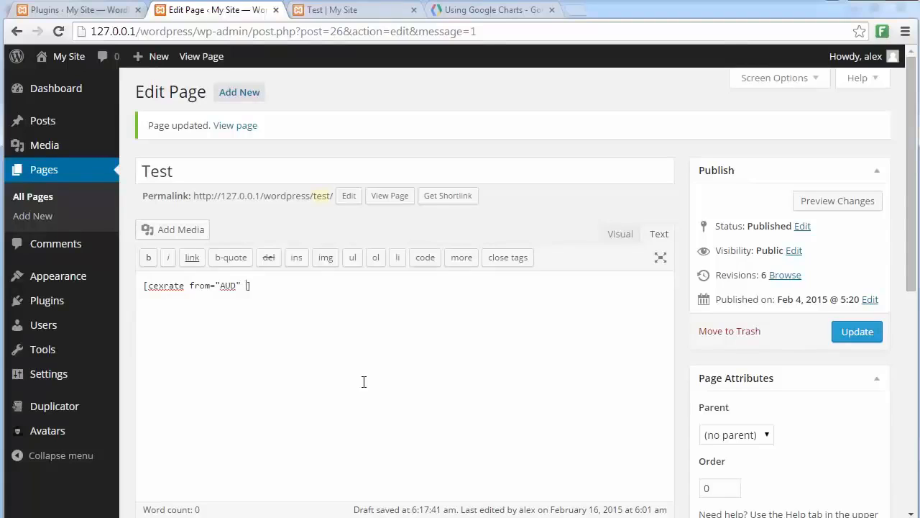
pyautogui.write('to=')
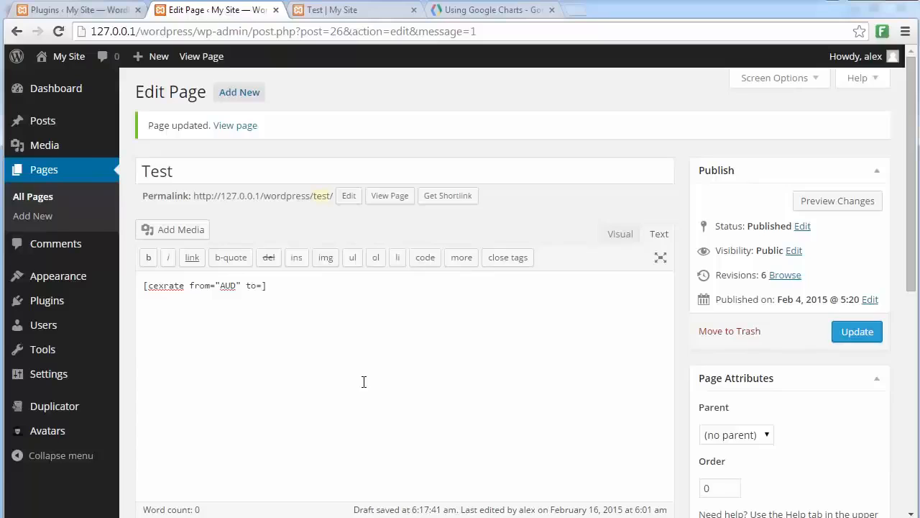
pyautogui.write('U"')
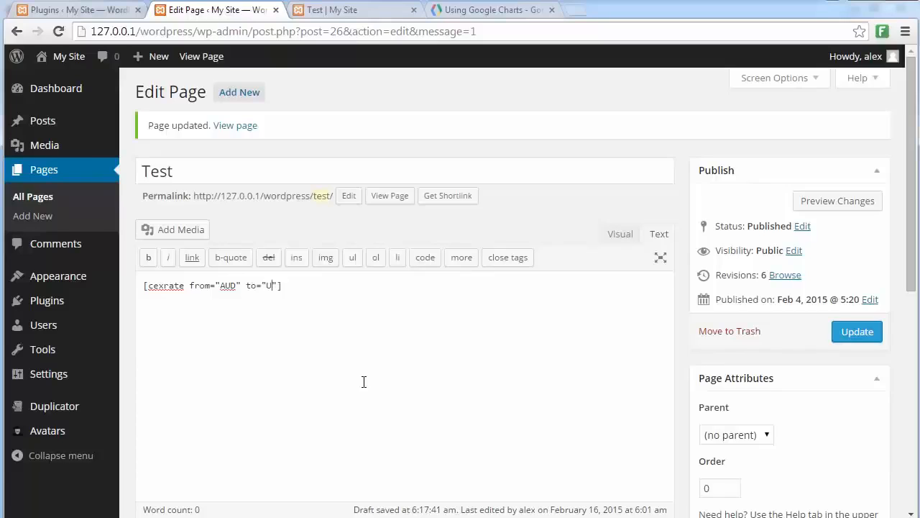
pyautogui.write('SD')
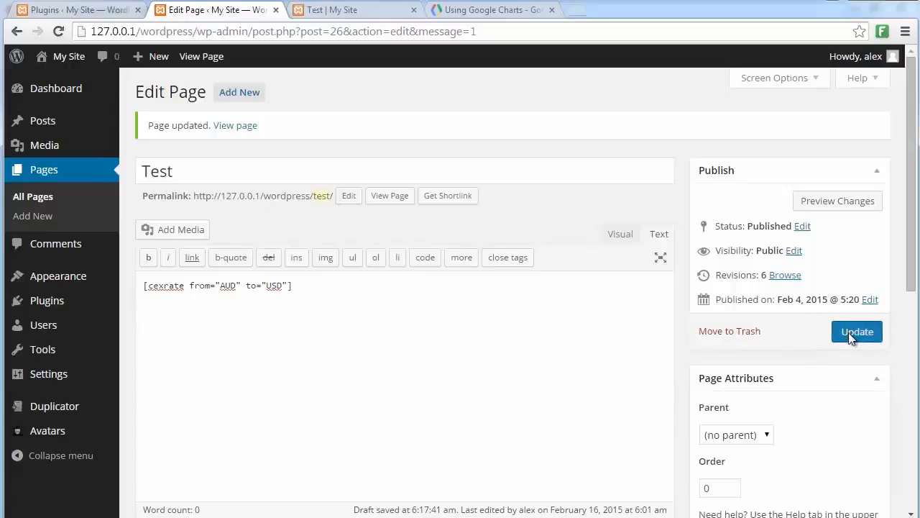
pyautogui.click(857, 332)
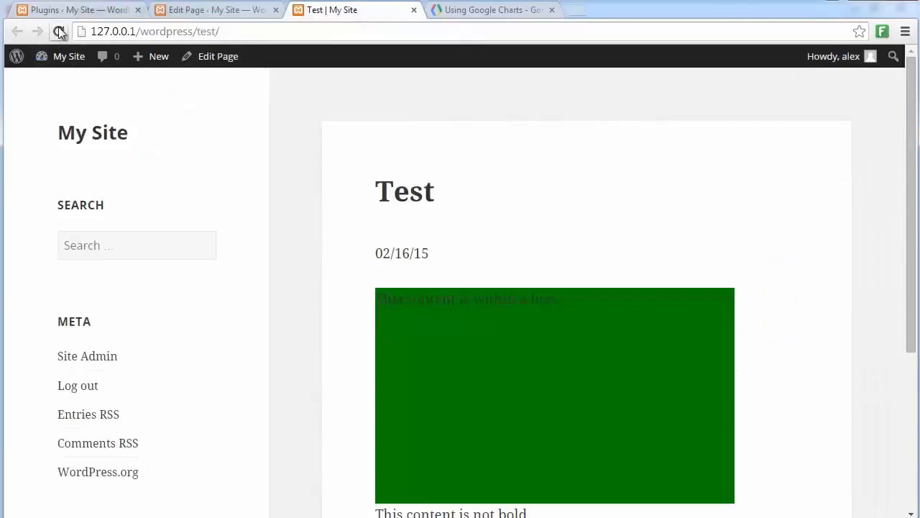
# Step: Reload the live Test page and highlight the displayed exchange rate 0.7785
pyautogui.click(58, 31)
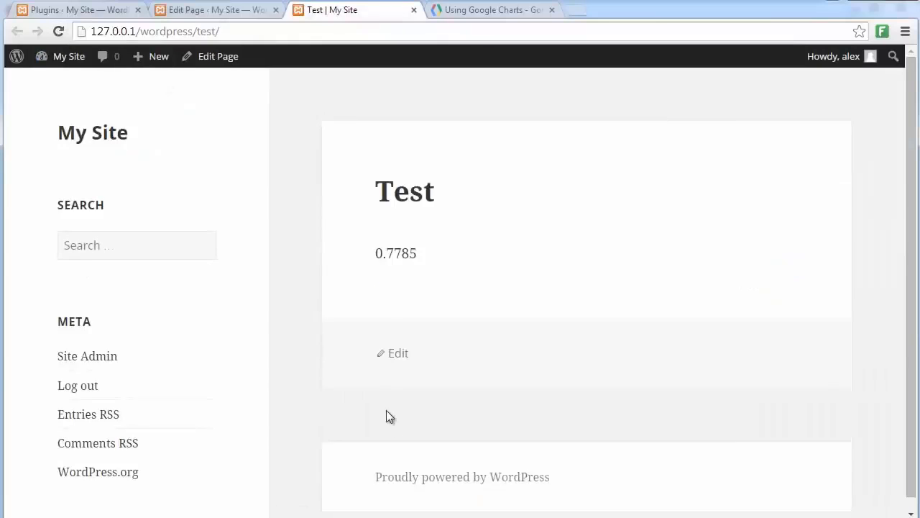
pyautogui.doubleClick(395, 253)
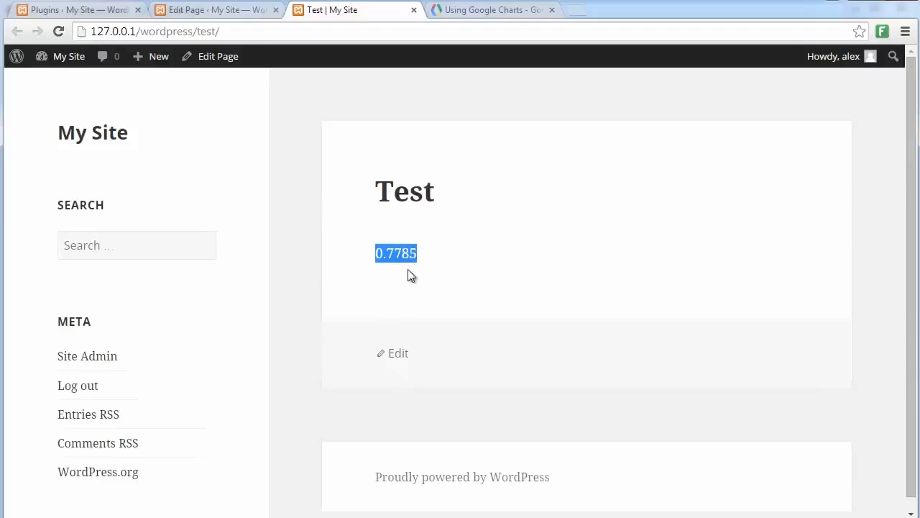
pyautogui.moveTo(407, 312)
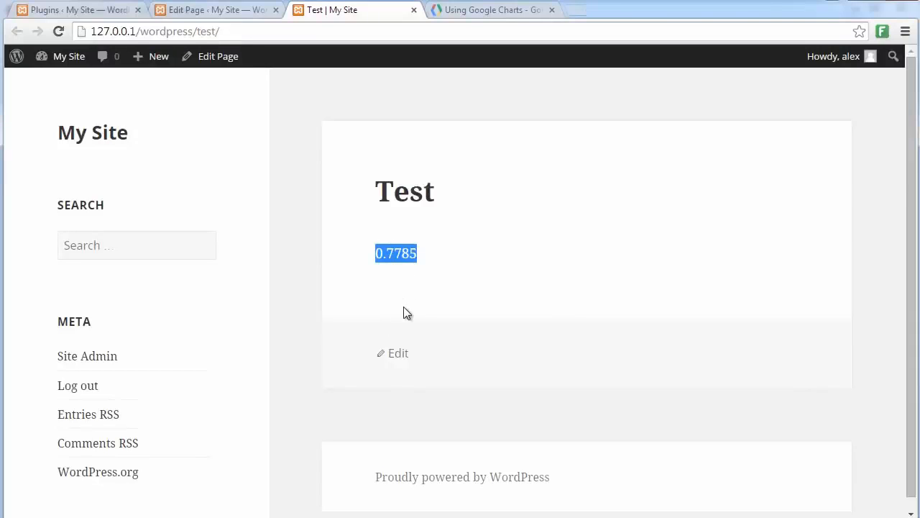
pyautogui.click(403, 307)
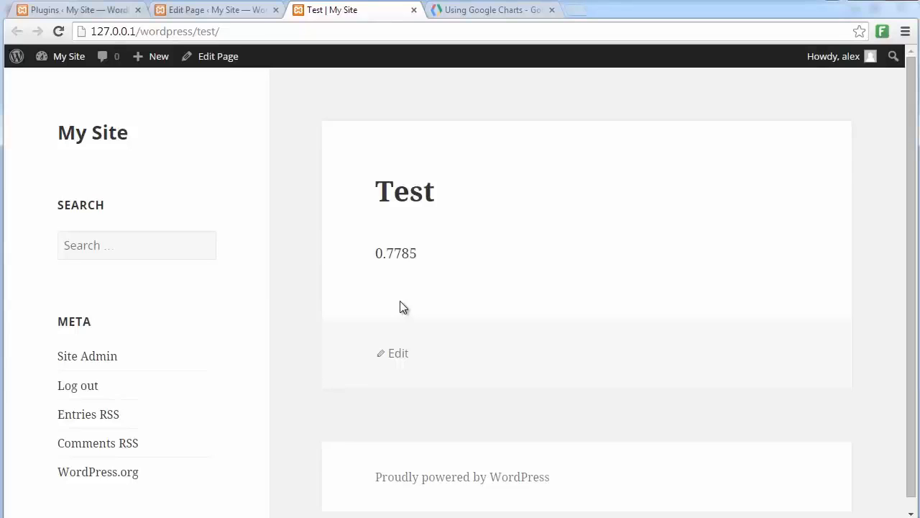
pyautogui.moveTo(333, 412)
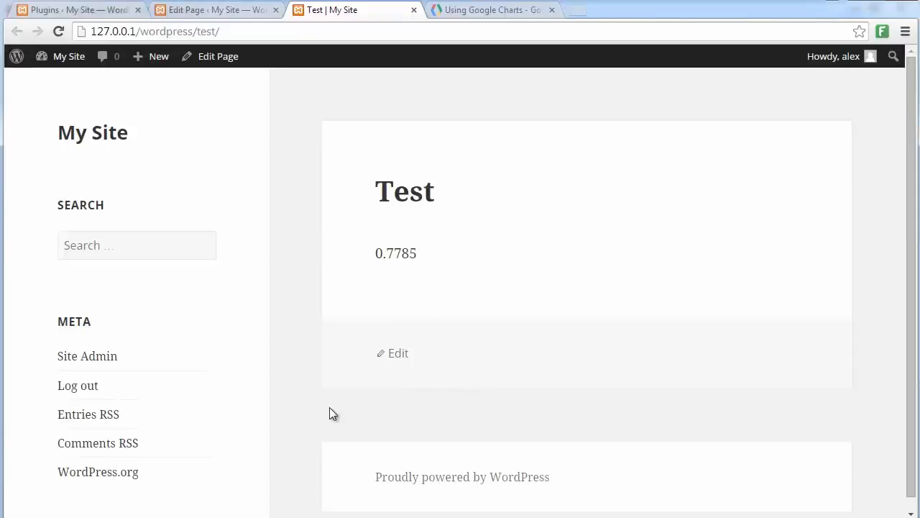
pyautogui.moveTo(478, 10)
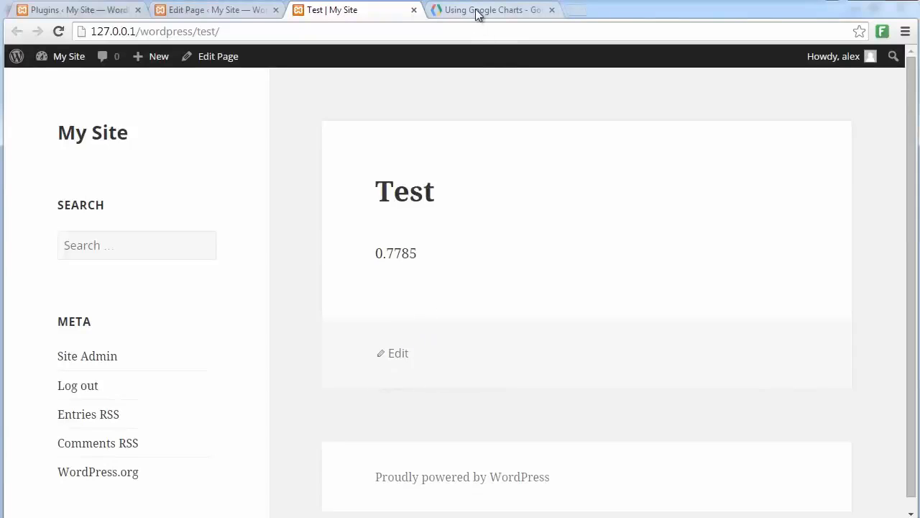
# Step: Switch to the Using Google Charts documentation tab
pyautogui.click(492, 9)
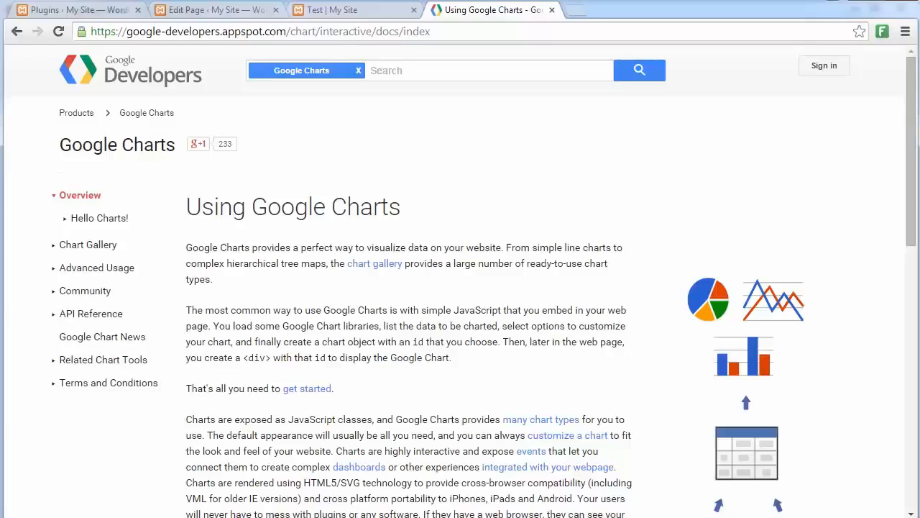
pyautogui.moveTo(674, 368)
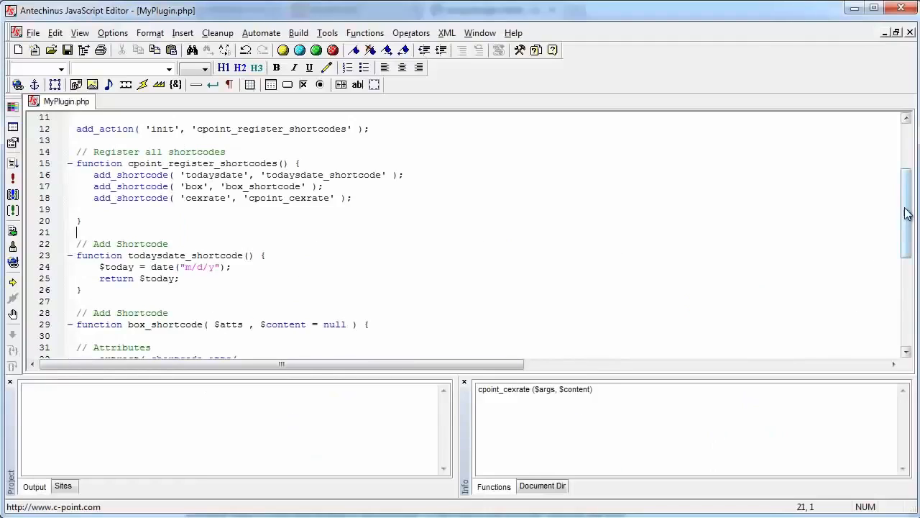
# Step: Add show_google_chart to MyPlugin.php, reviewing its data attribute and img line, and select its name
pyautogui.scroll(-3)
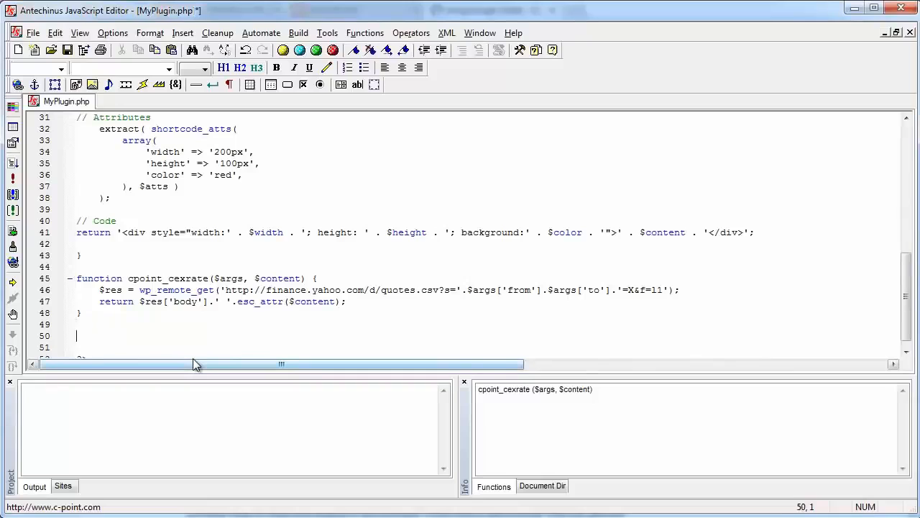
pyautogui.scroll(-3)
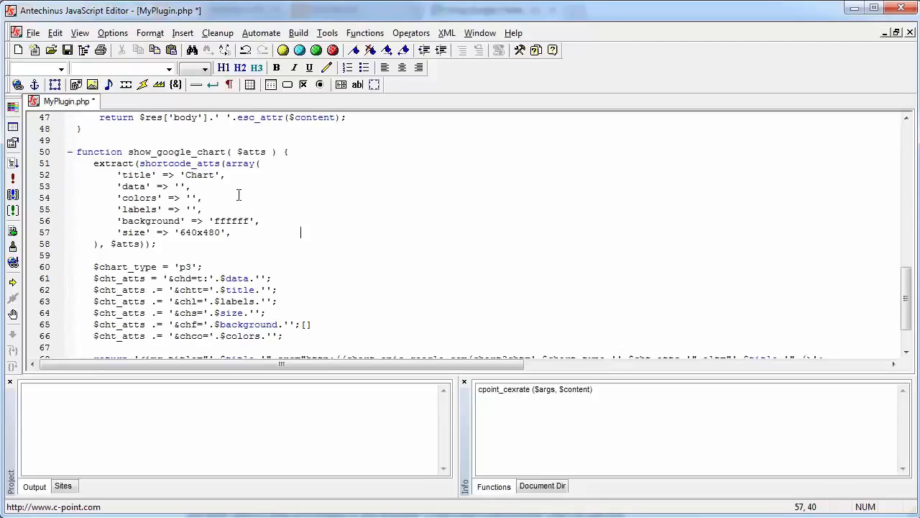
pyautogui.doubleClick(136, 175)
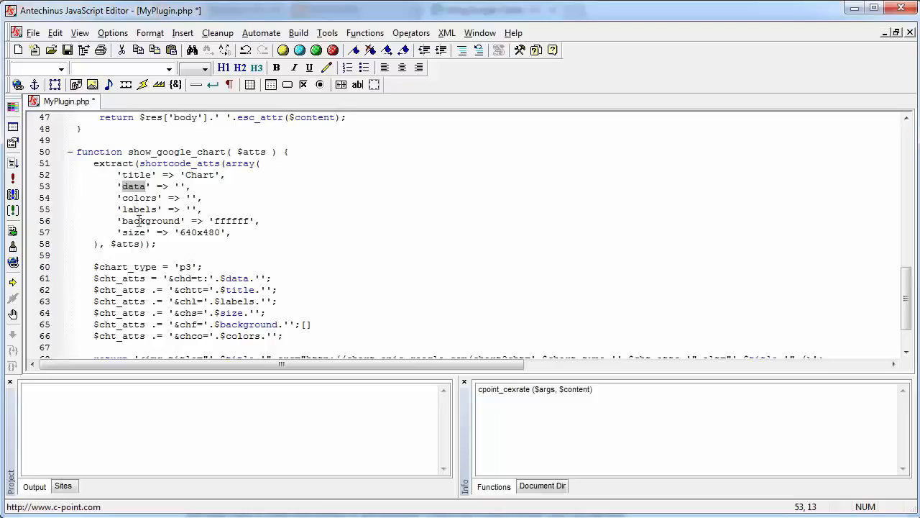
pyautogui.moveTo(304, 280)
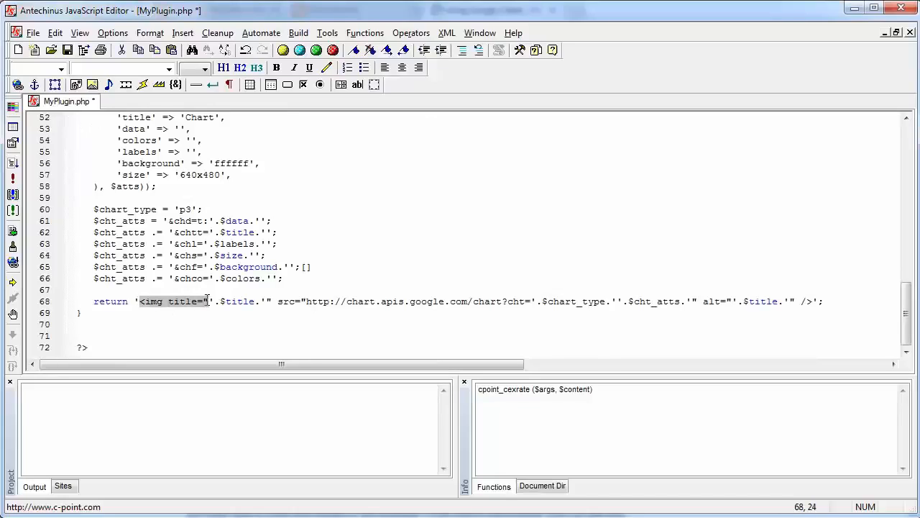
pyautogui.click(395, 279)
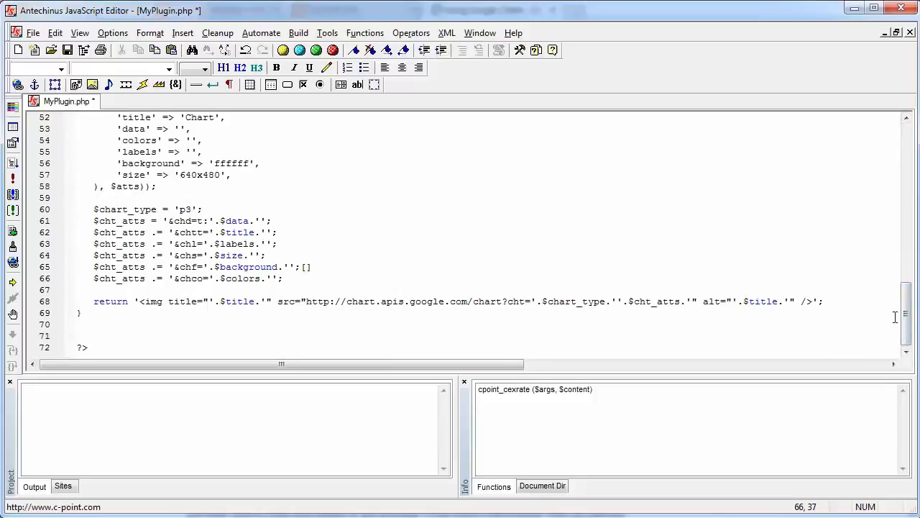
pyautogui.scroll(3)
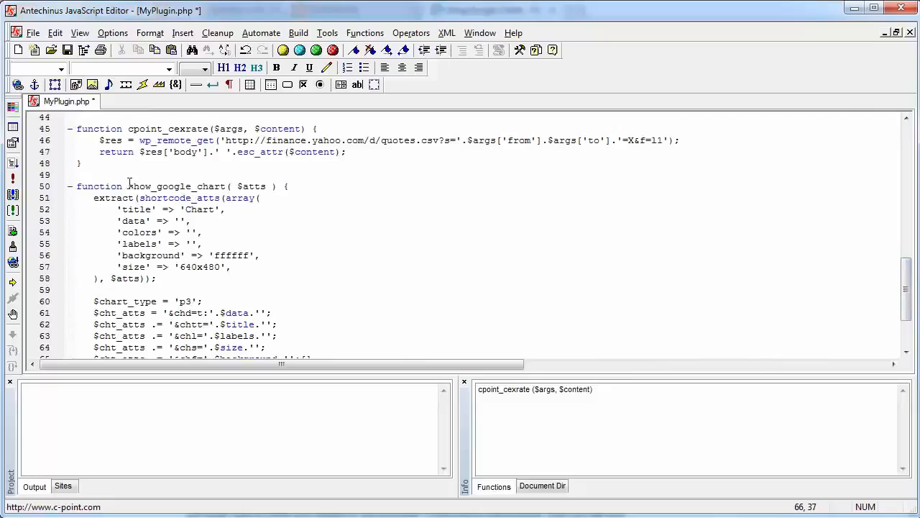
pyautogui.doubleClick(176, 186)
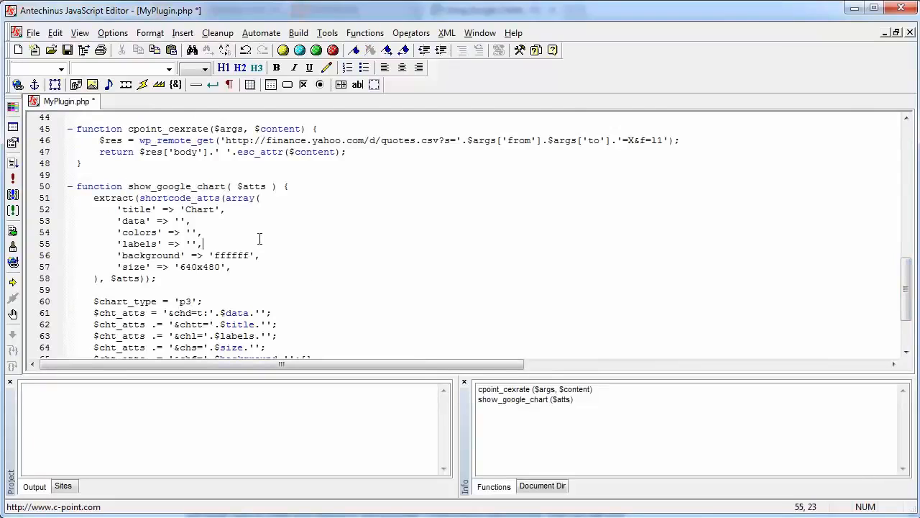
pyautogui.scroll(3)
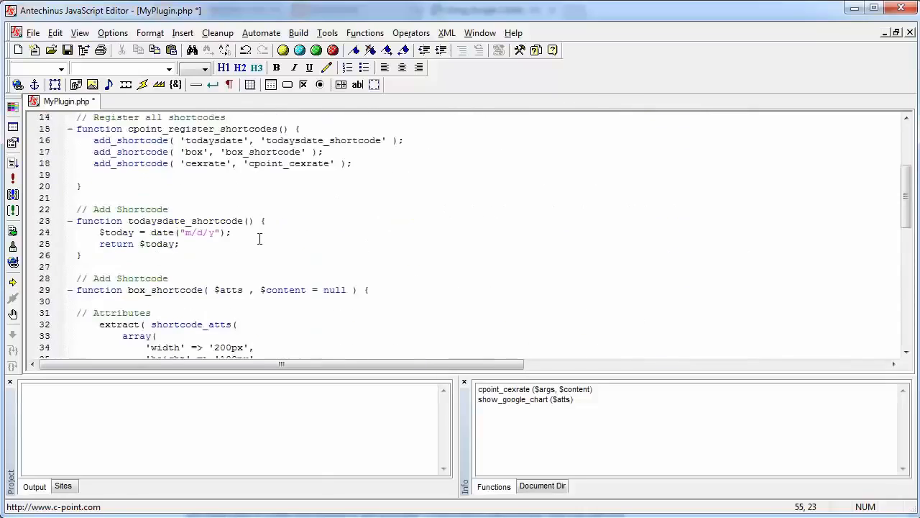
# Step: Duplicate the cexrate registration line and change it to add_shortcode('piechart', 'show_google_chart')
pyautogui.click(353, 197)
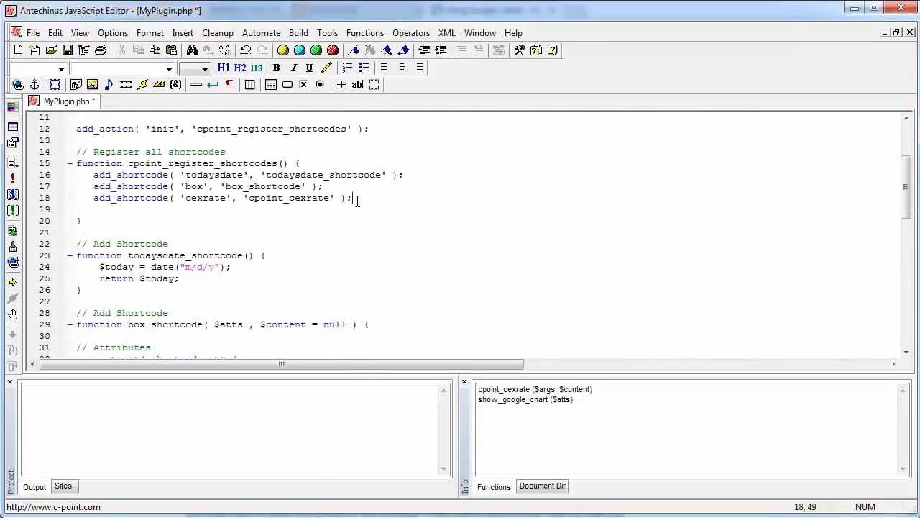
pyautogui.write('show_google_chart')
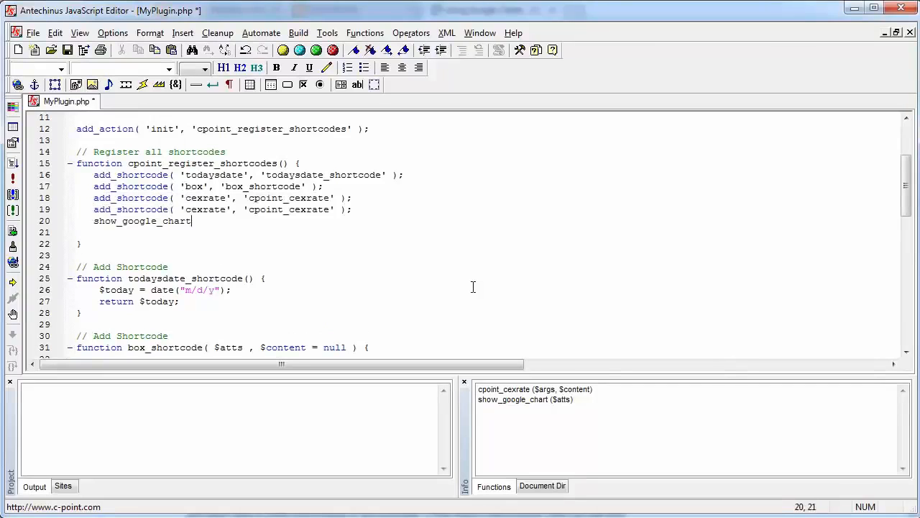
pyautogui.doubleClick(141, 221)
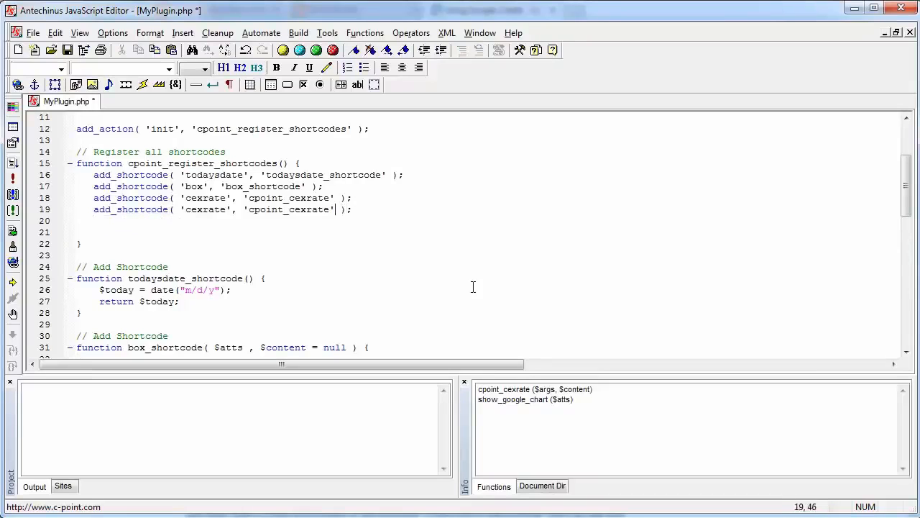
pyautogui.write('show_google_chart')
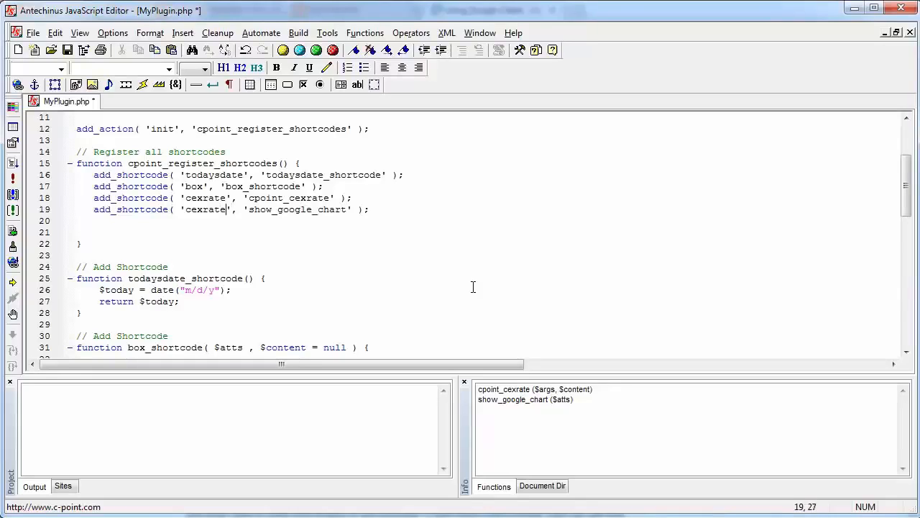
pyautogui.write('p')
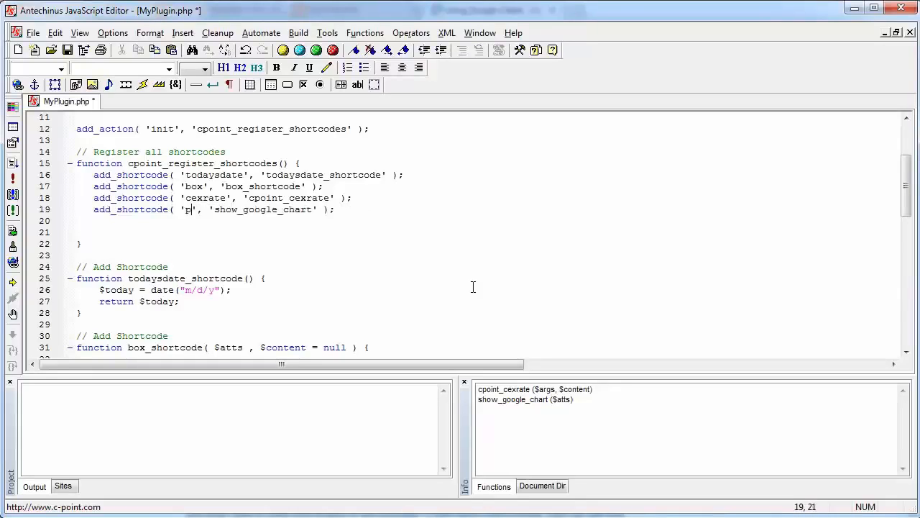
pyautogui.write('iechart')
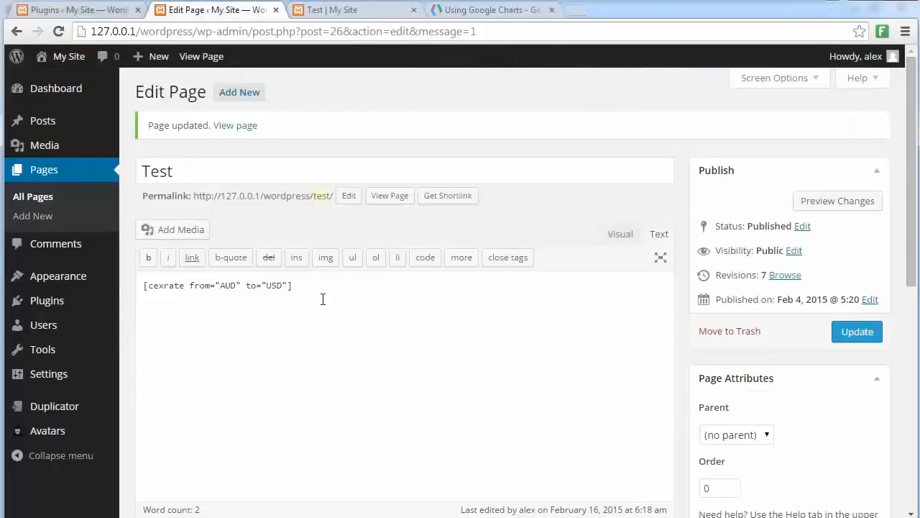
# Step: Swap the cexrate shortcode for an Annual Revenue [piechart], reviewing its title, size, data, labels and colours
pyautogui.tripleClick(216, 285)
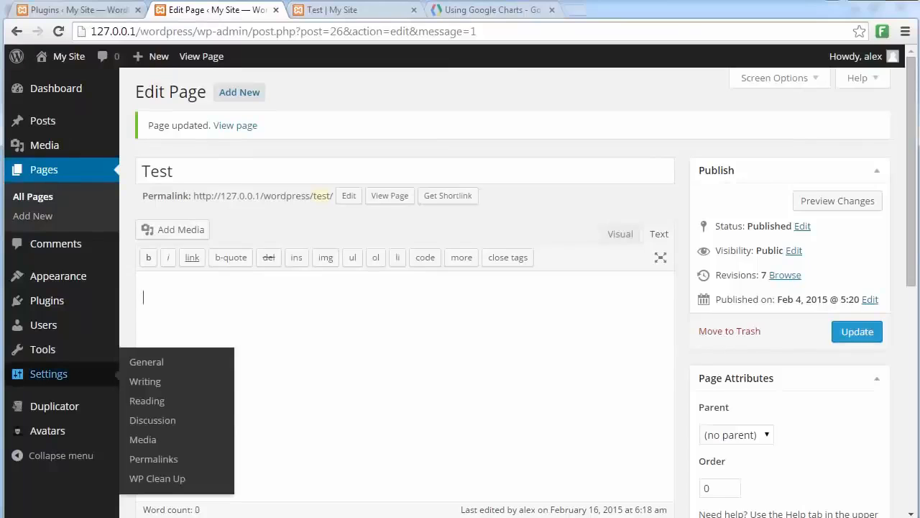
pyautogui.click(353, 320)
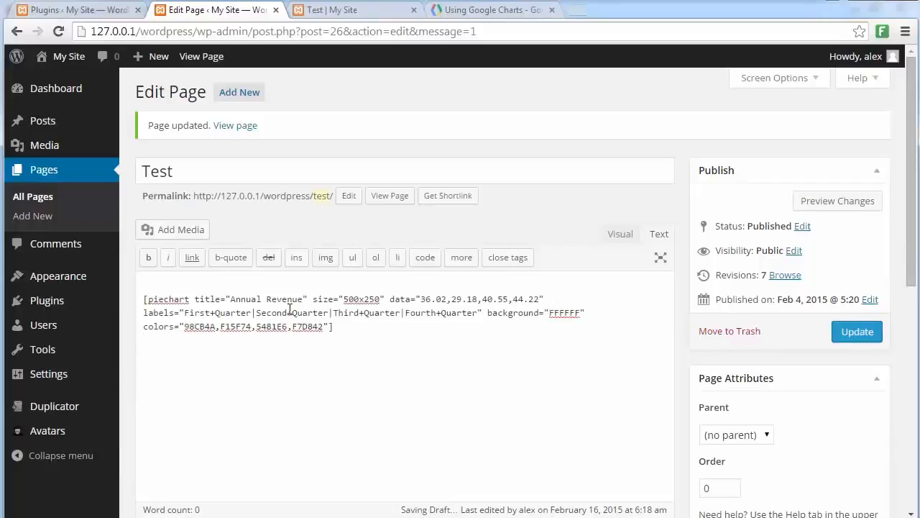
pyautogui.doubleClick(168, 298)
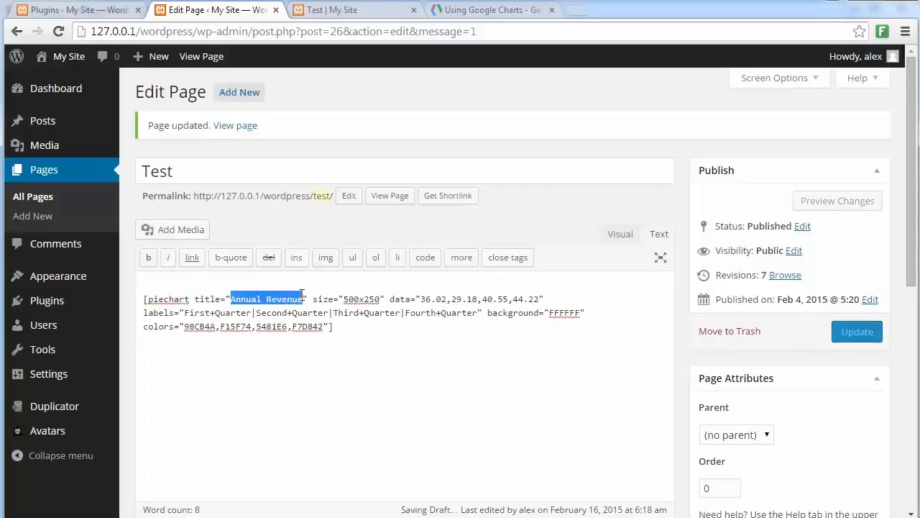
pyautogui.doubleClick(362, 299)
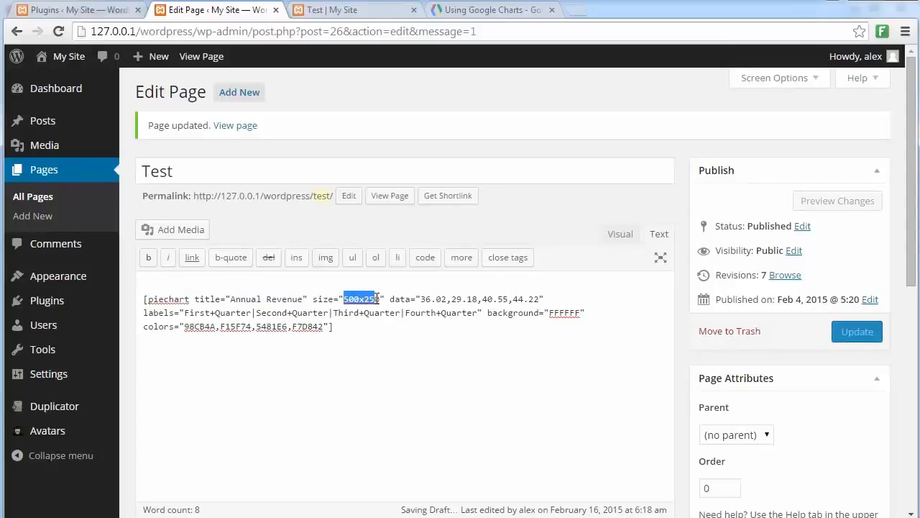
pyautogui.doubleClick(432, 299)
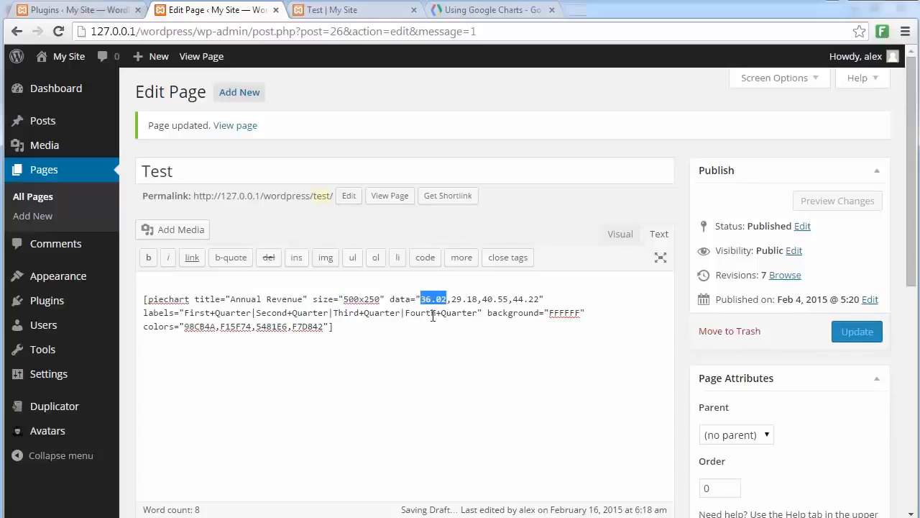
pyautogui.doubleClick(463, 299)
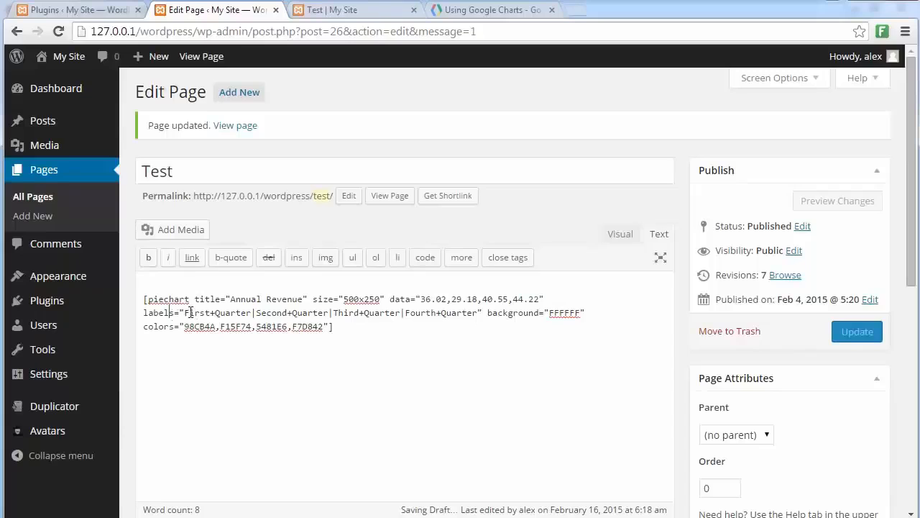
pyautogui.doubleClick(205, 312)
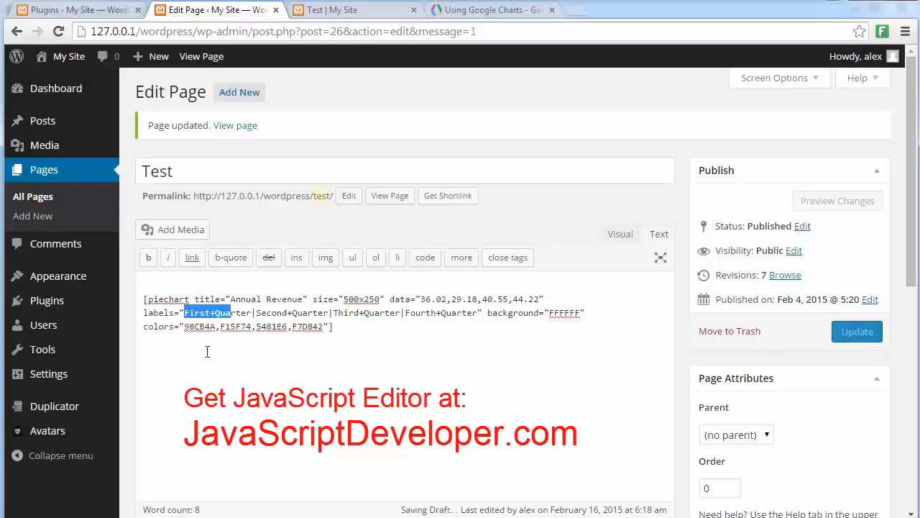
pyautogui.click(191, 326)
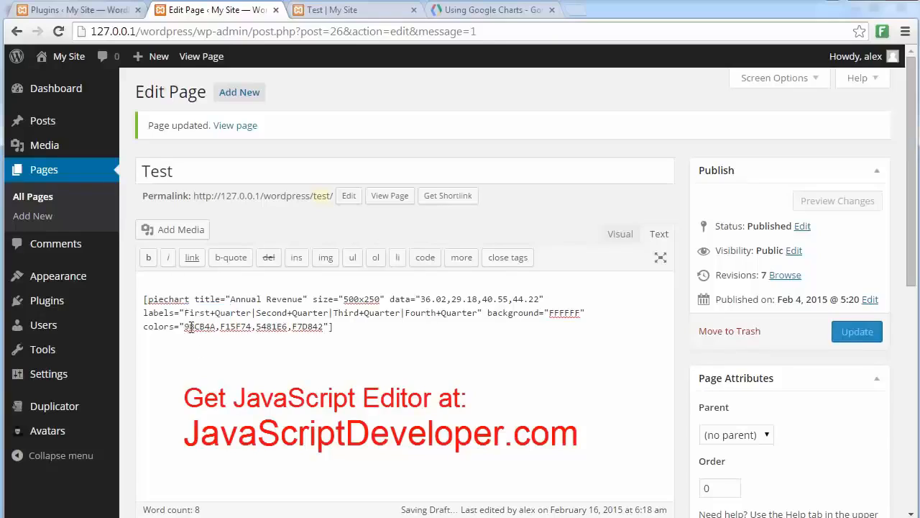
pyautogui.doubleClick(200, 326)
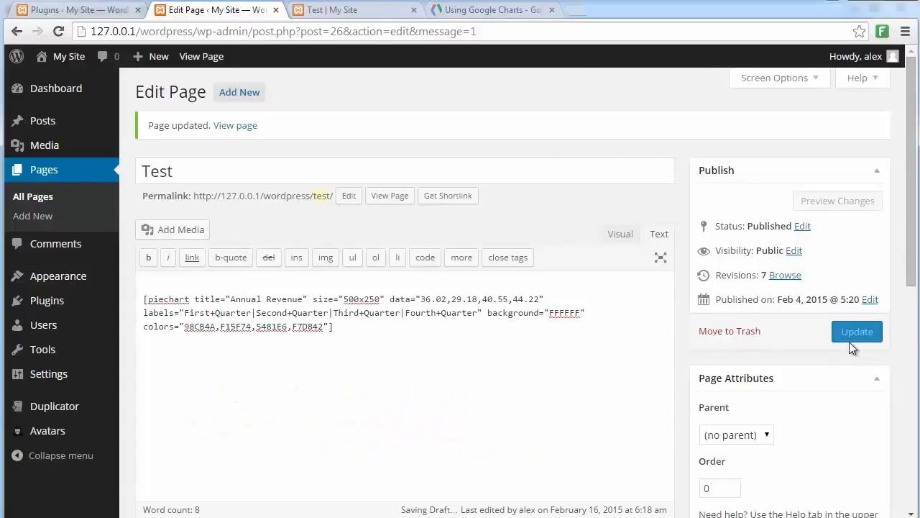
pyautogui.moveTo(353, 99)
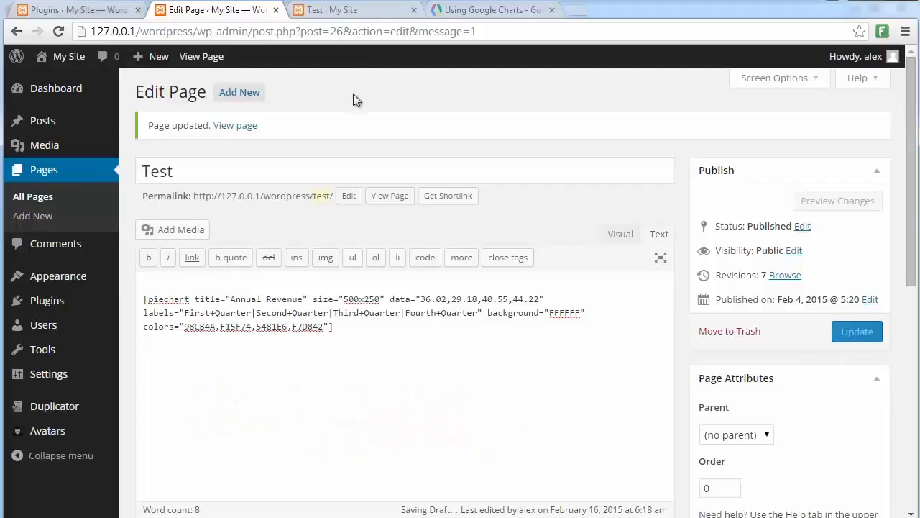
pyautogui.click(352, 9)
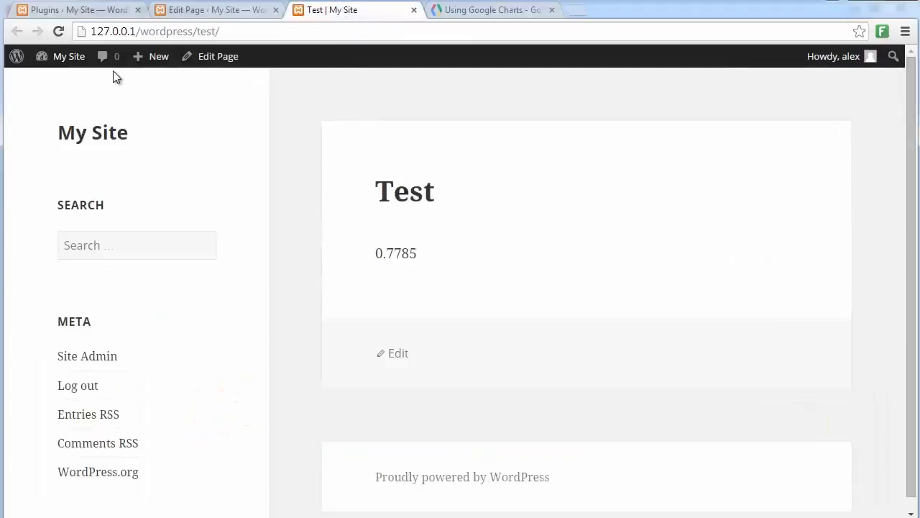